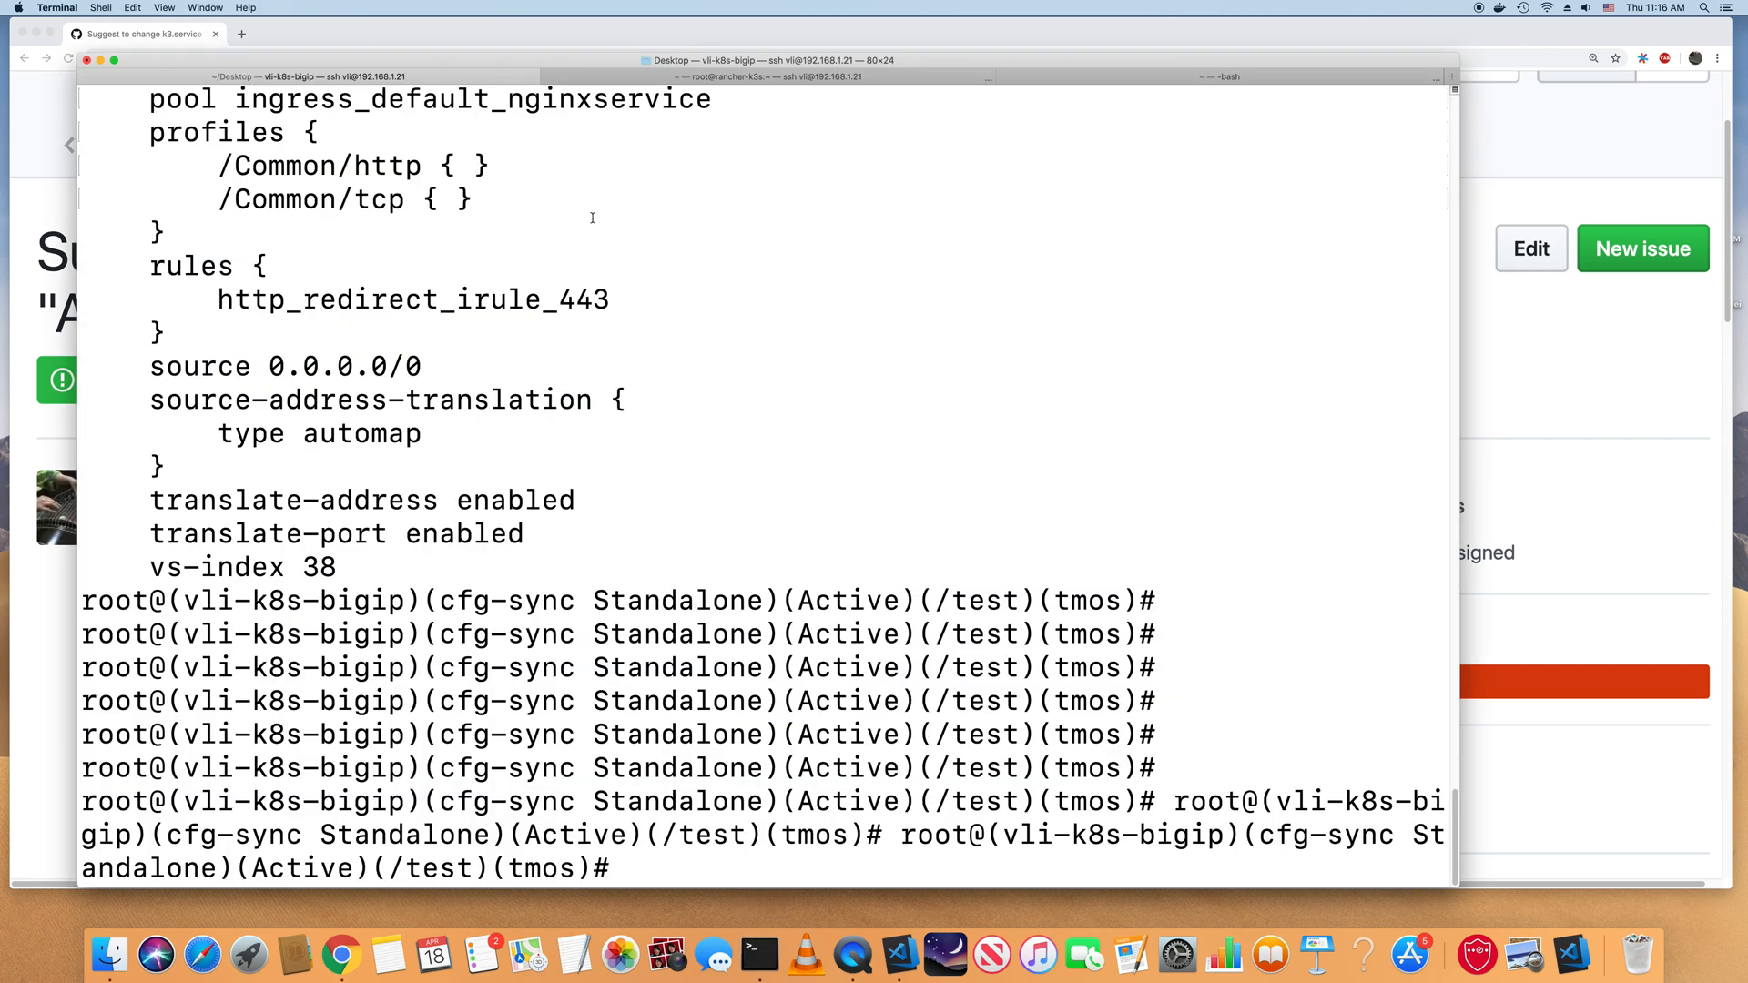
mouse_move(757, 102)
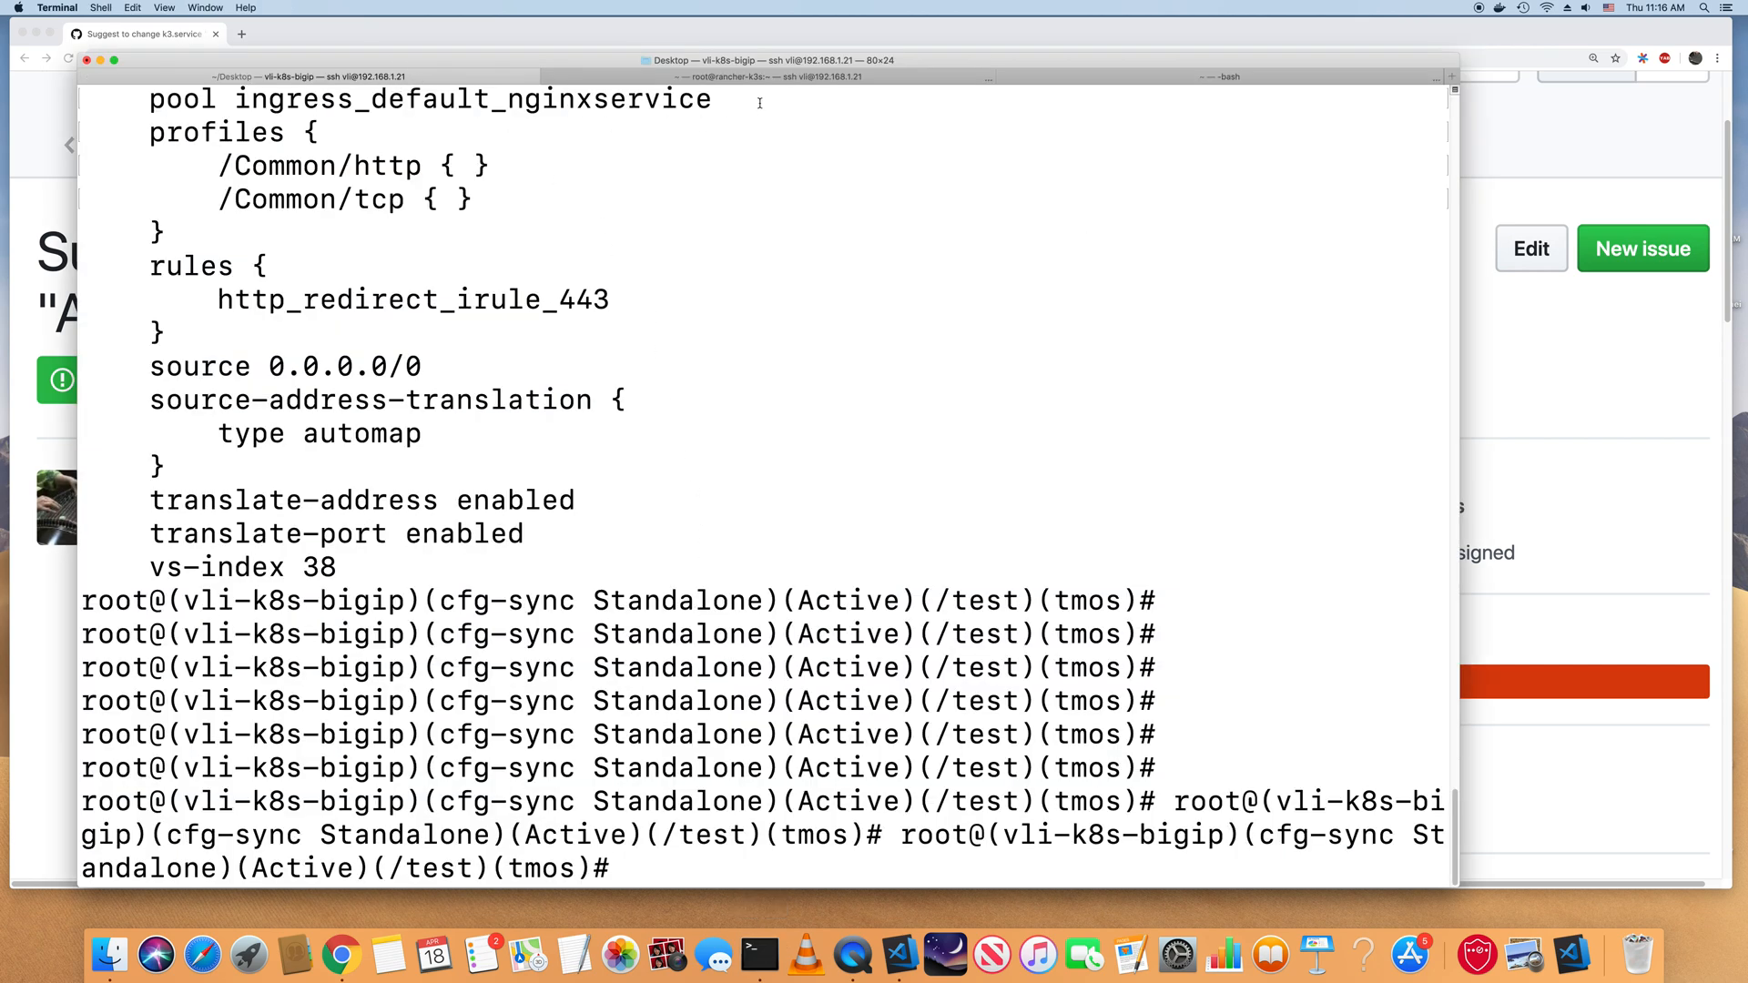
Step: Switch to the rancher-k3s session and run a first k3s version check
click(781, 77)
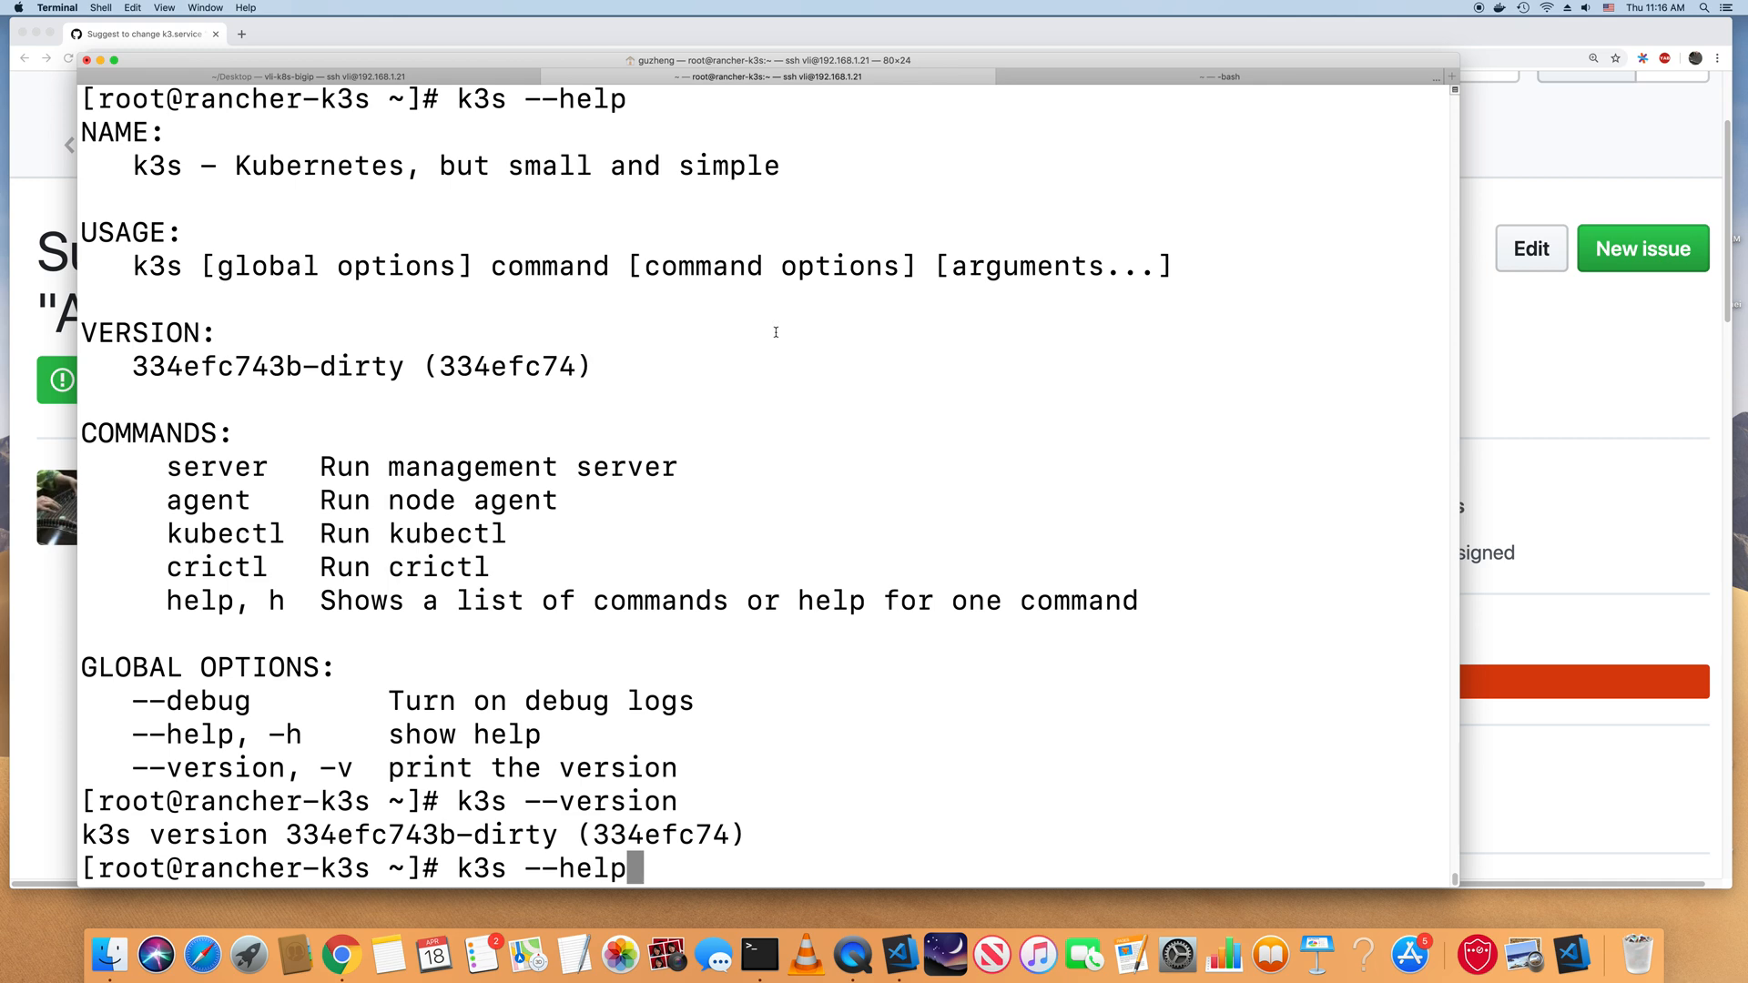
mouse_move(807, 331)
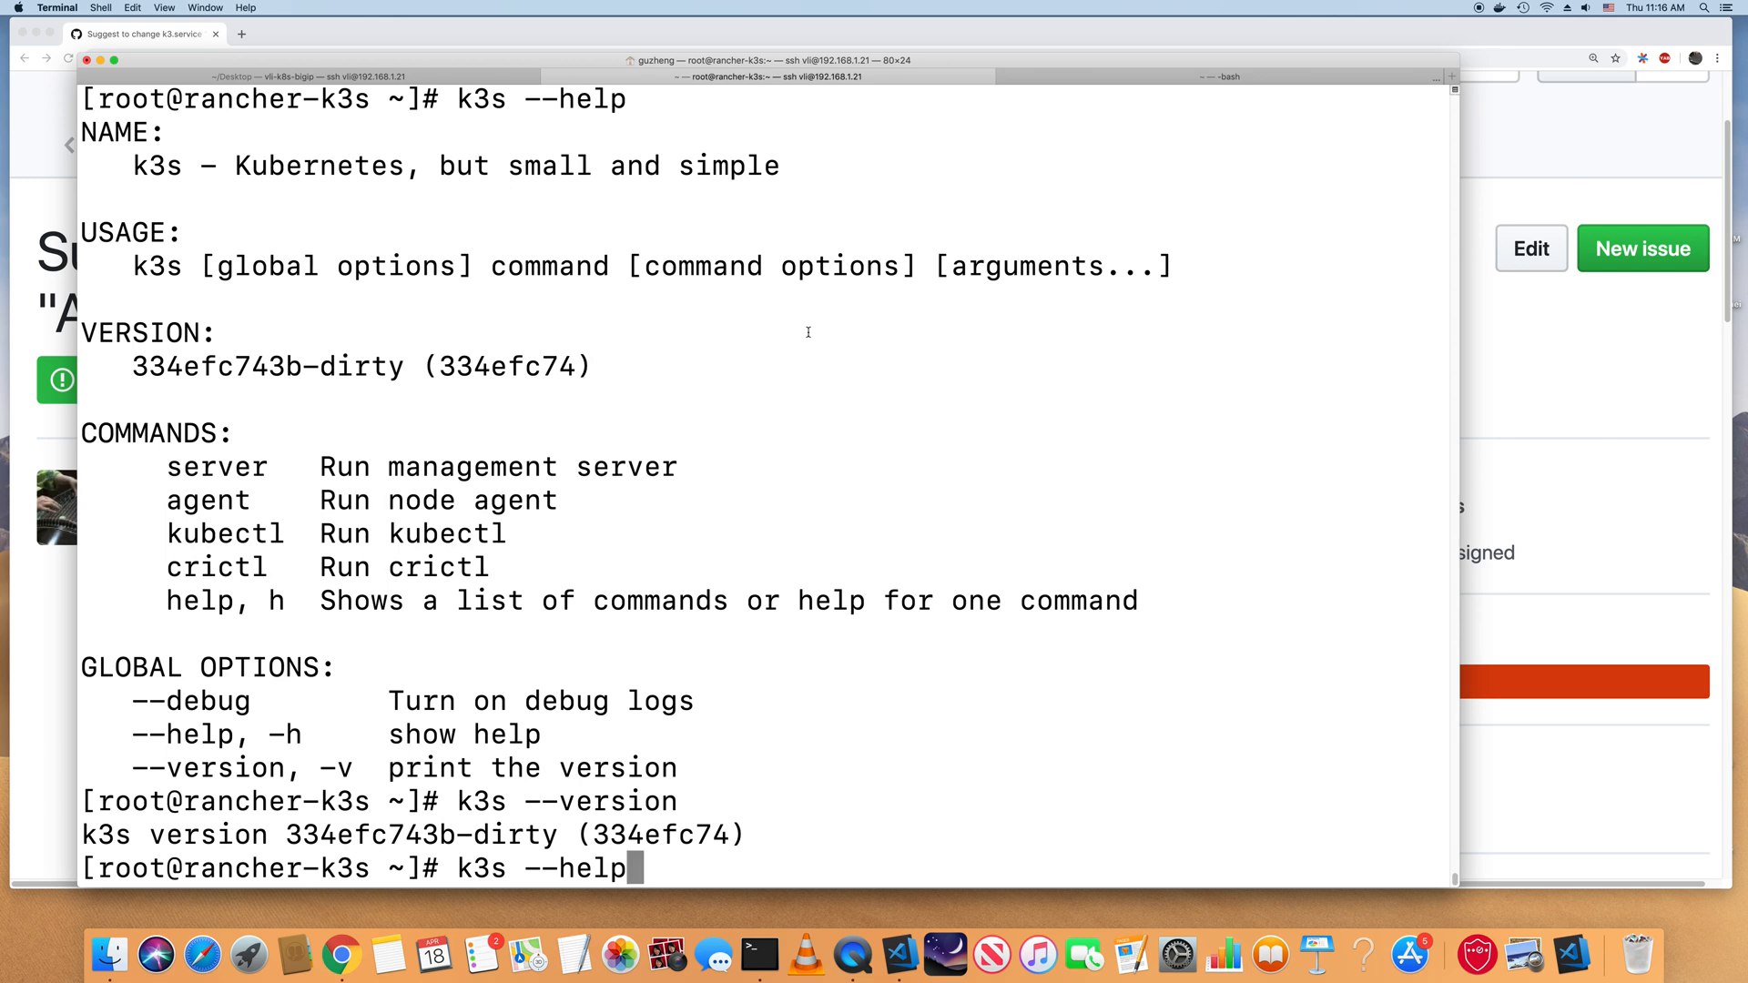
key(Backspace)
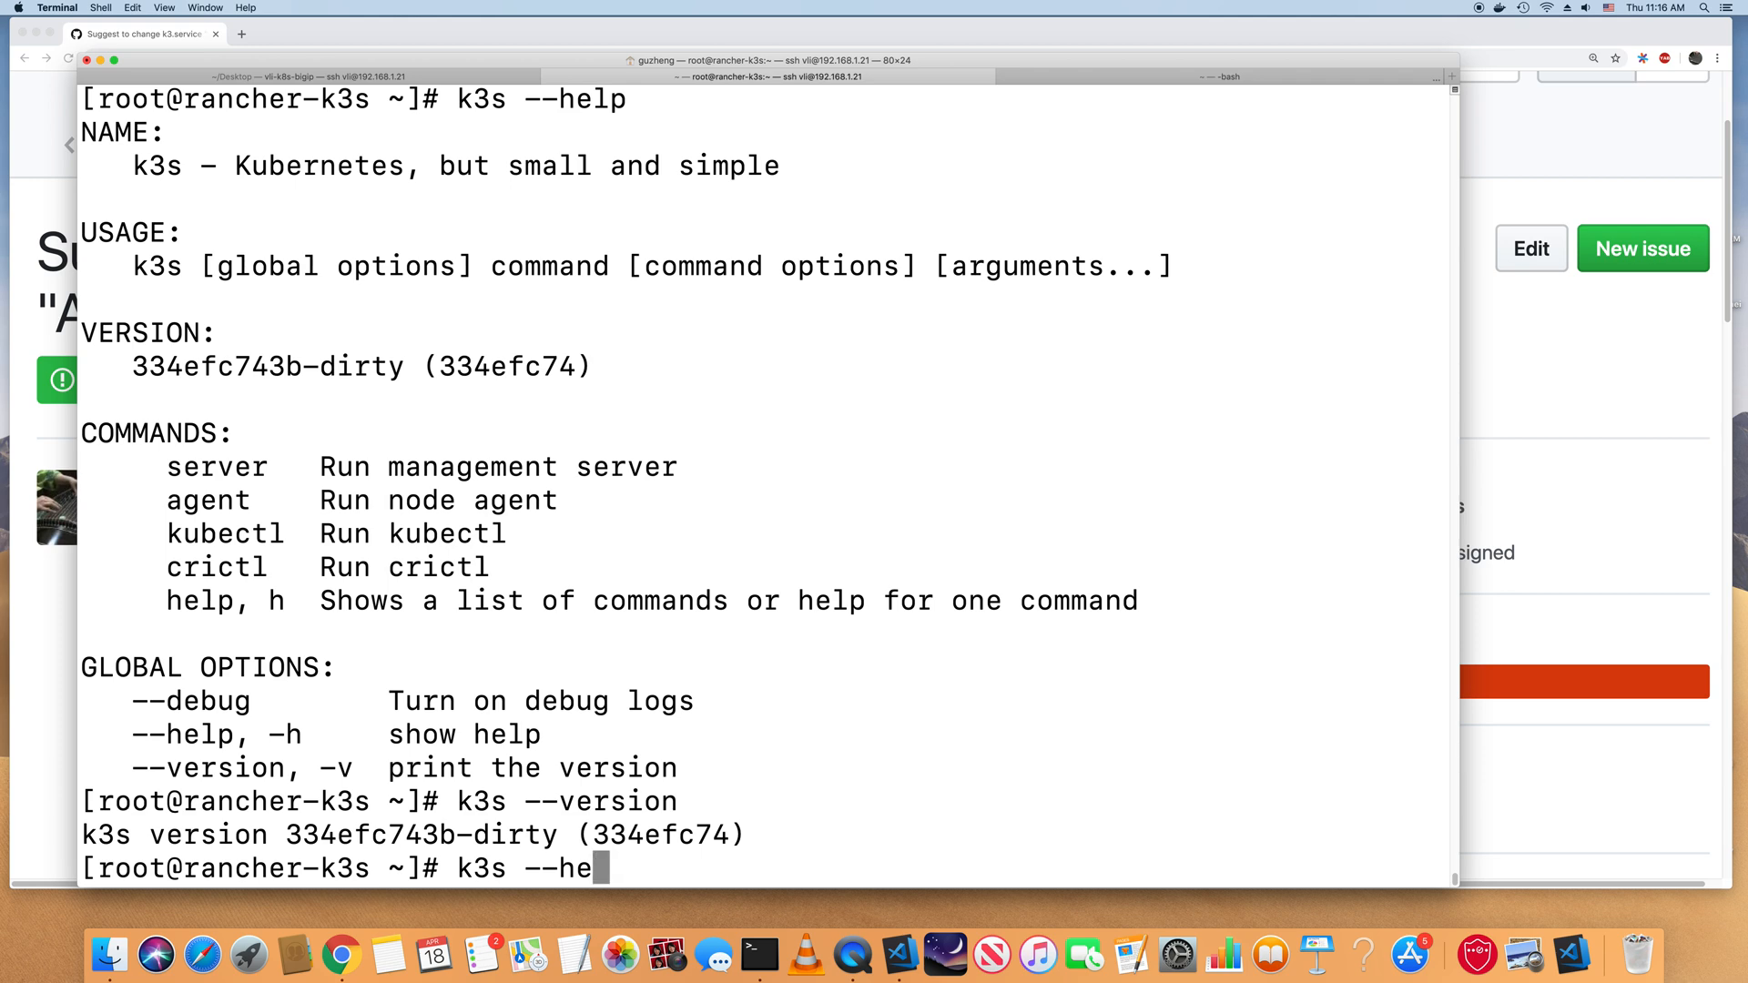
text(vim /etc/systemd/system/k3s.service^C)
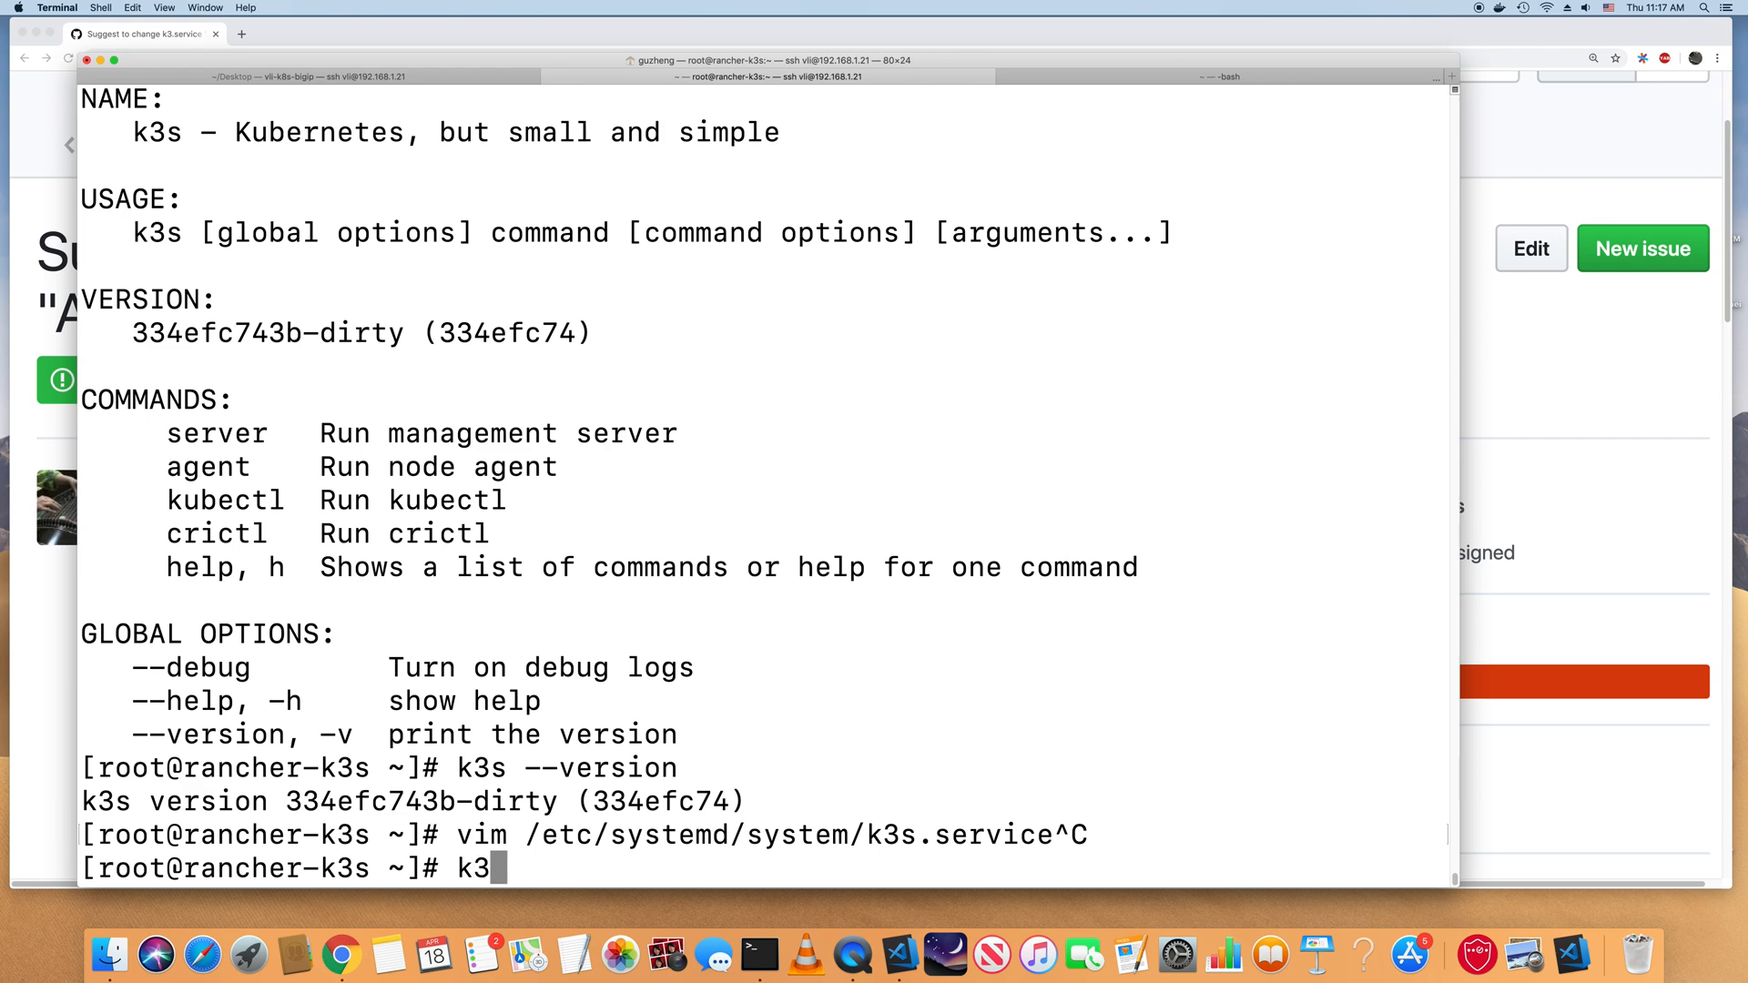
text(--ve)
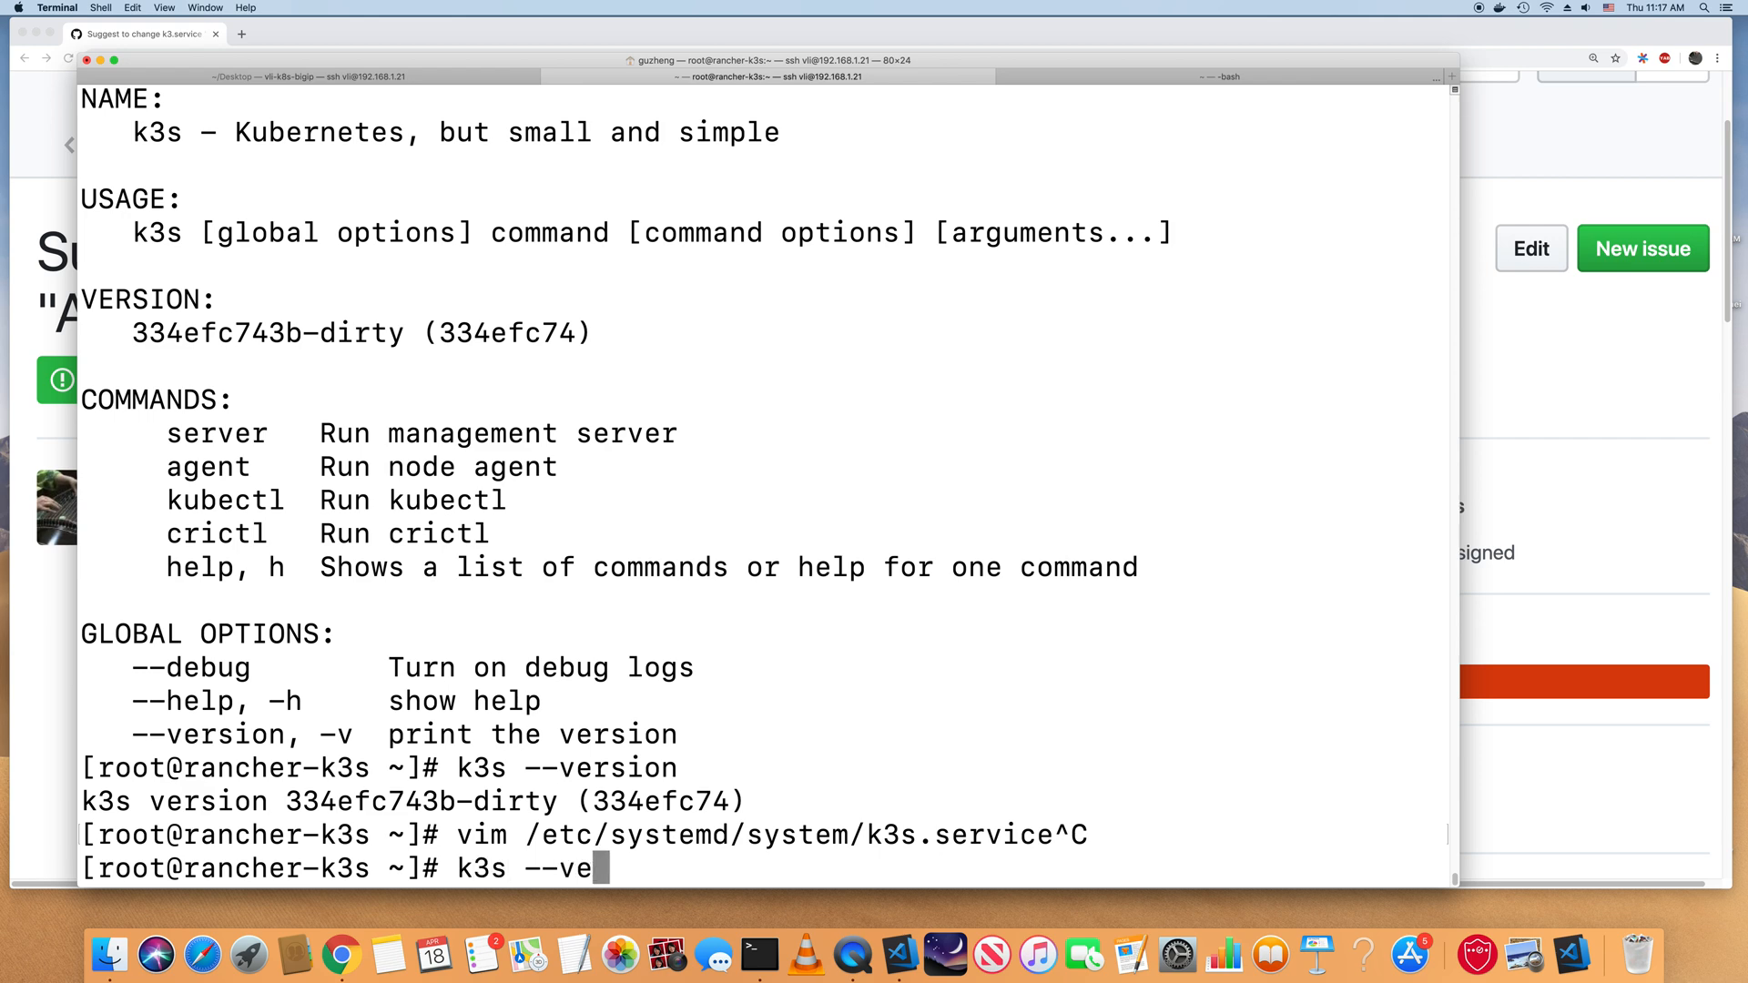
key(Return)
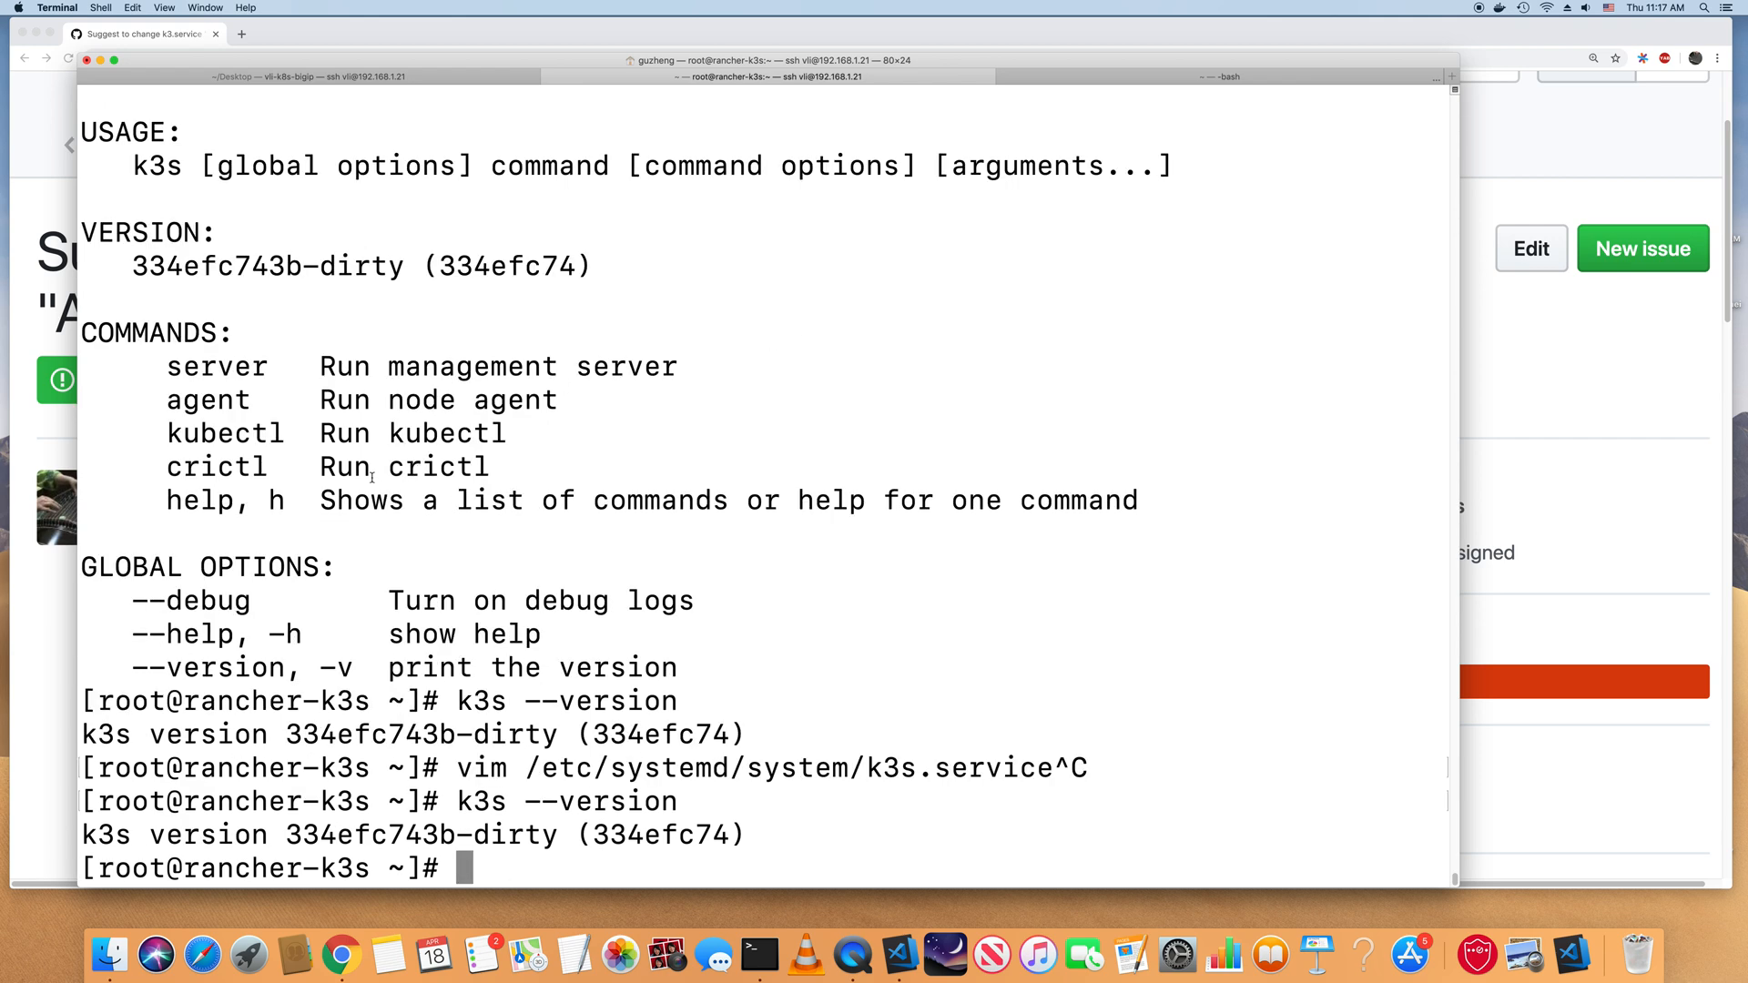
Step: Run k3s --version again, confirming build 334efc743b-dirty
double_click(419, 834)
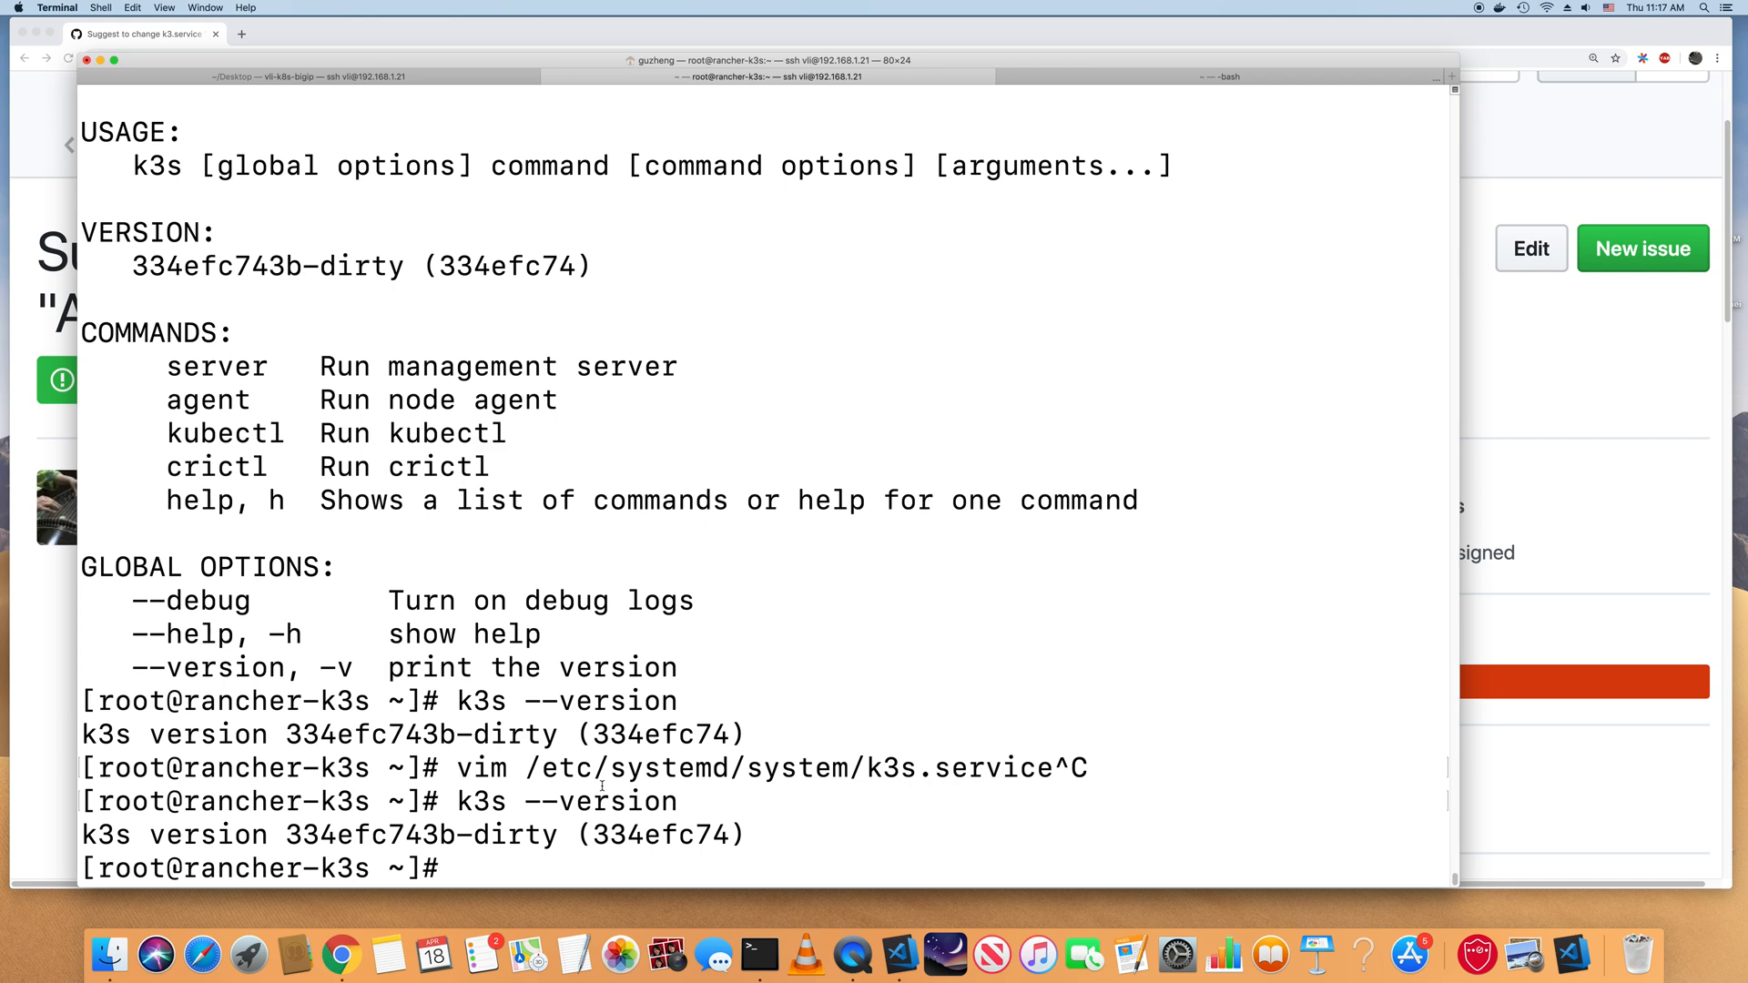
mouse_move(743, 717)
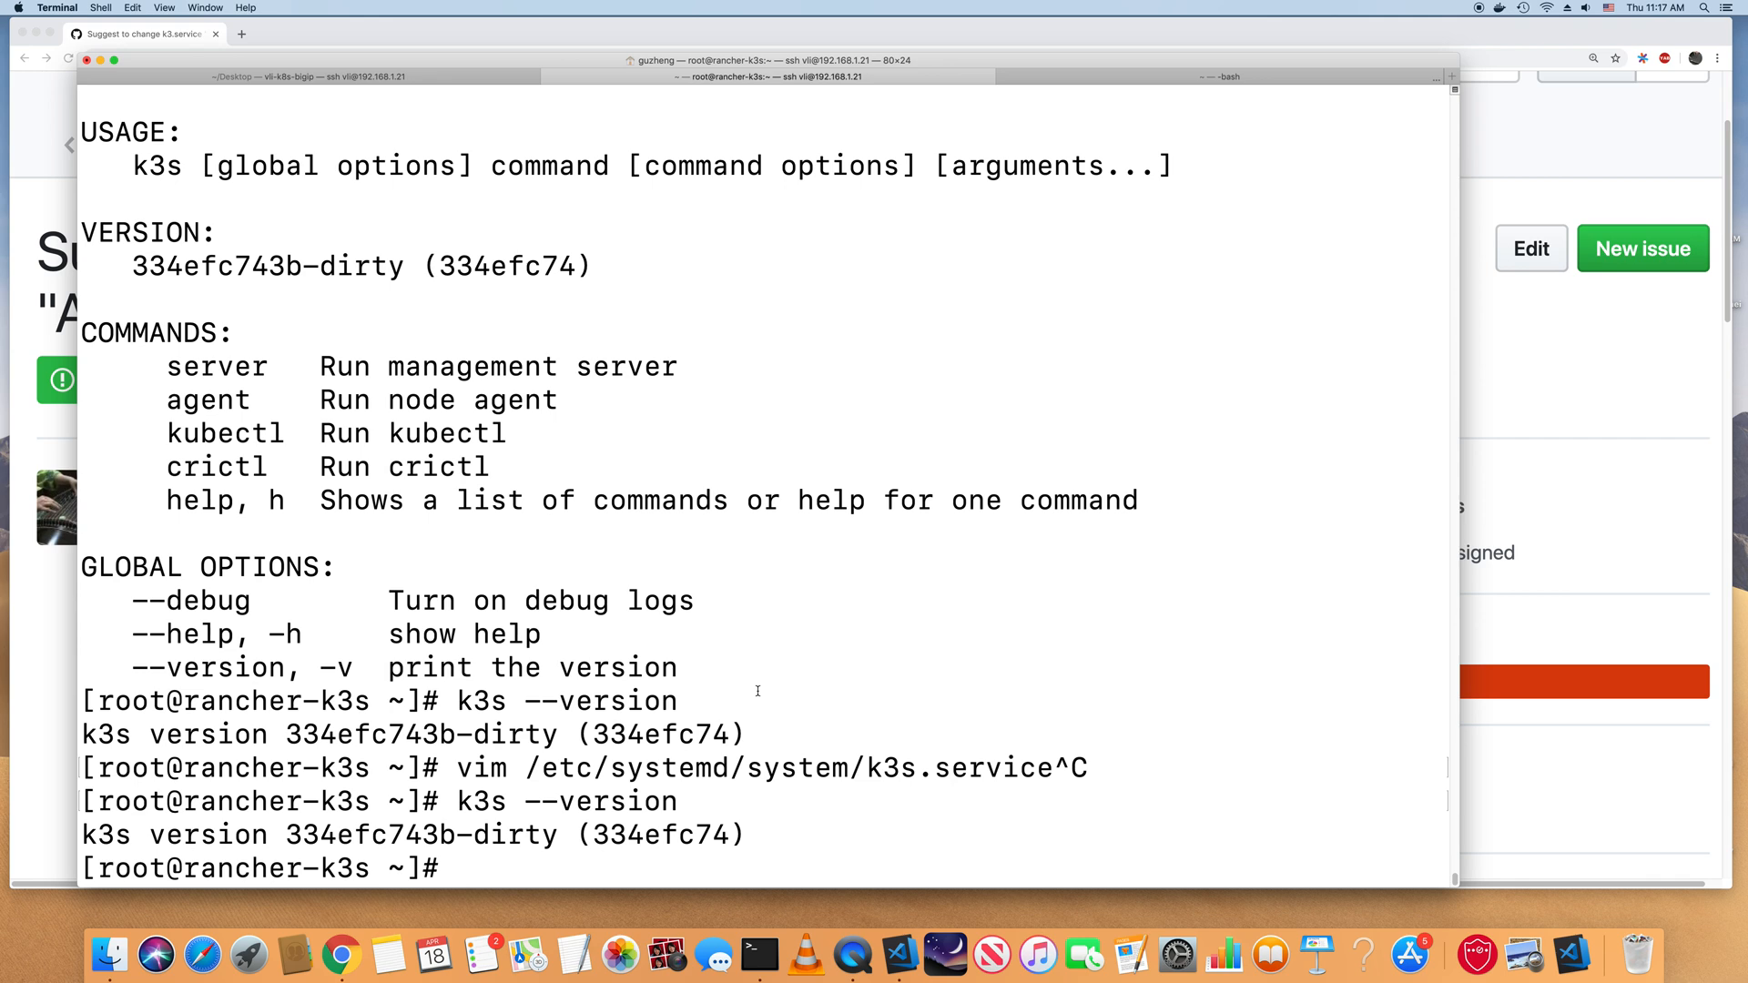
text(k3)
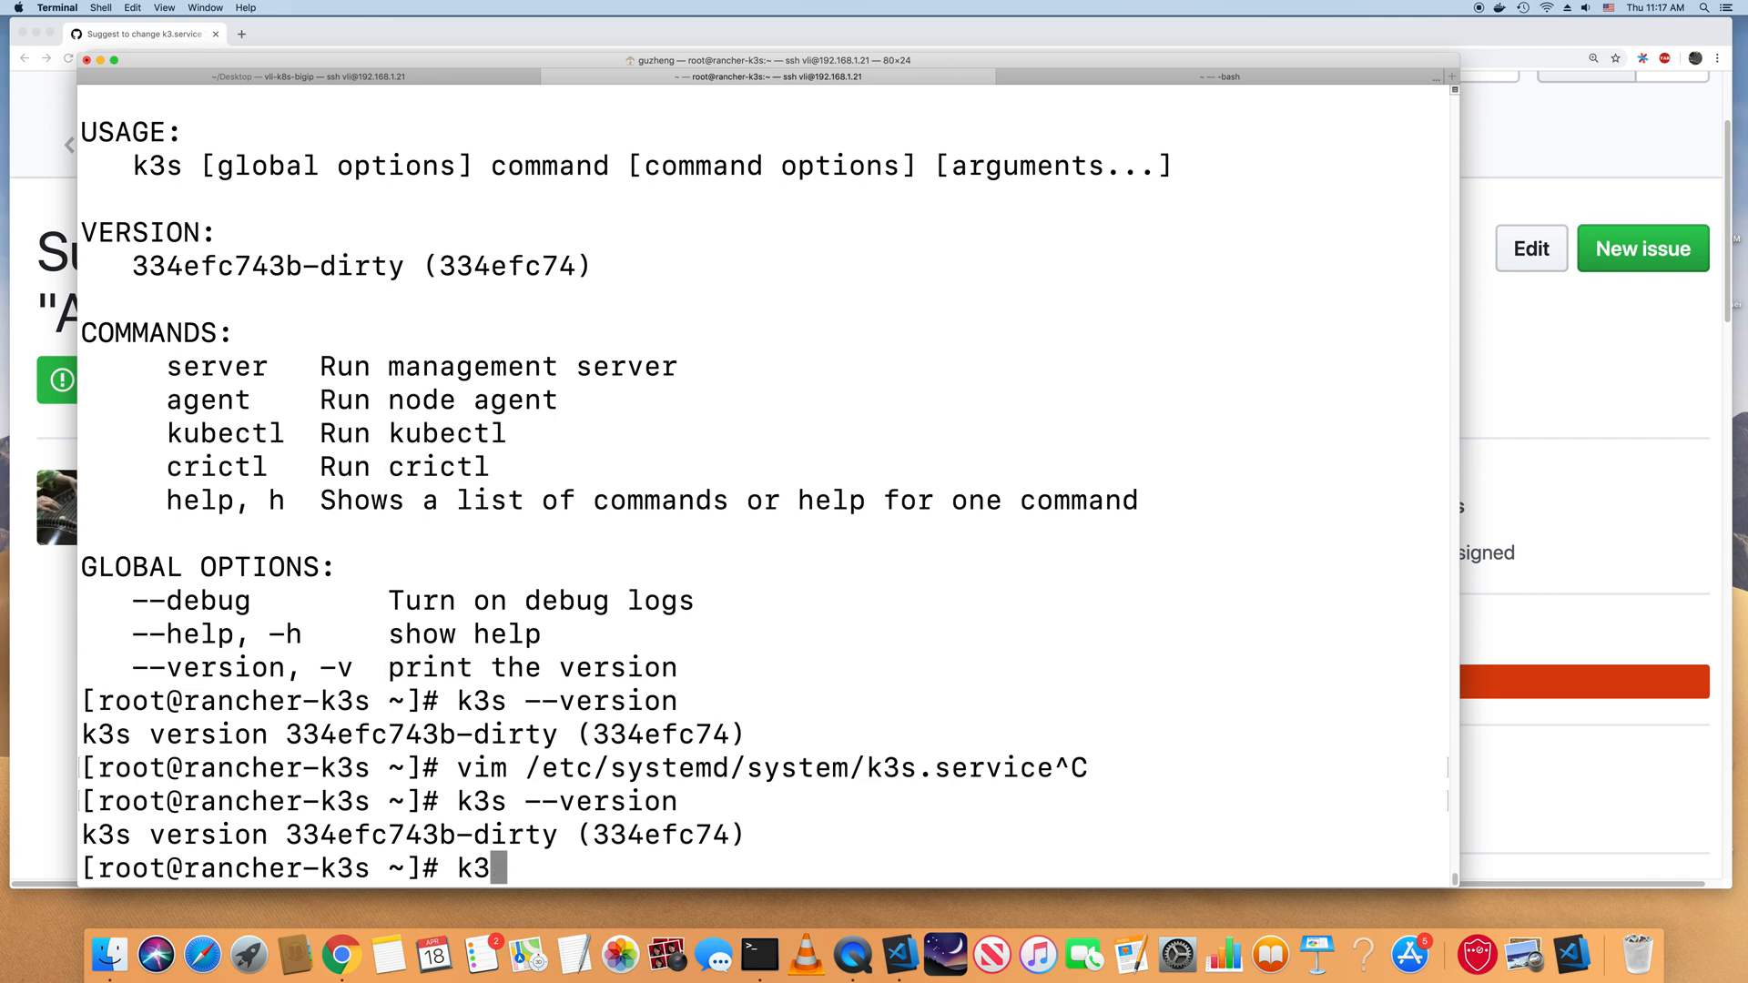
key(ctrl+c)
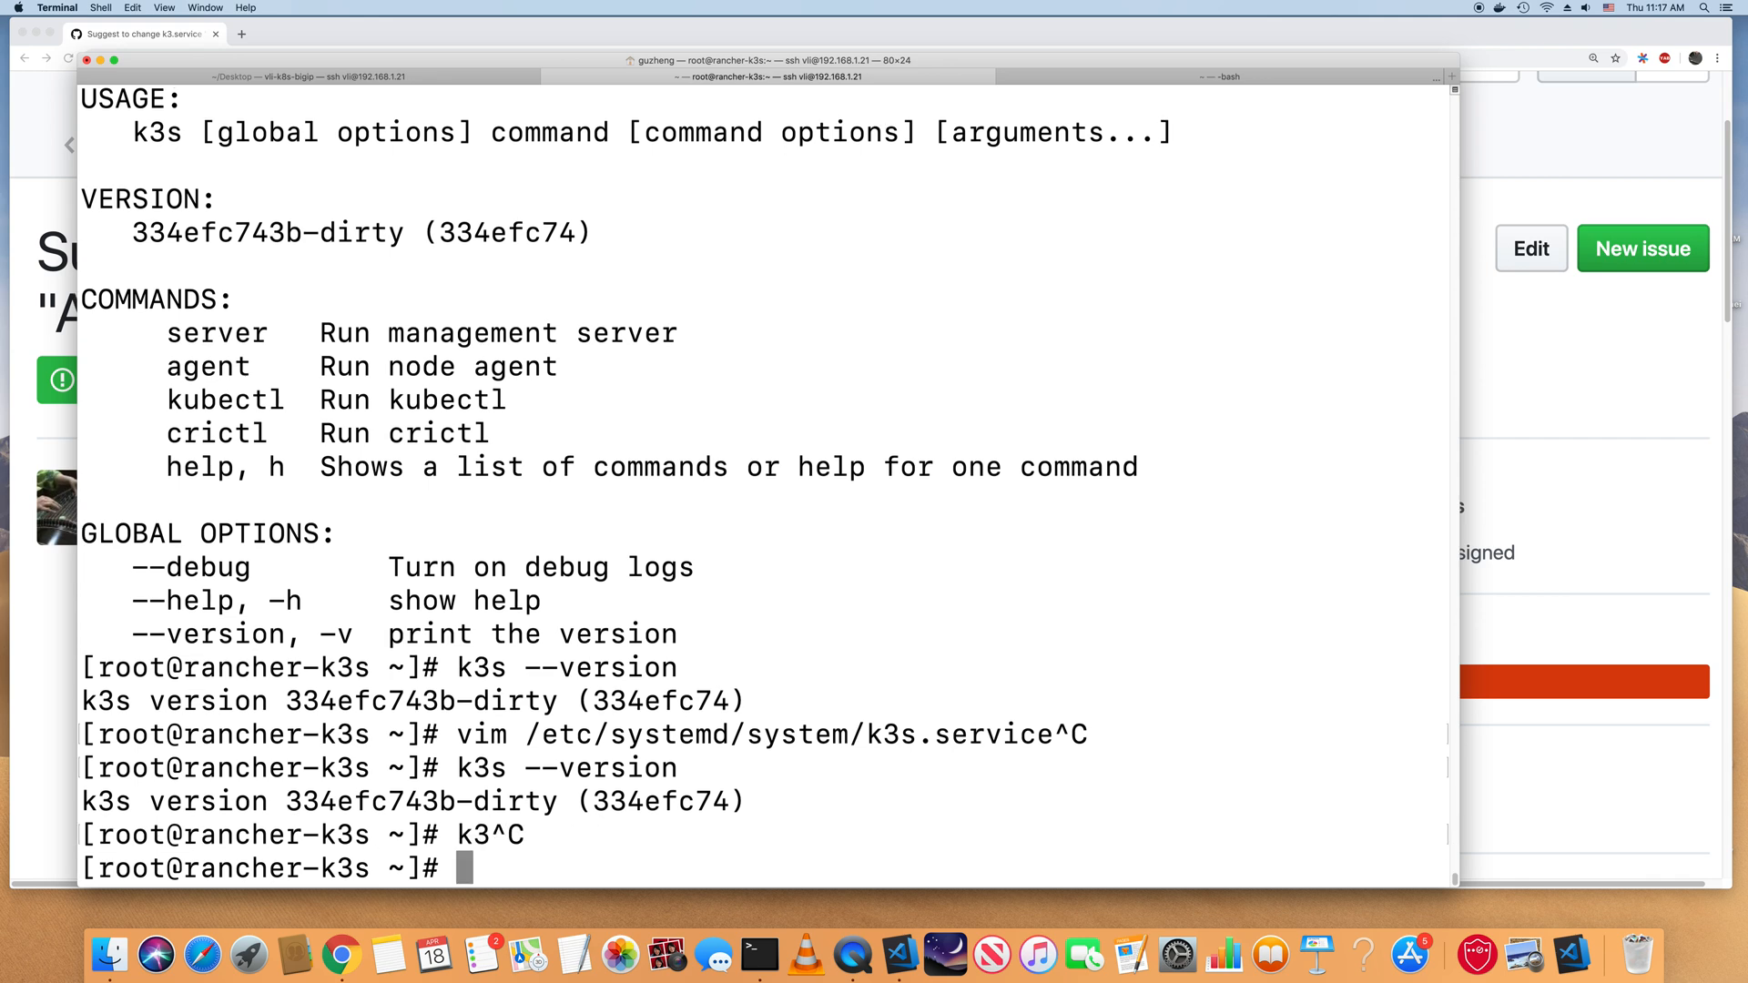
text(k3s --version)
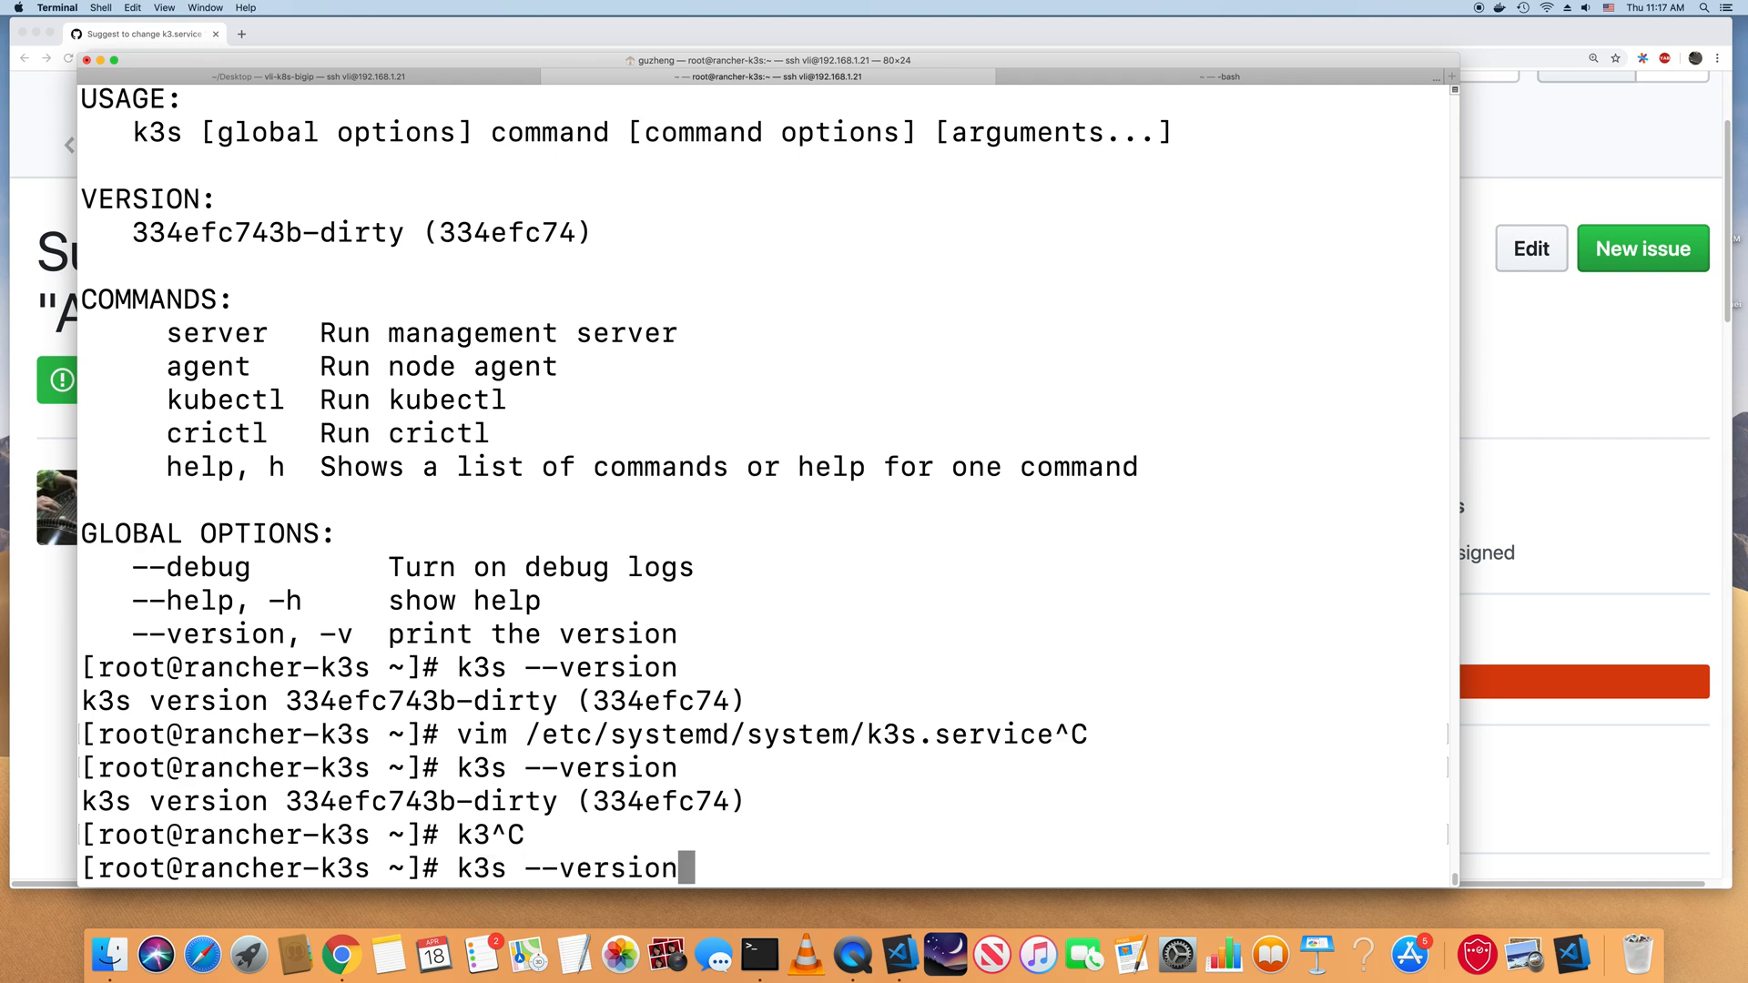
key(Return)
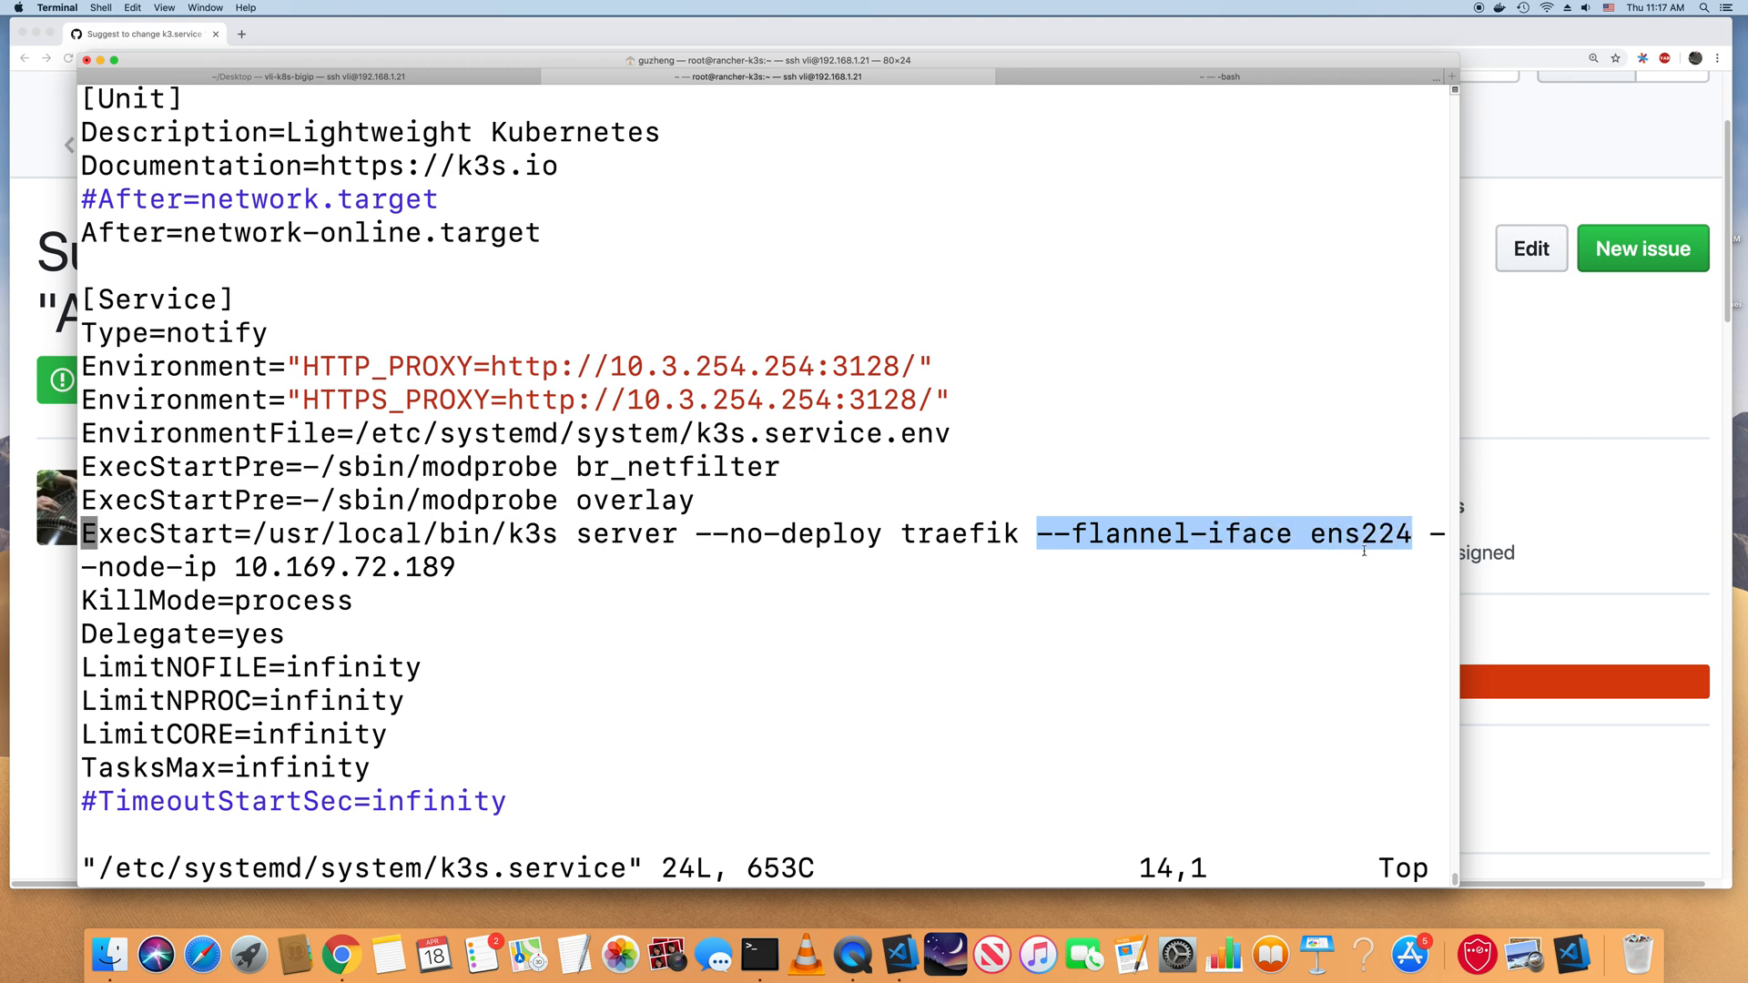
mouse_move(1338, 566)
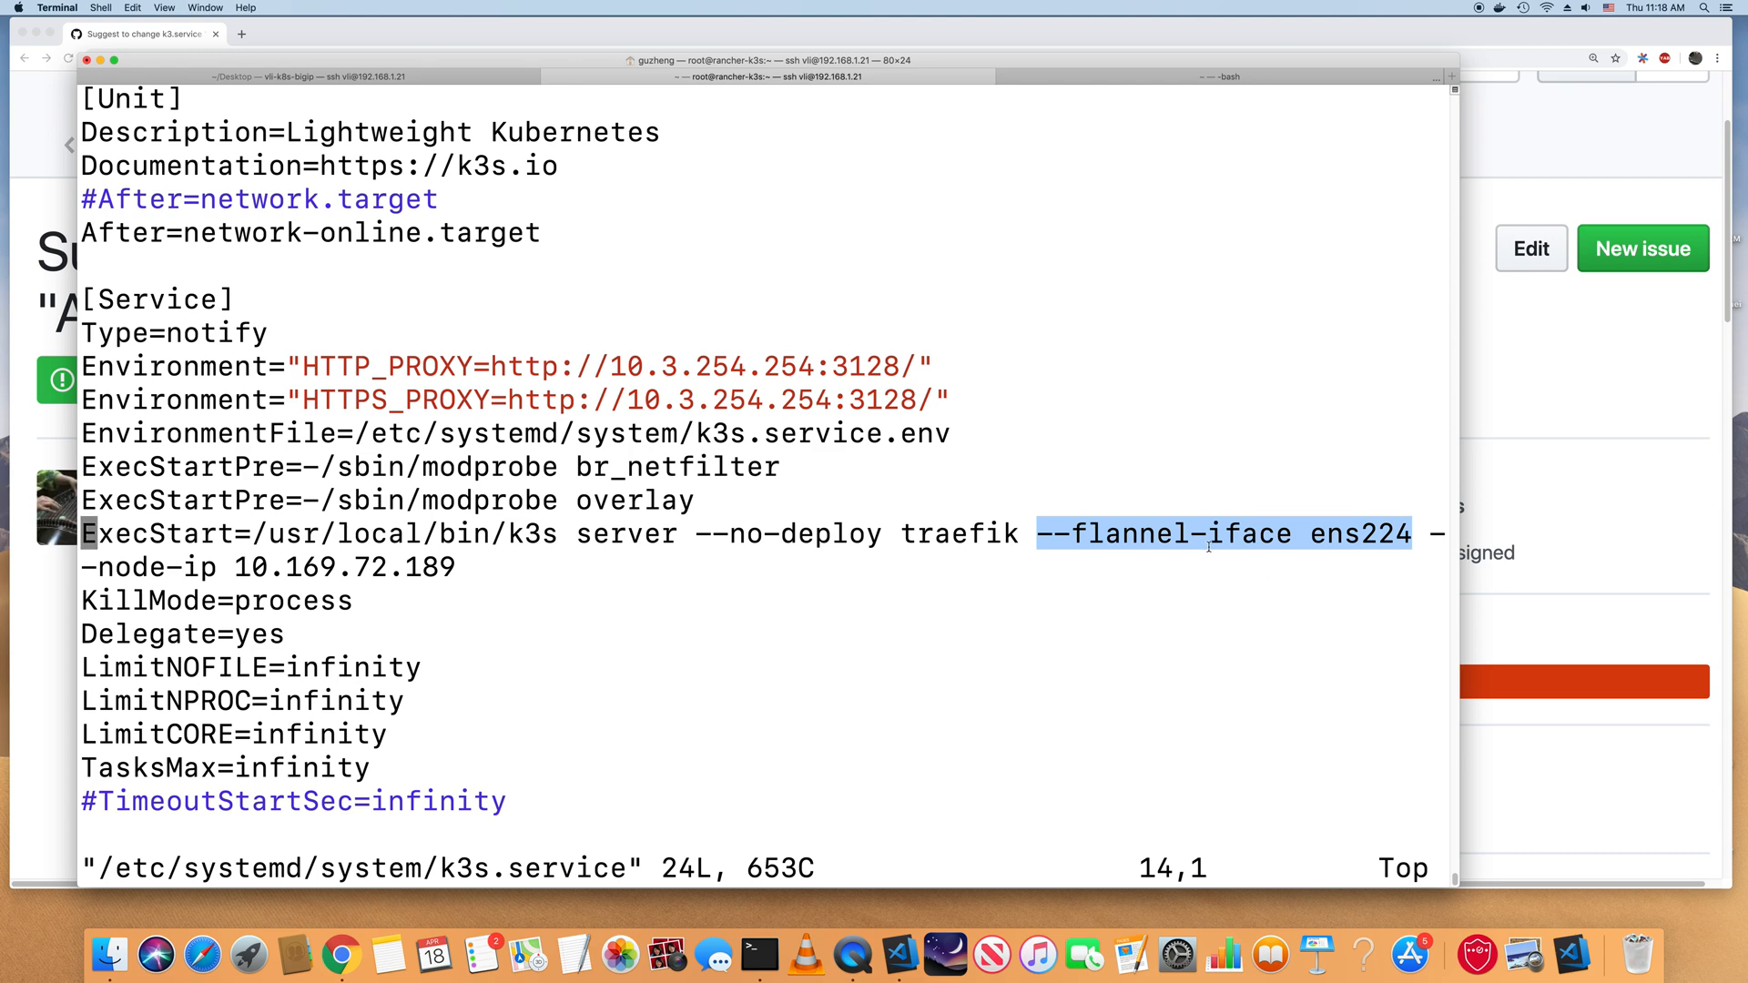
mouse_move(1182, 547)
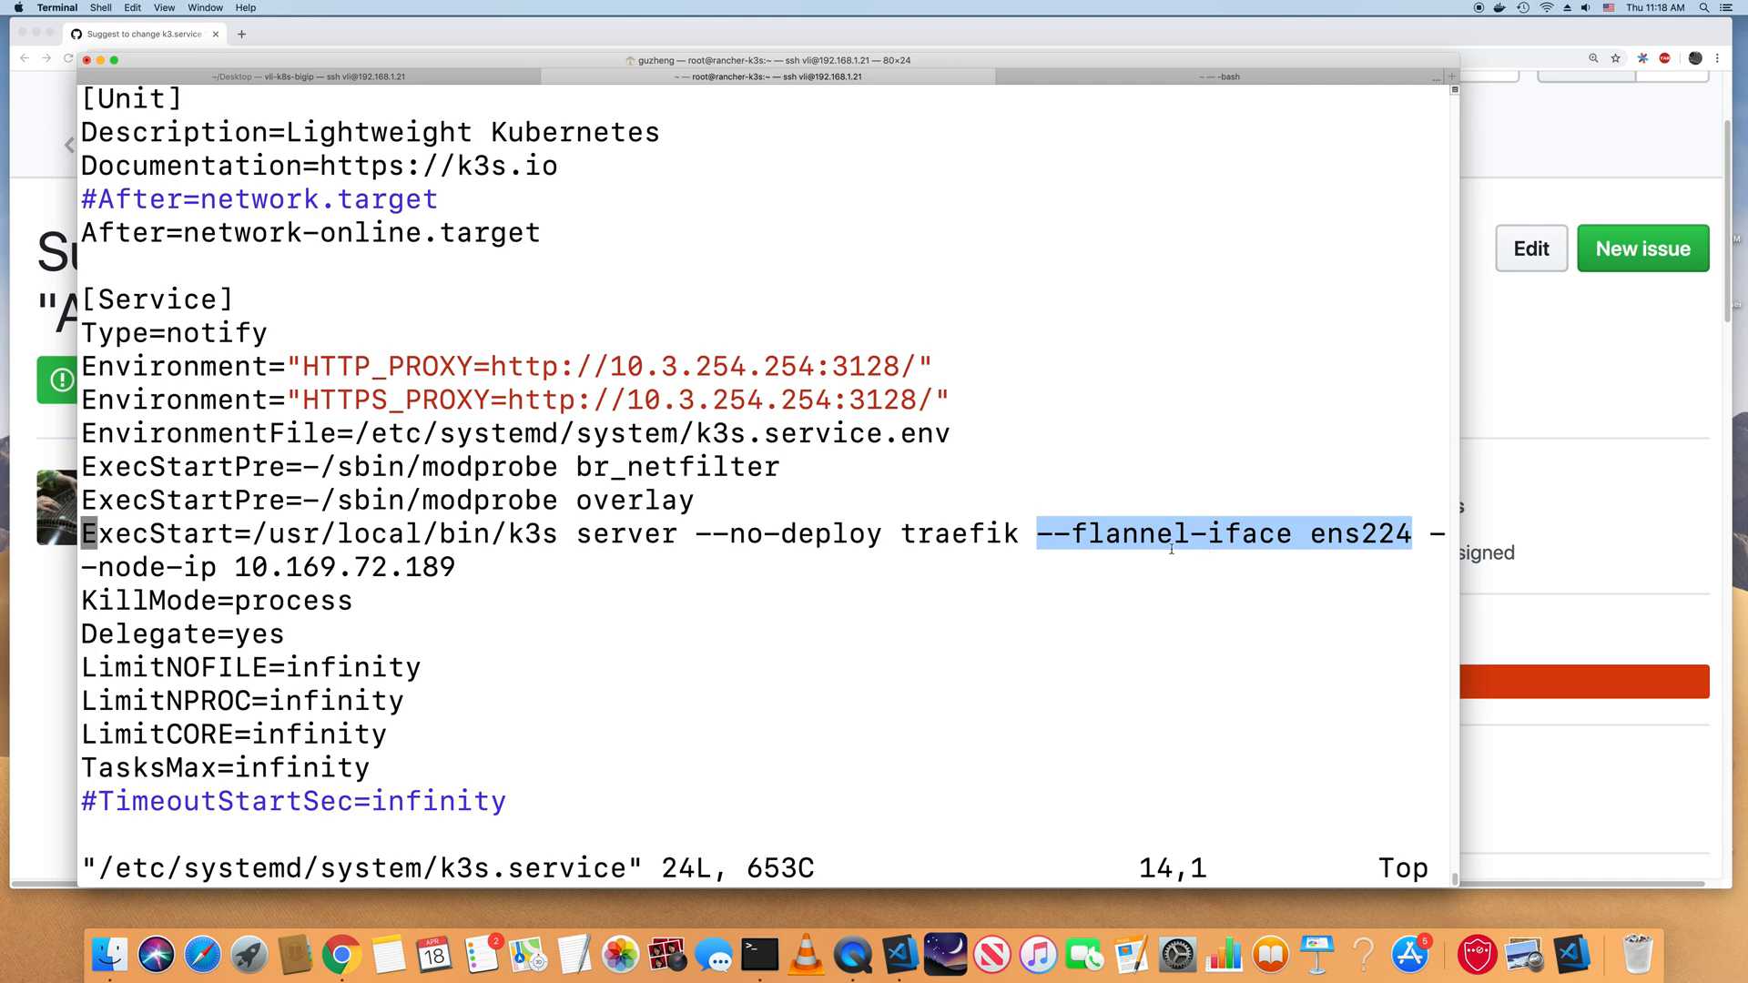
mouse_move(1166, 546)
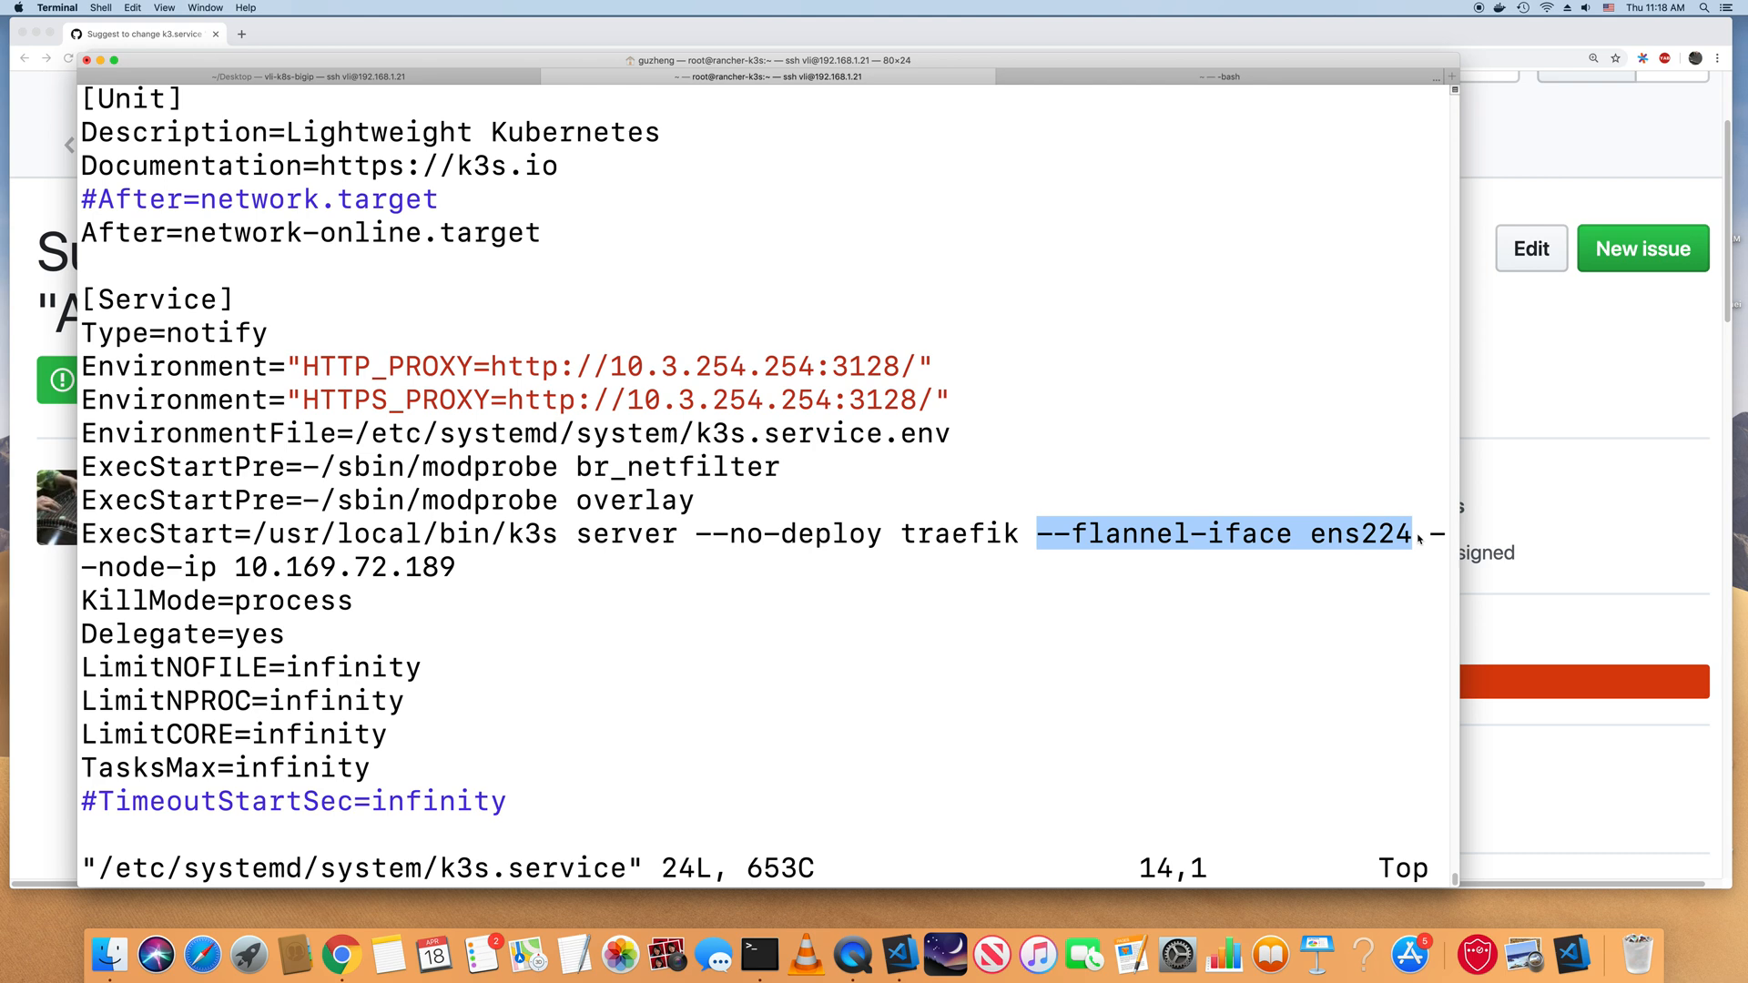
mouse_move(1291, 564)
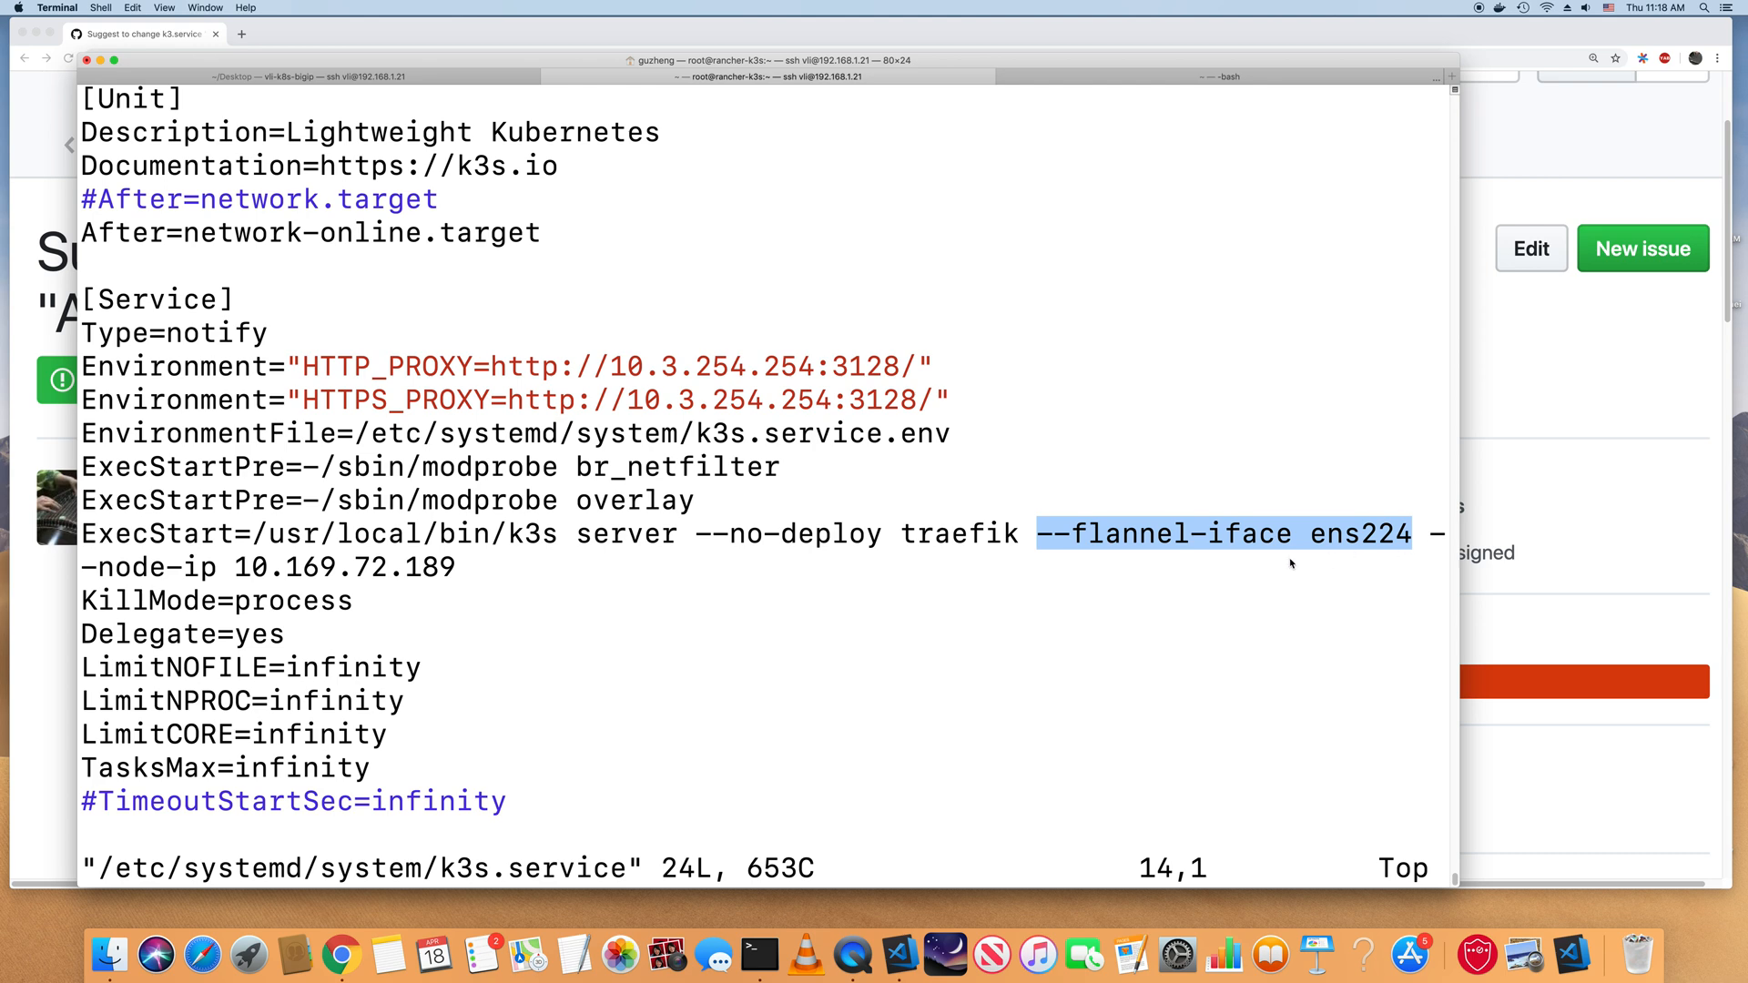
Step: Review the k3s.service unit file with After=network-online.target and --flannel-iface ens224
double_click(1355, 533)
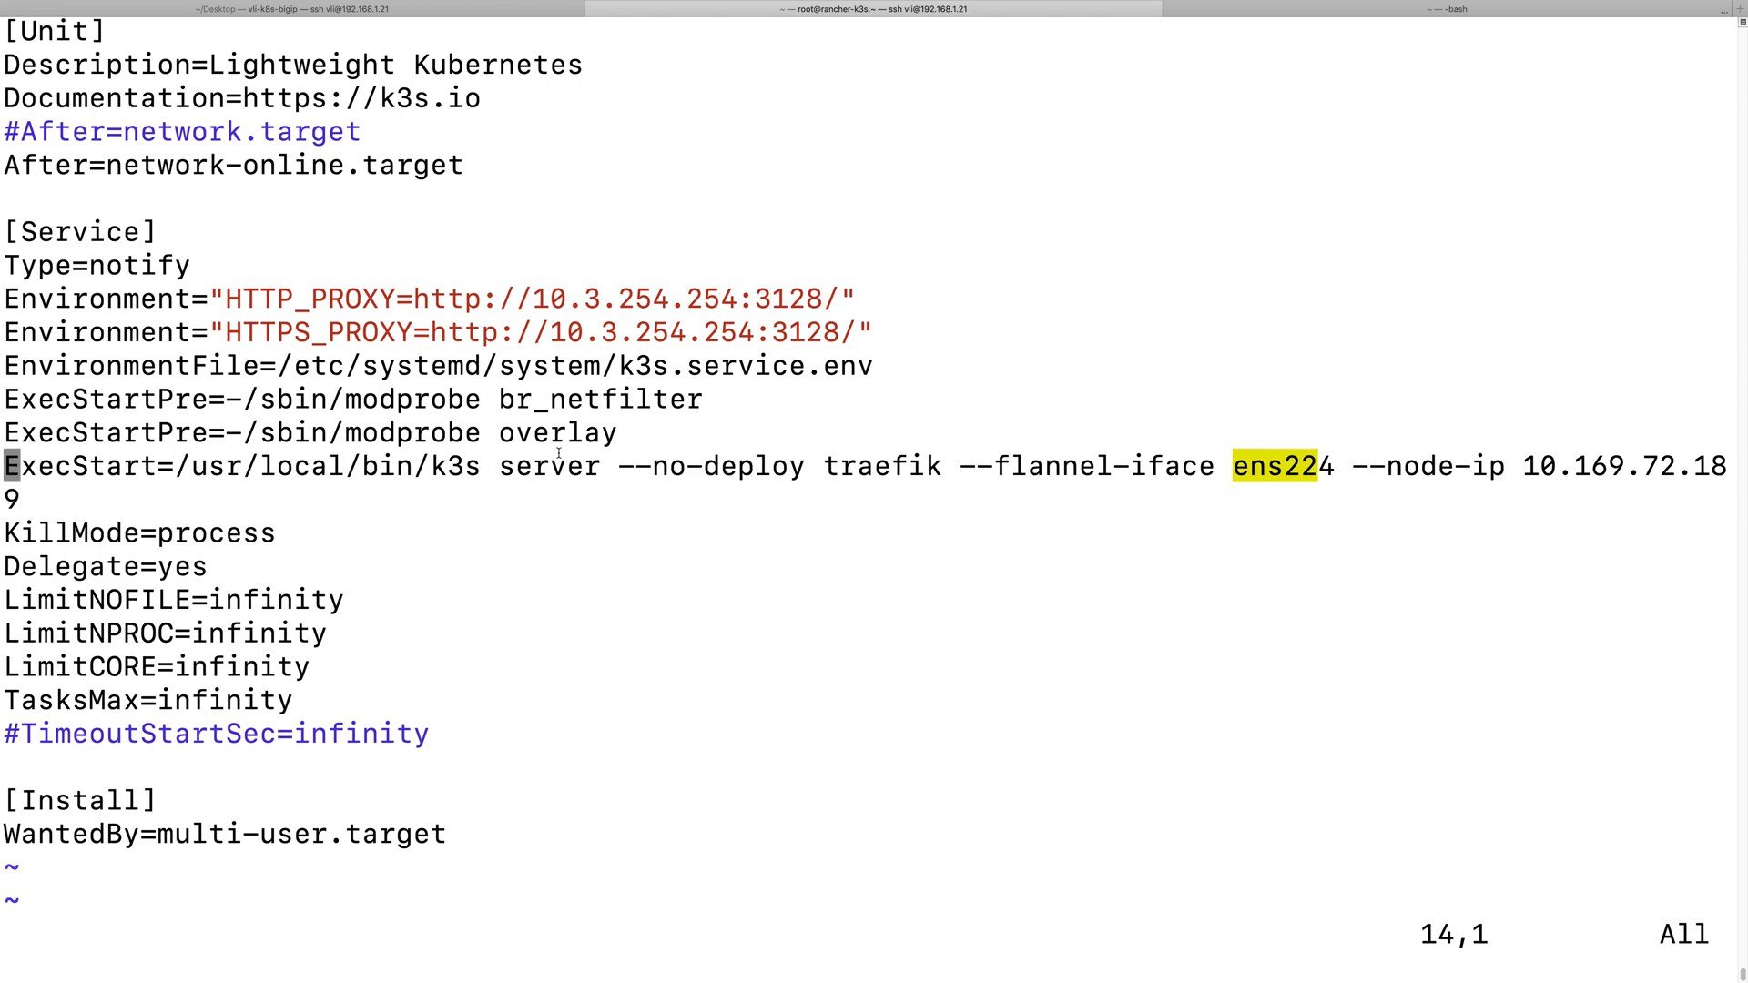
mouse_move(758, 493)
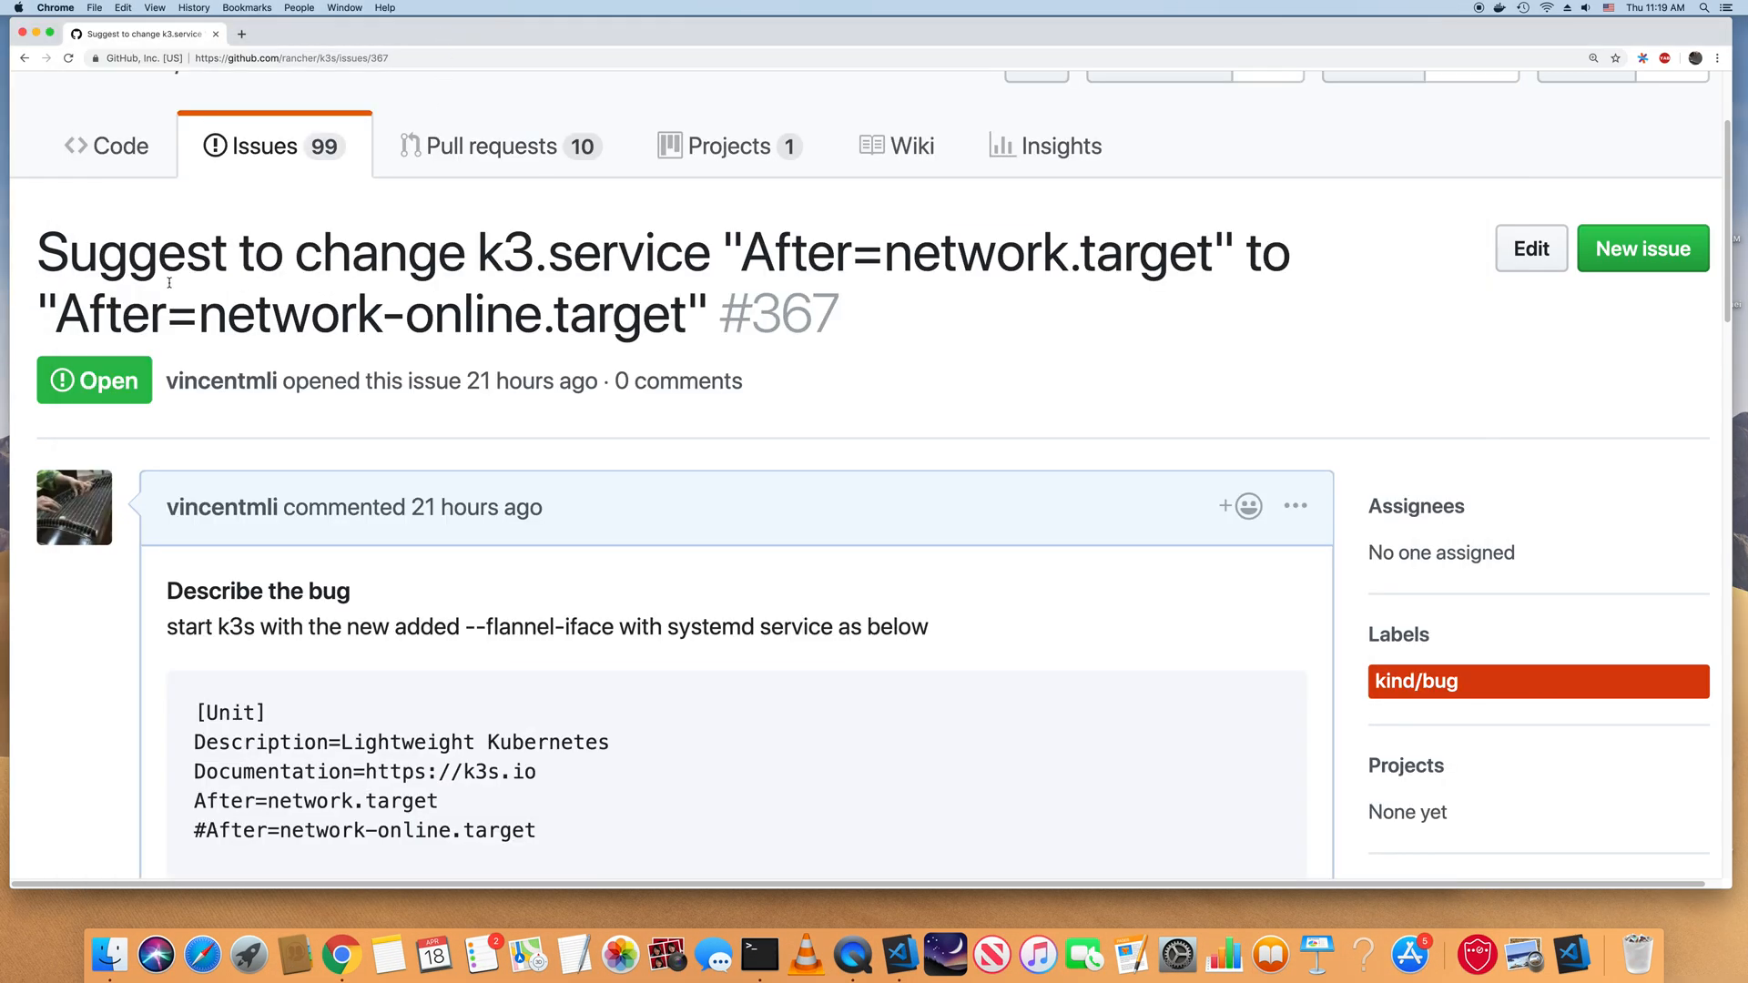
Step: Scroll to the issue's unit file and highlight network-online.target on the commented After line
scroll(down, 3)
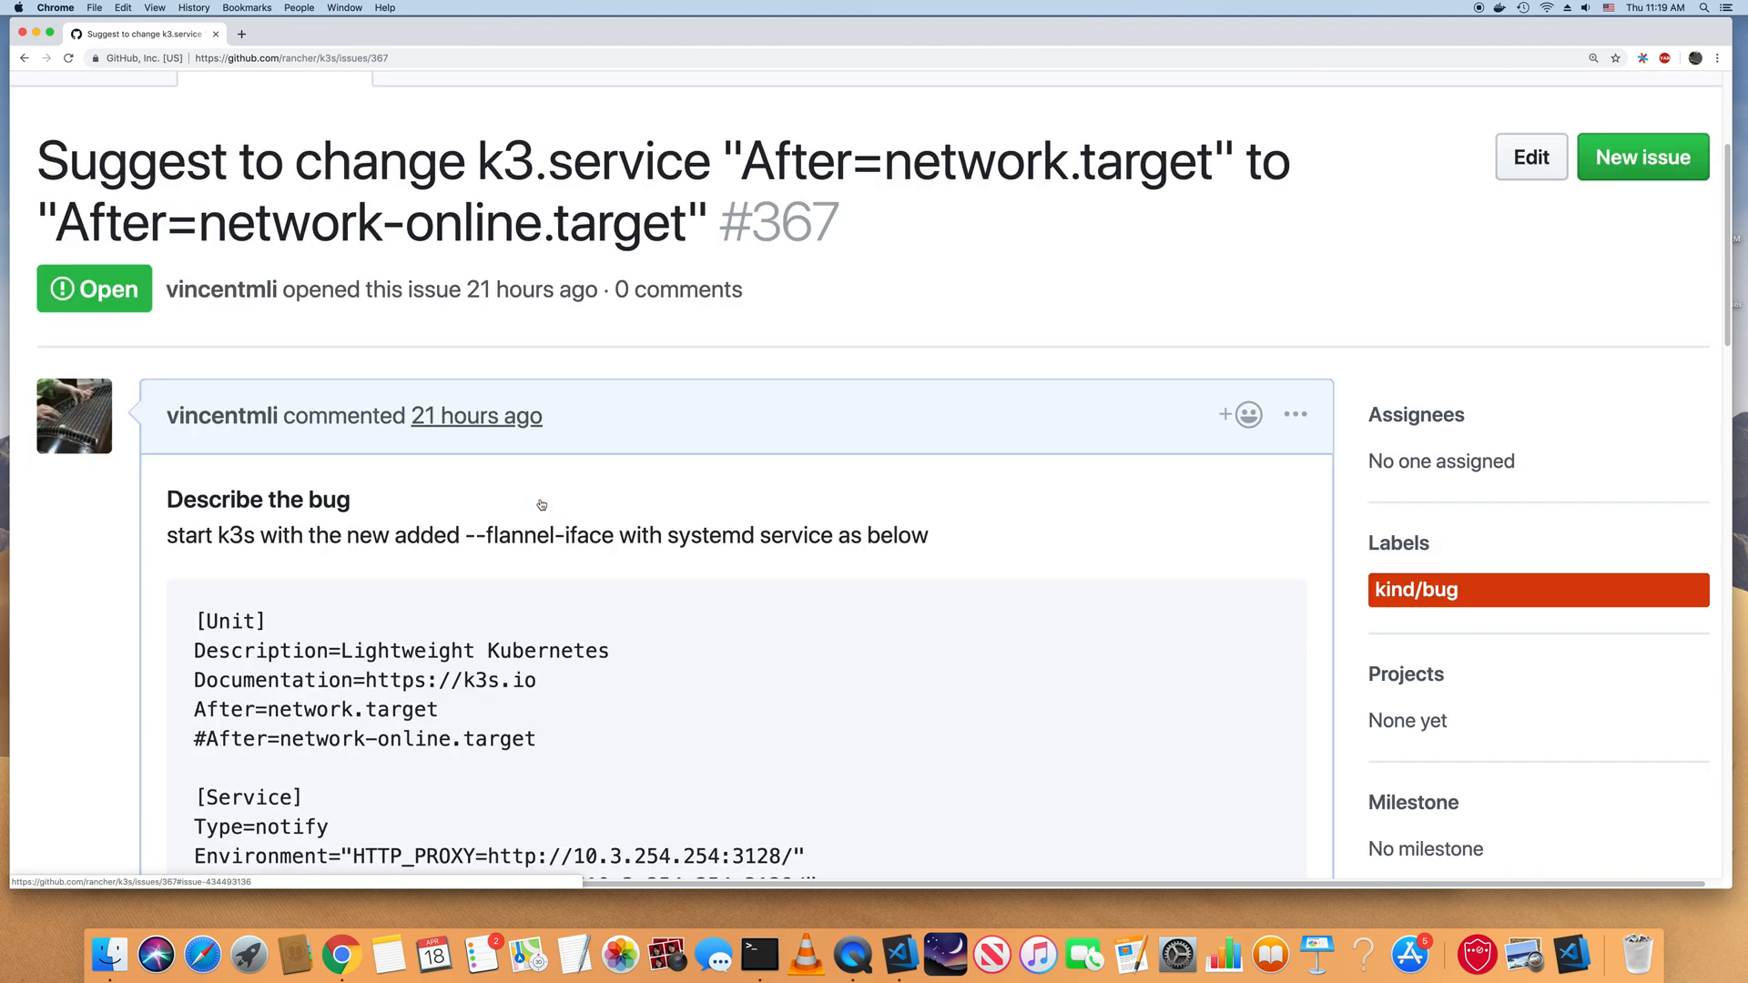
scroll(down, 3)
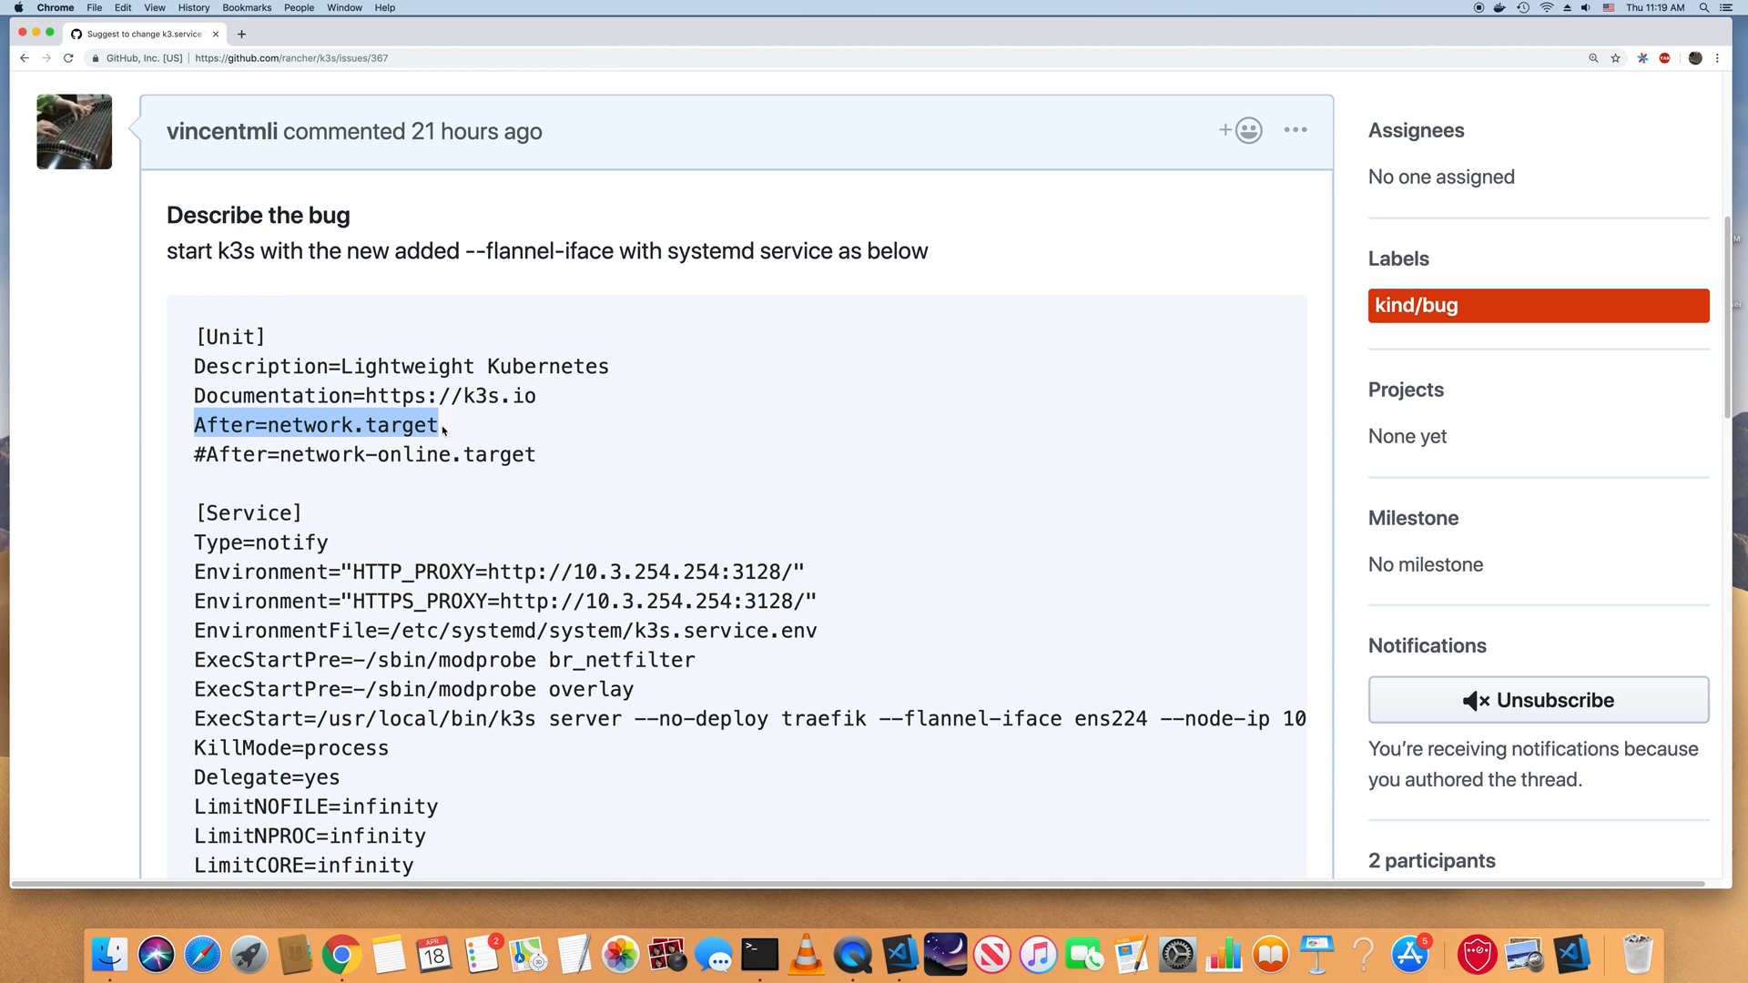
click(315, 424)
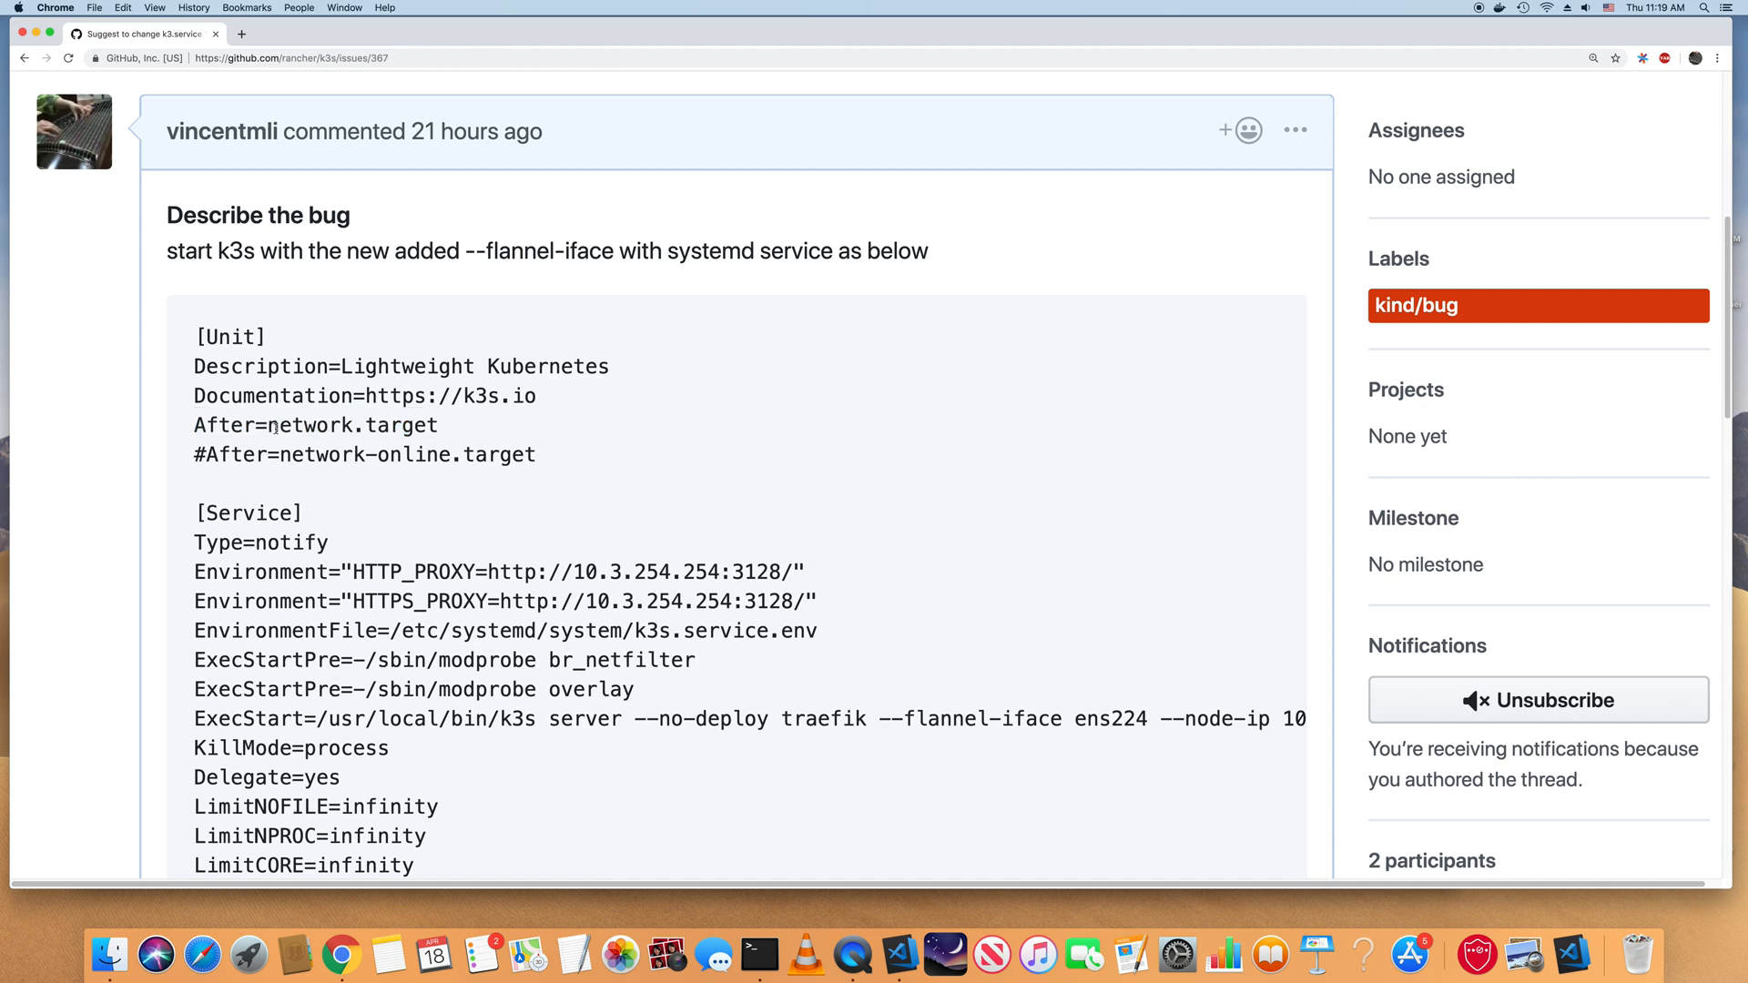
double_click(324, 426)
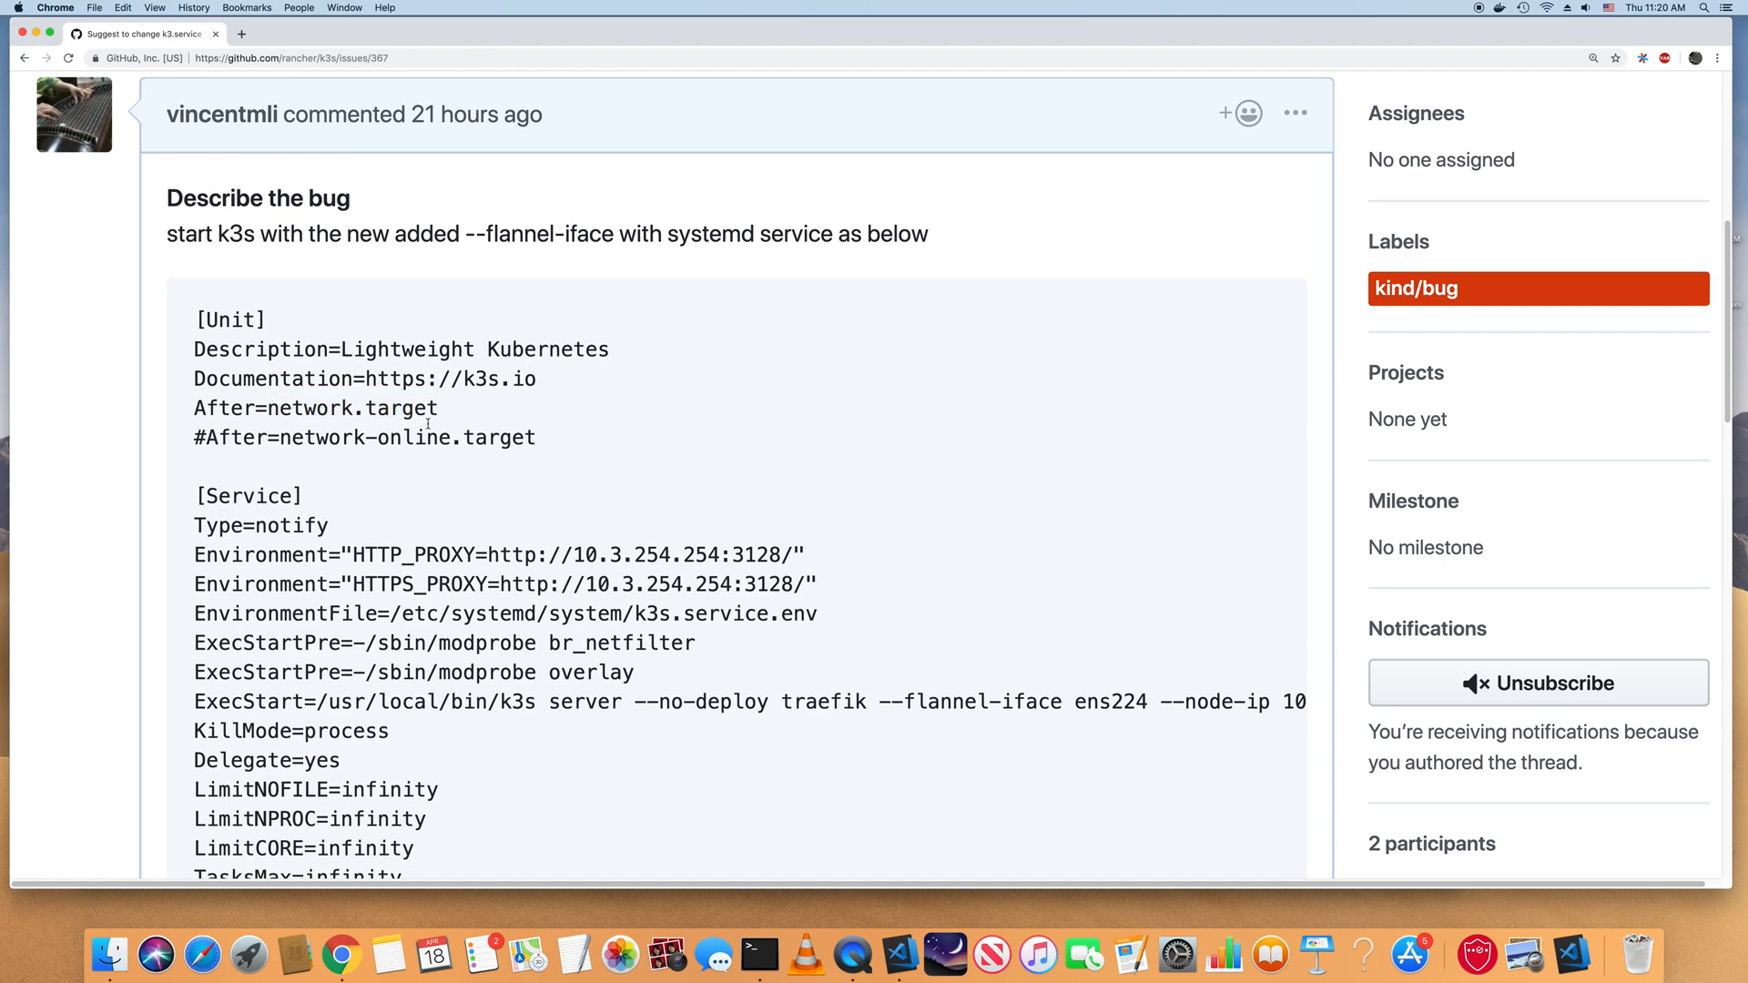
mouse_move(878, 703)
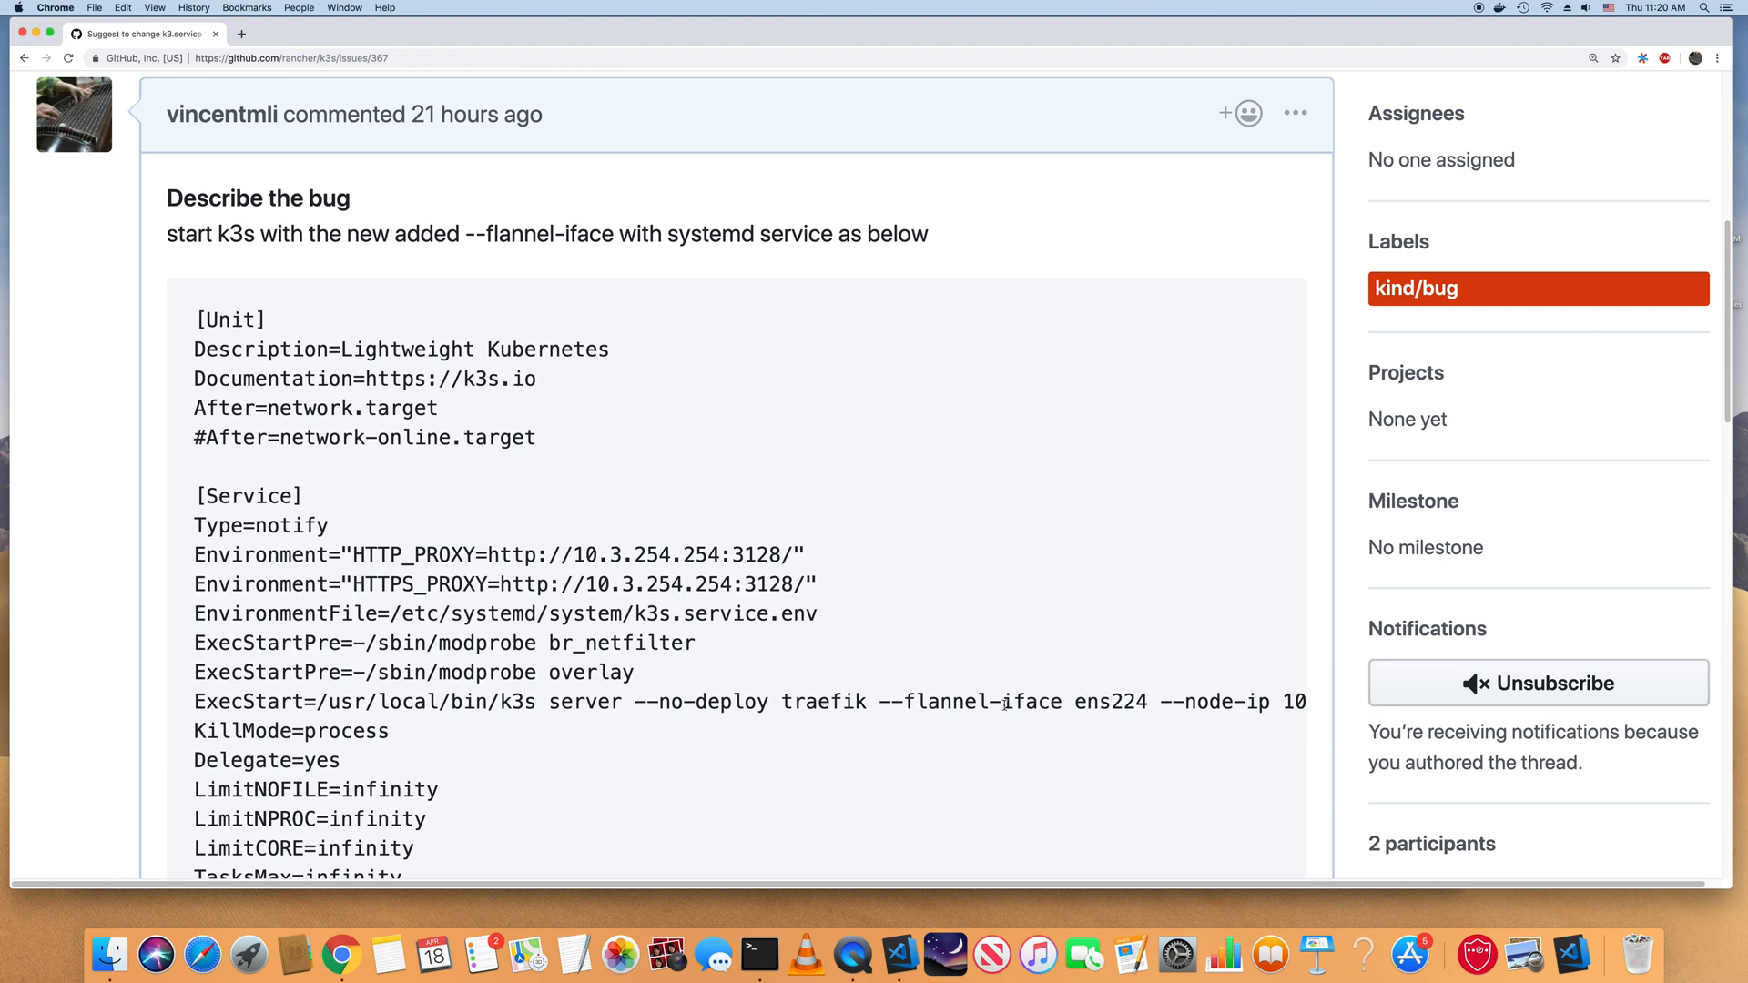
Step: Highlight the ens224 flannel interface name in the issue's ExecStart line
double_click(1104, 701)
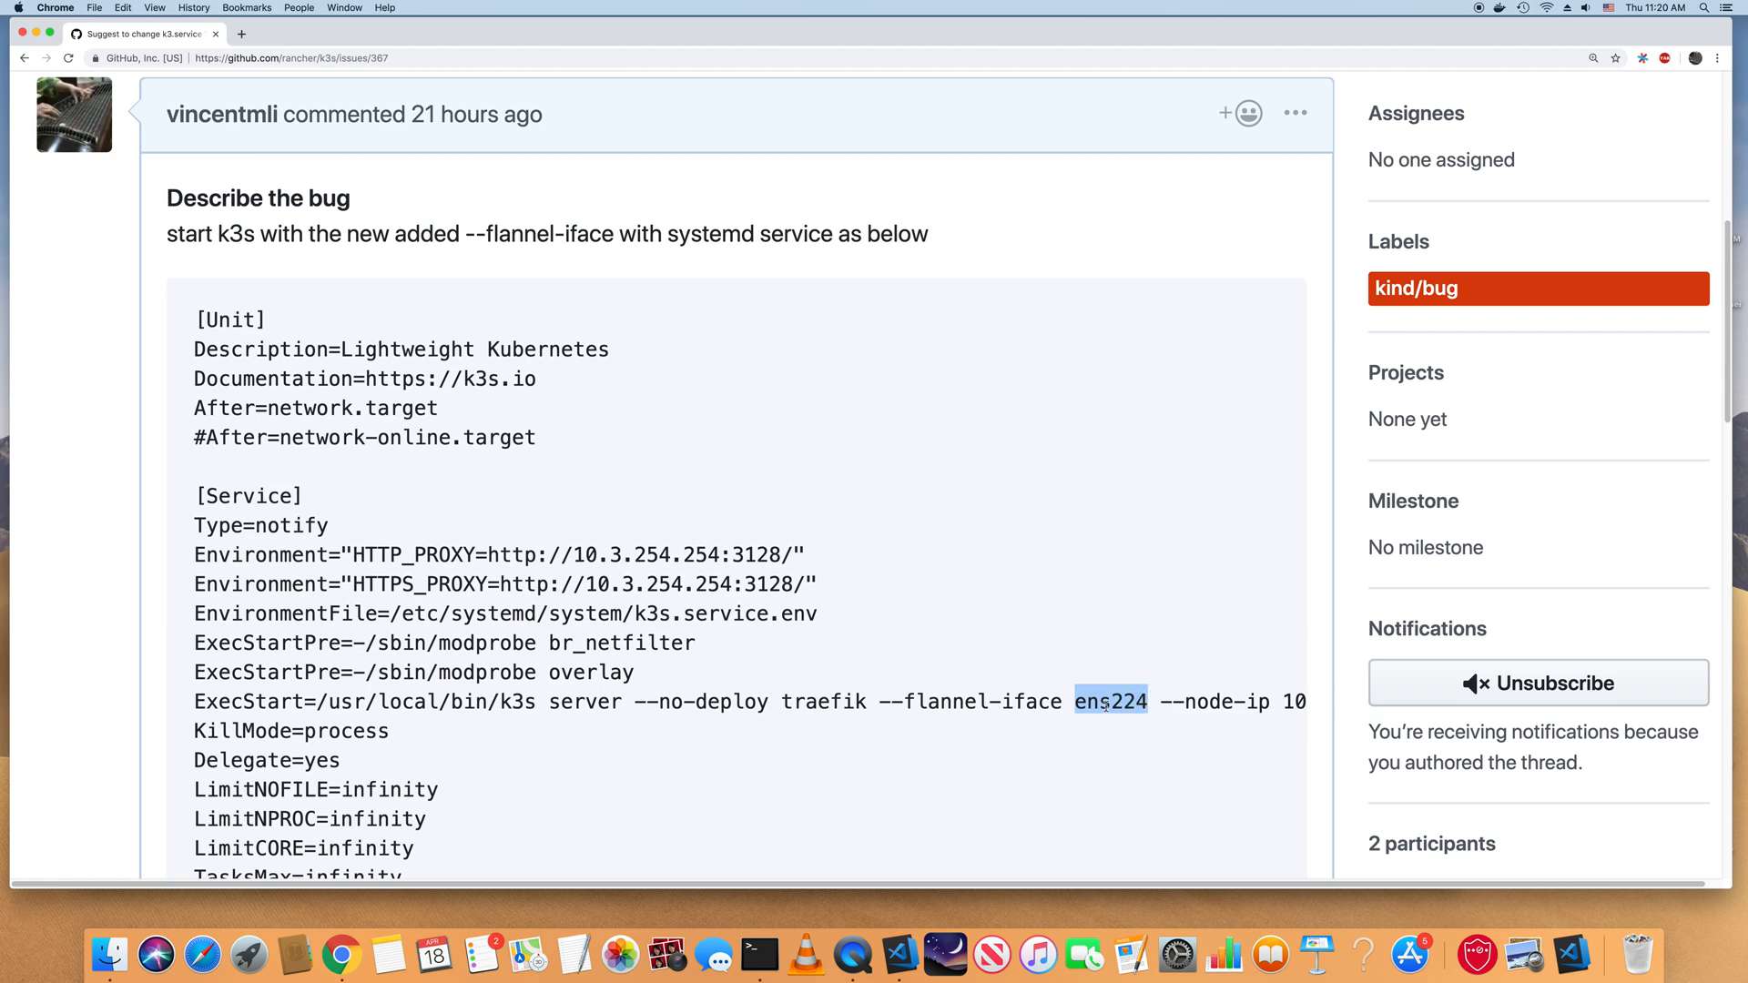
click(1062, 701)
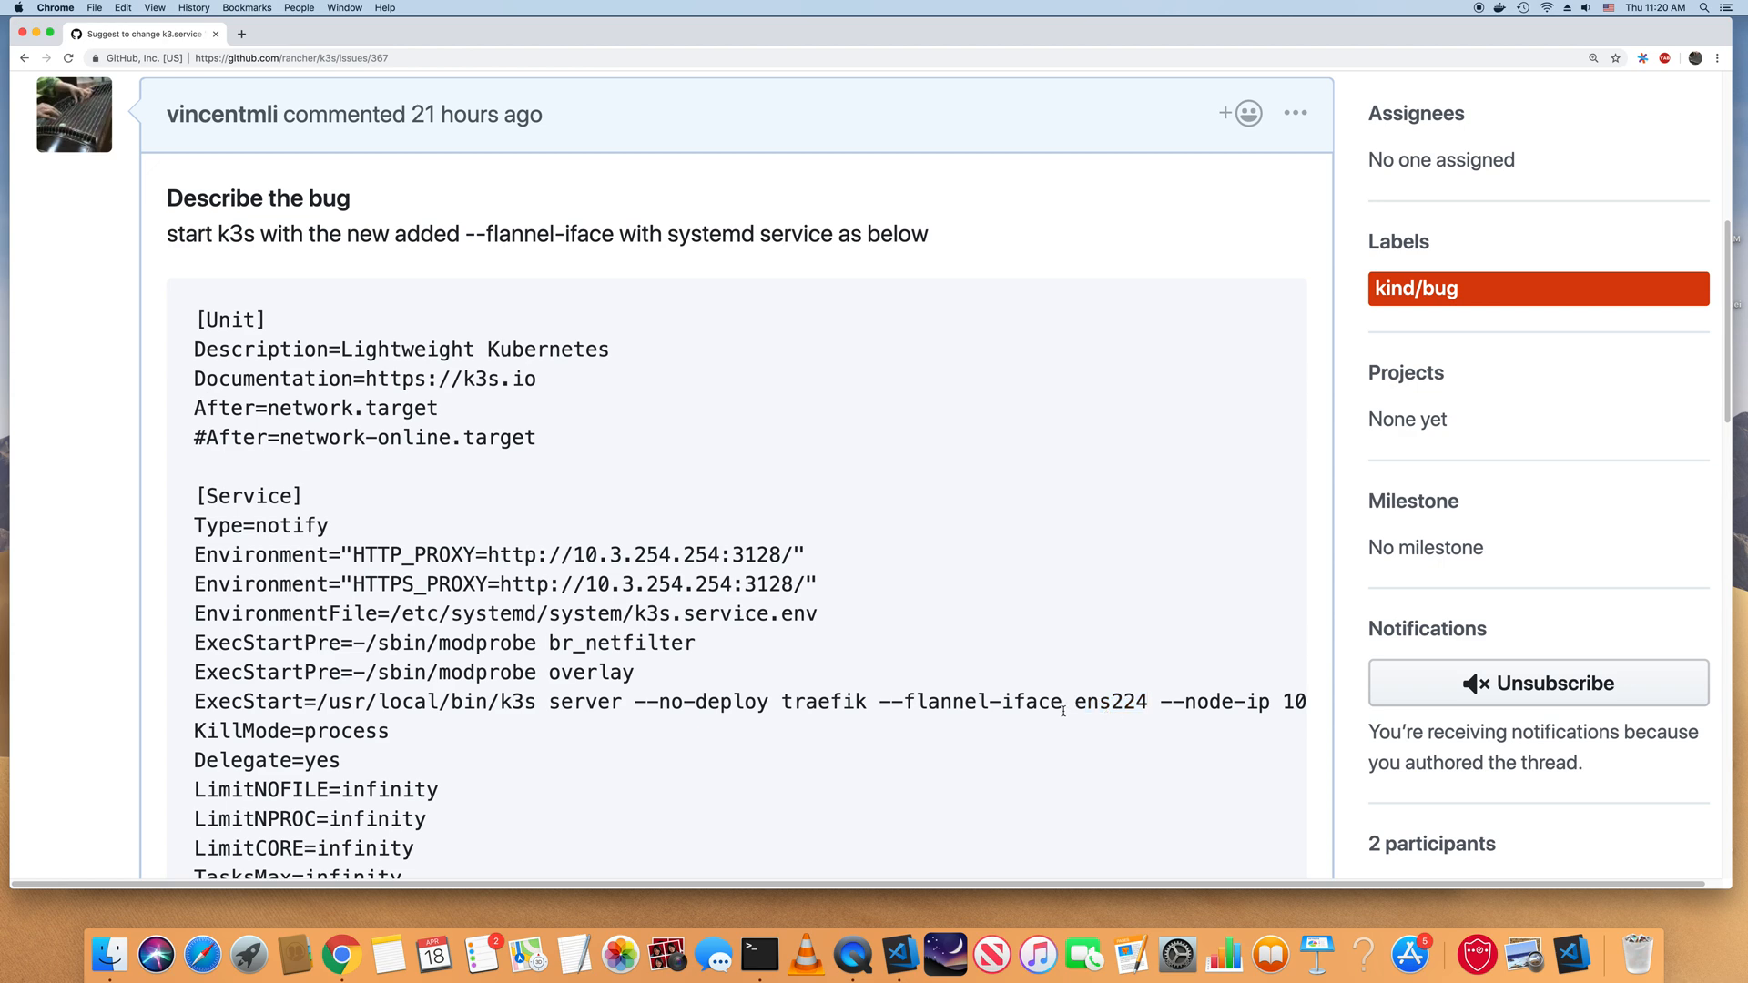
double_click(1109, 701)
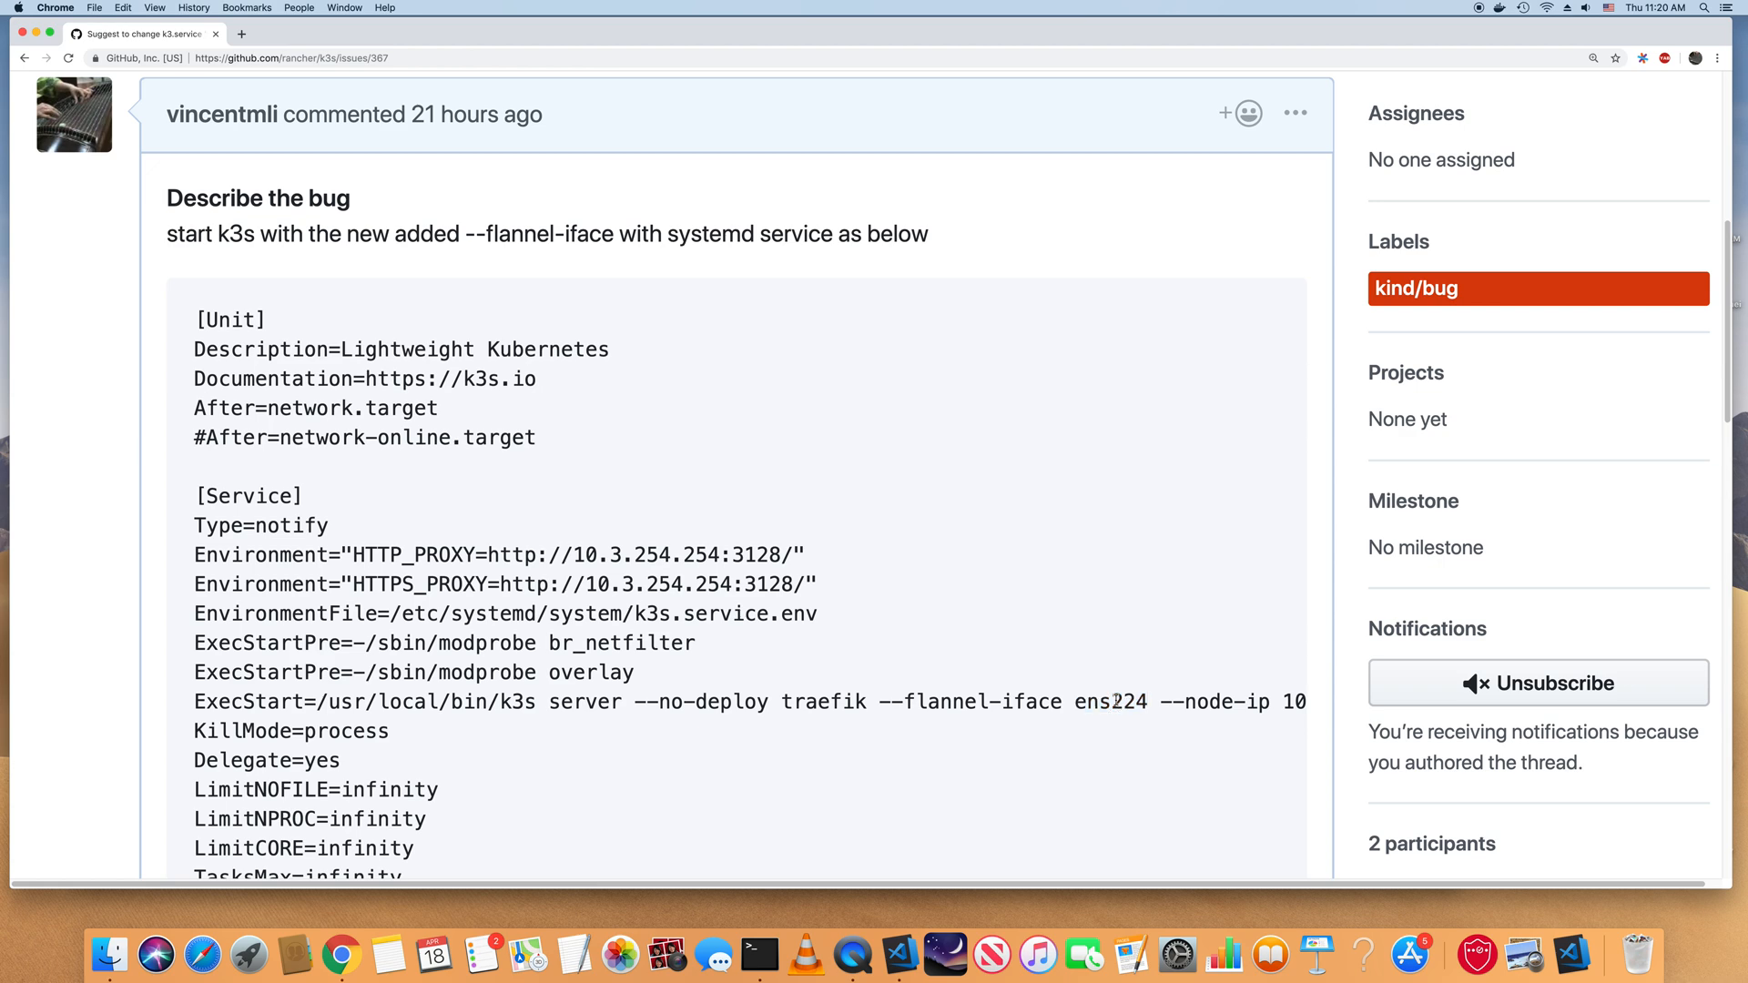
double_click(1109, 702)
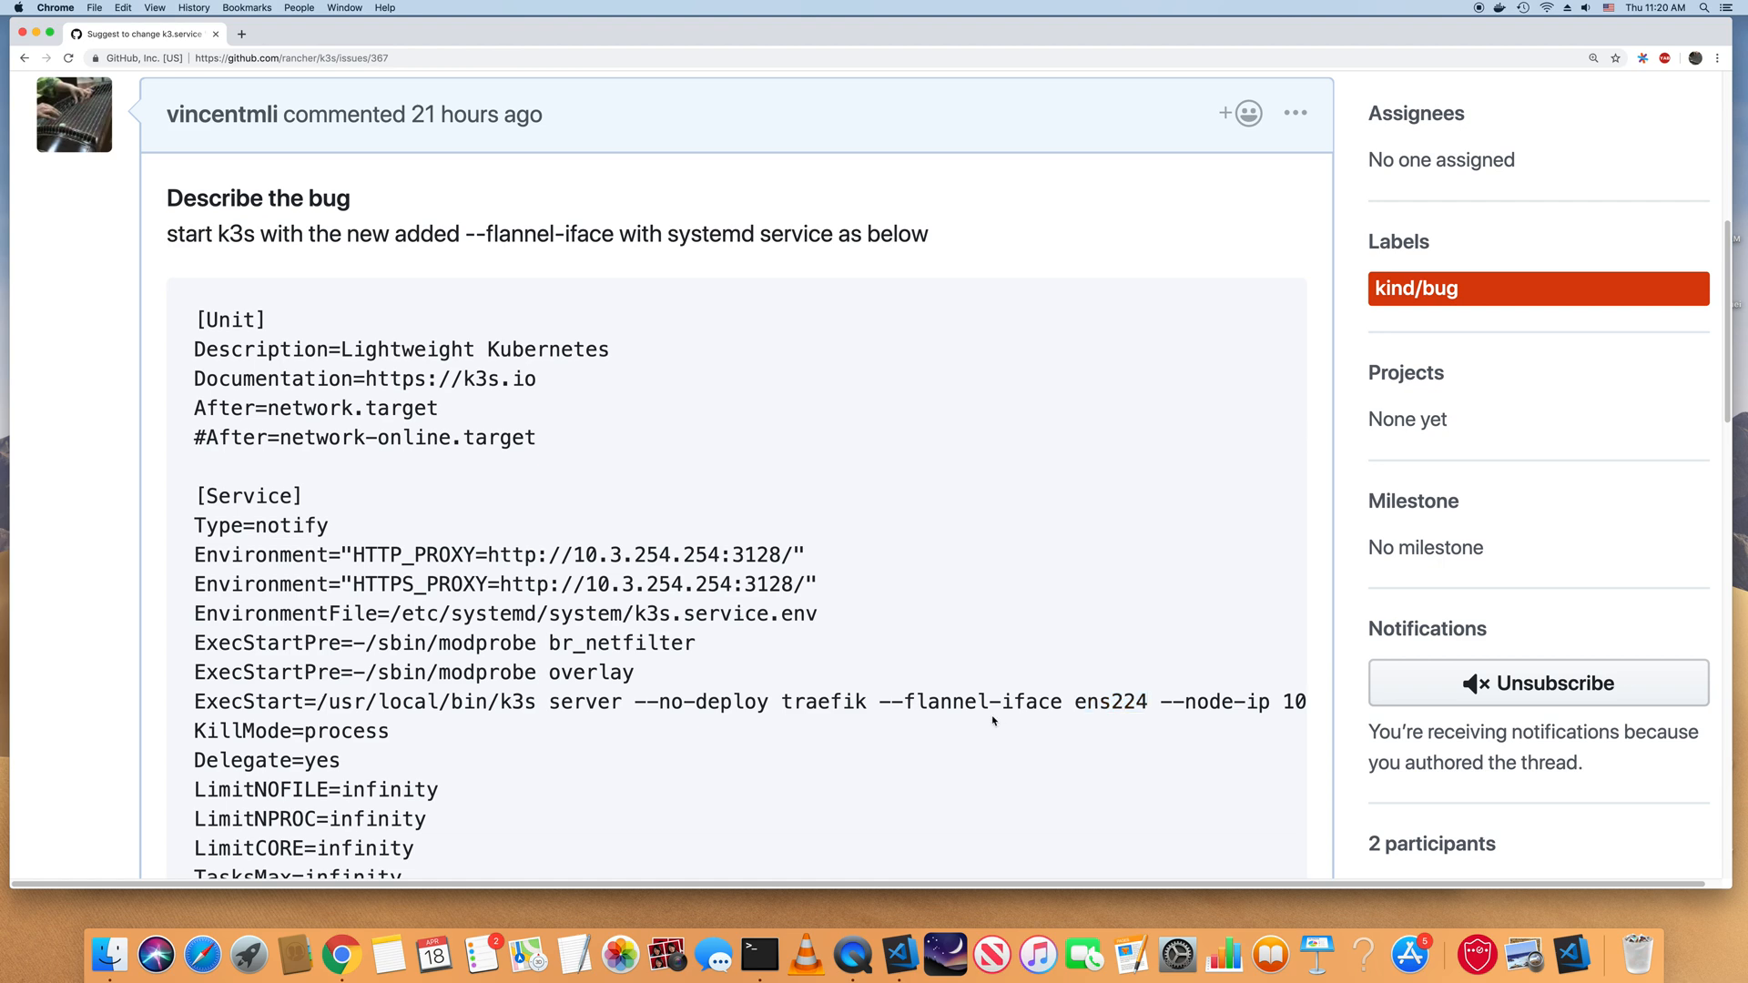
double_click(936, 701)
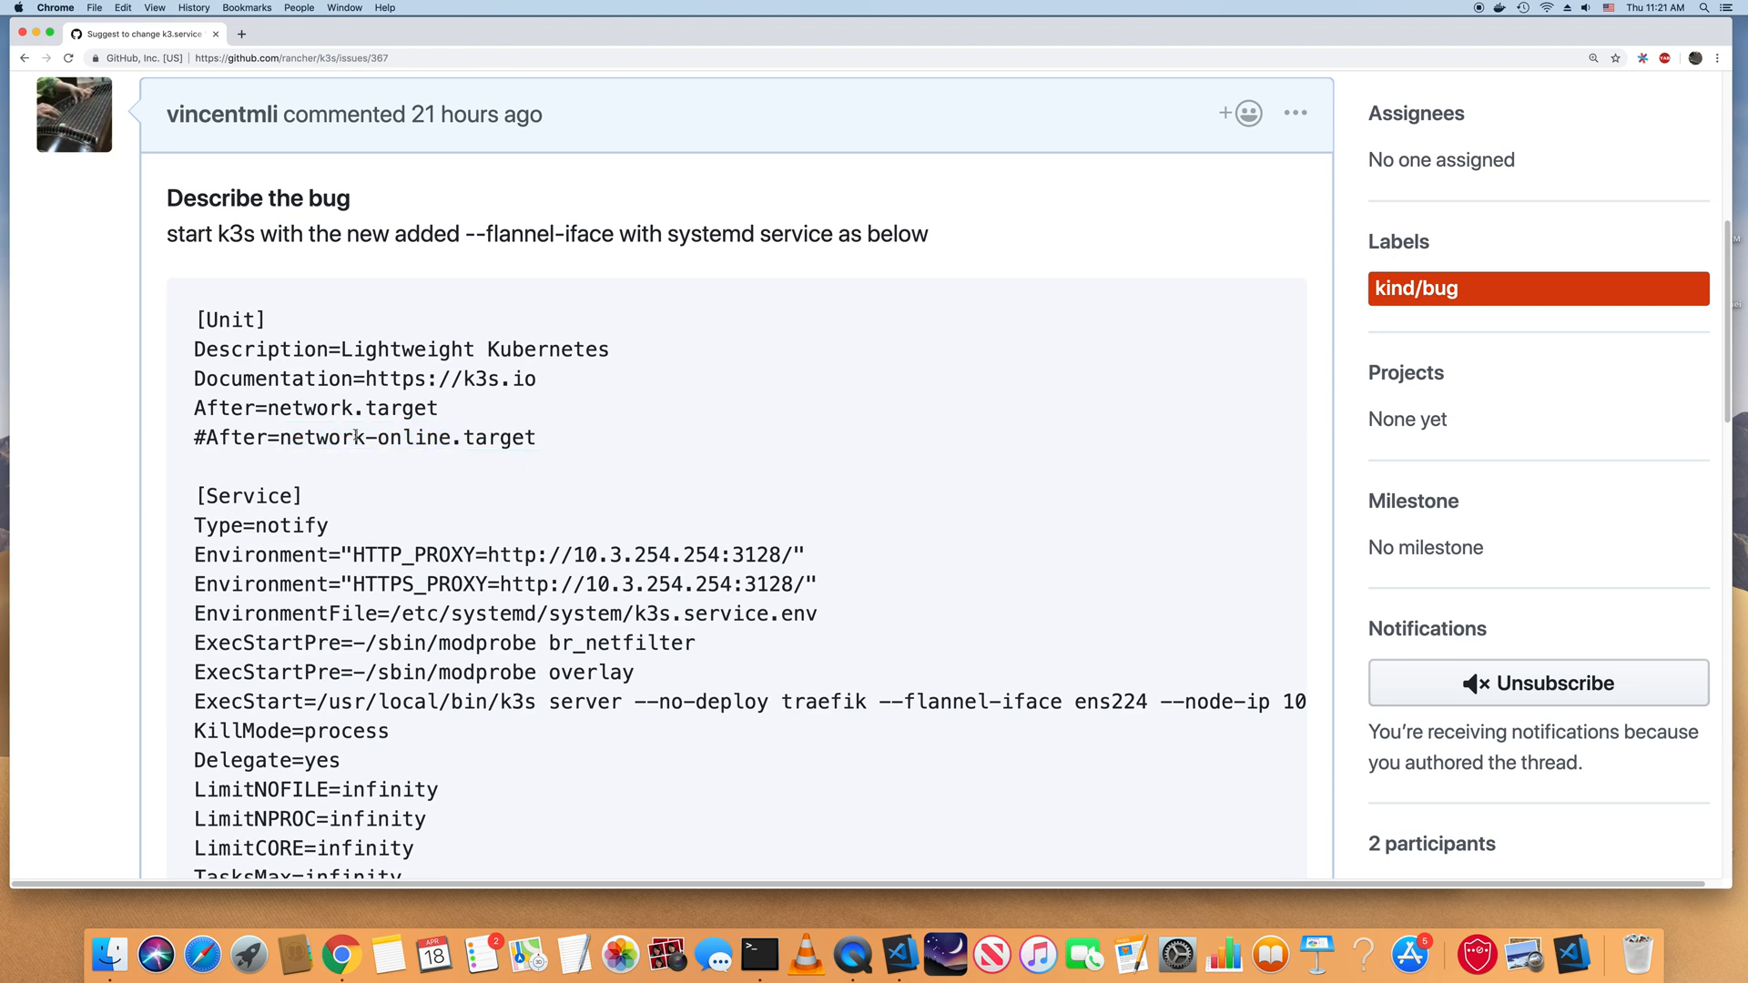
mouse_move(191, 410)
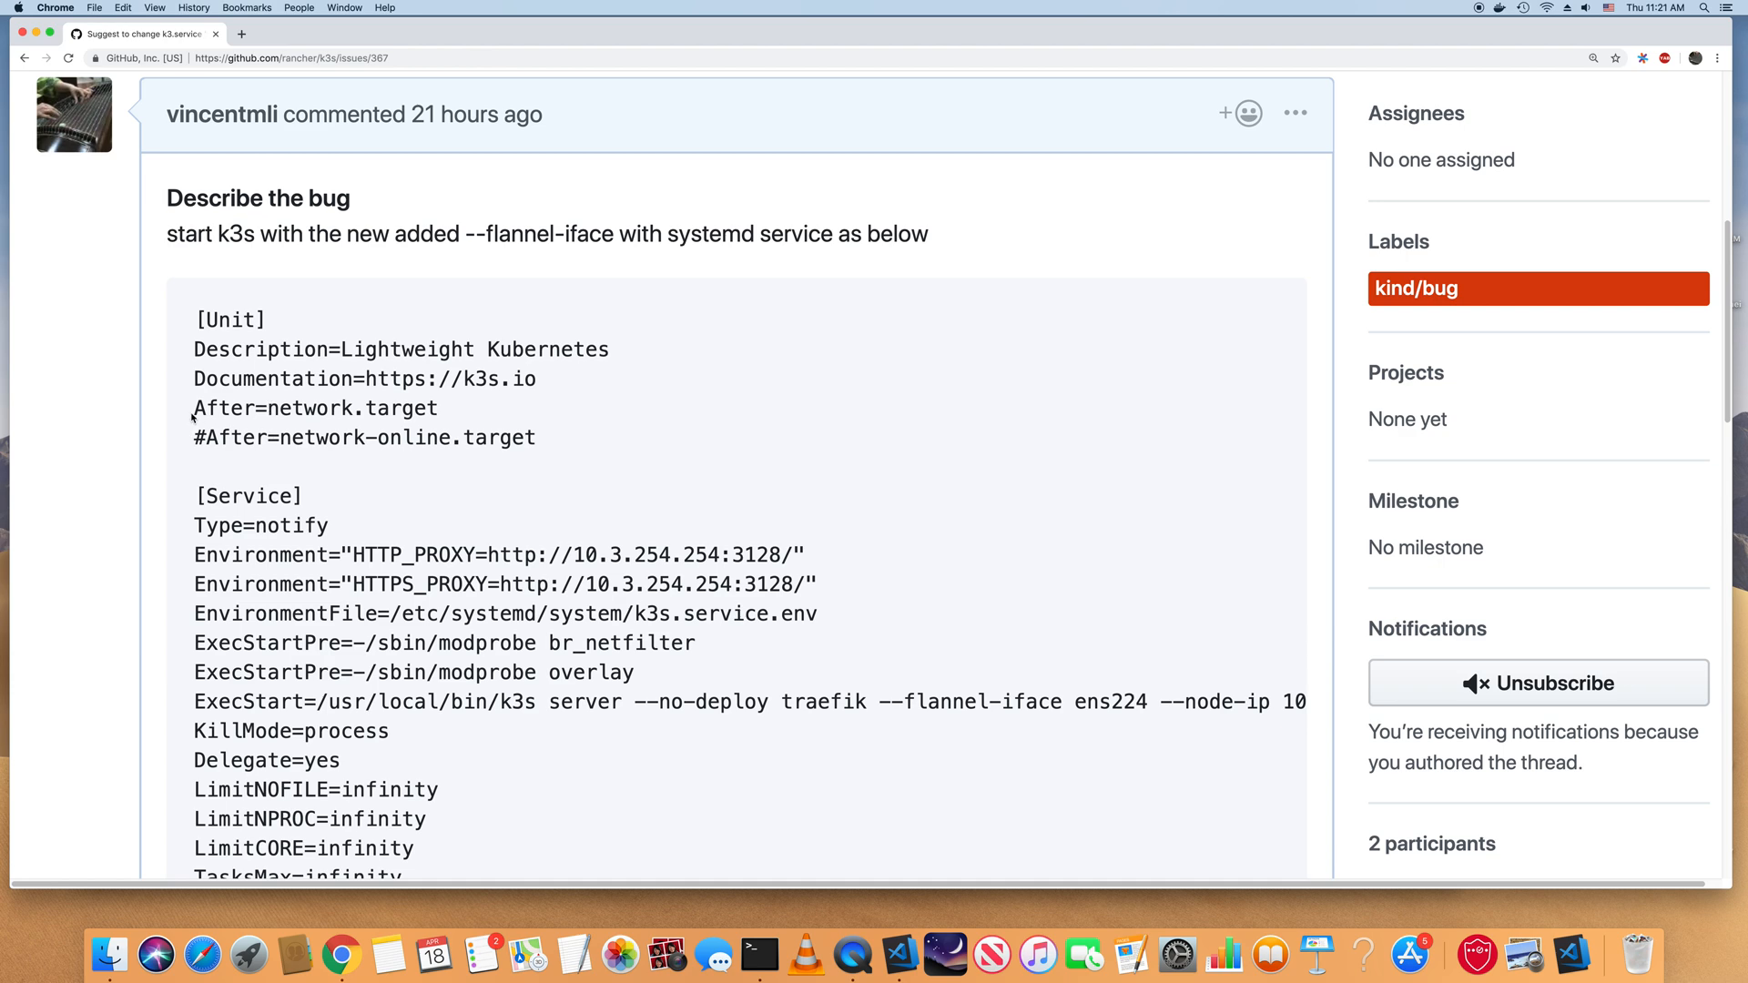
mouse_move(426, 437)
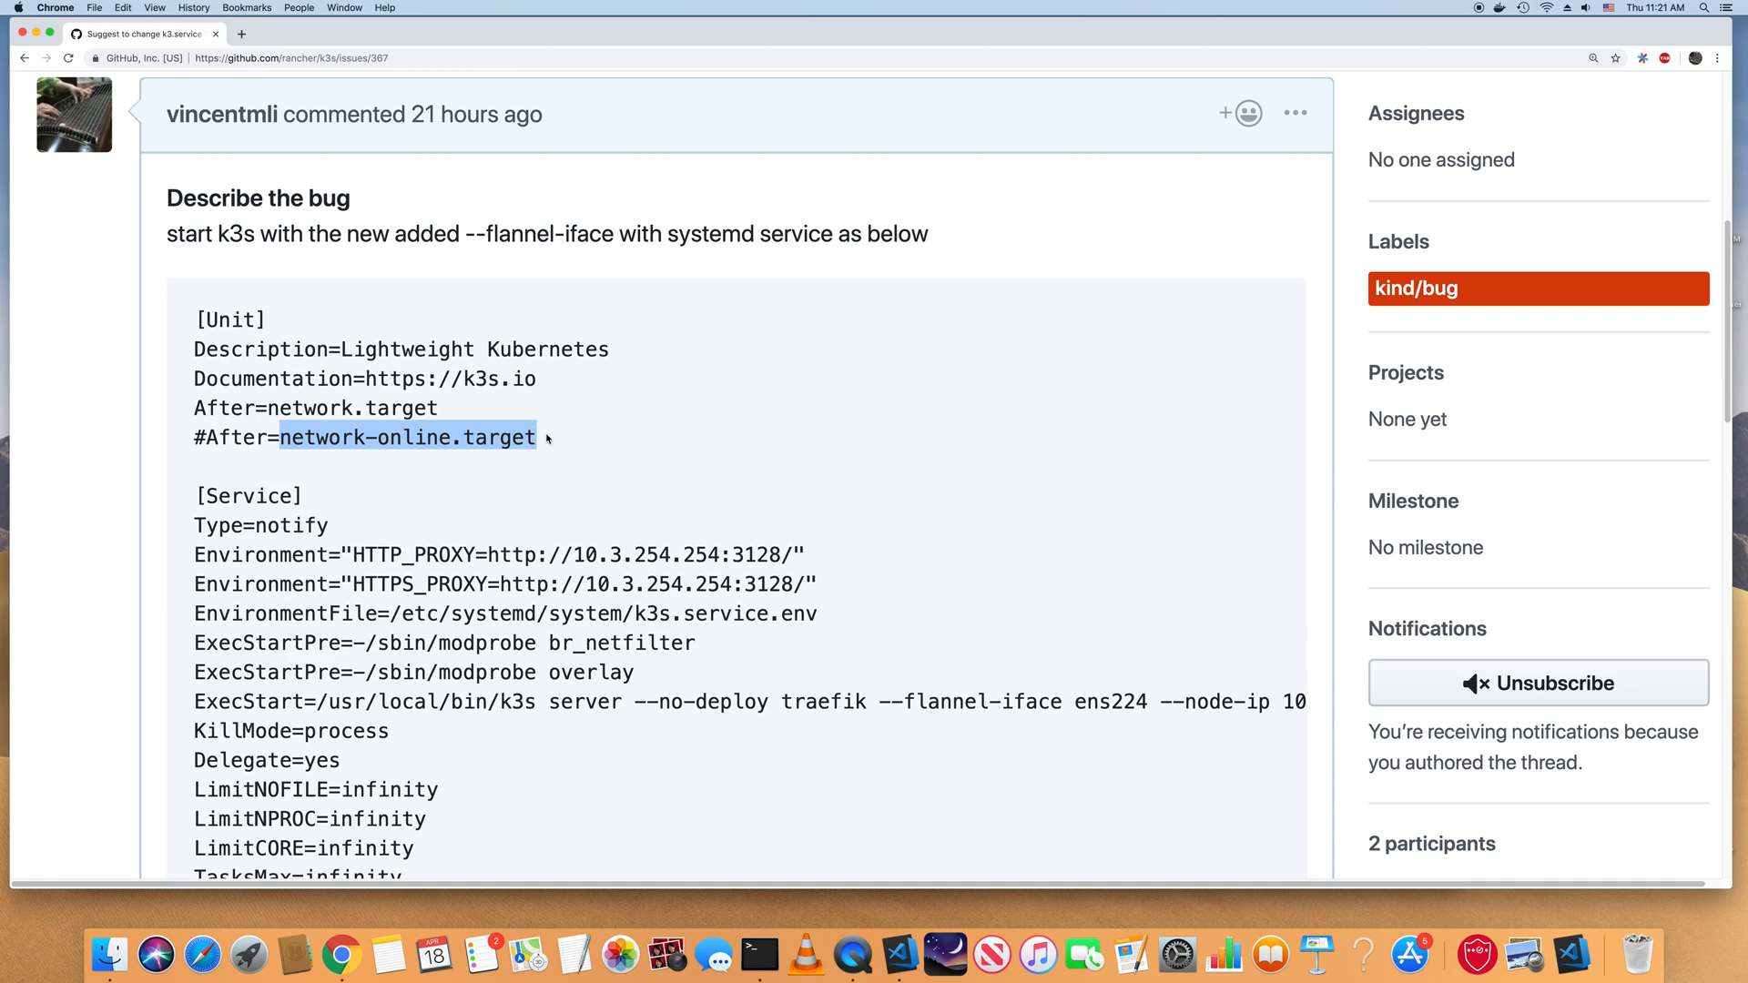
Step: Read the flannel IPv4 error and suggested #After fix, scrolling down to the comment box
scroll(up, 3)
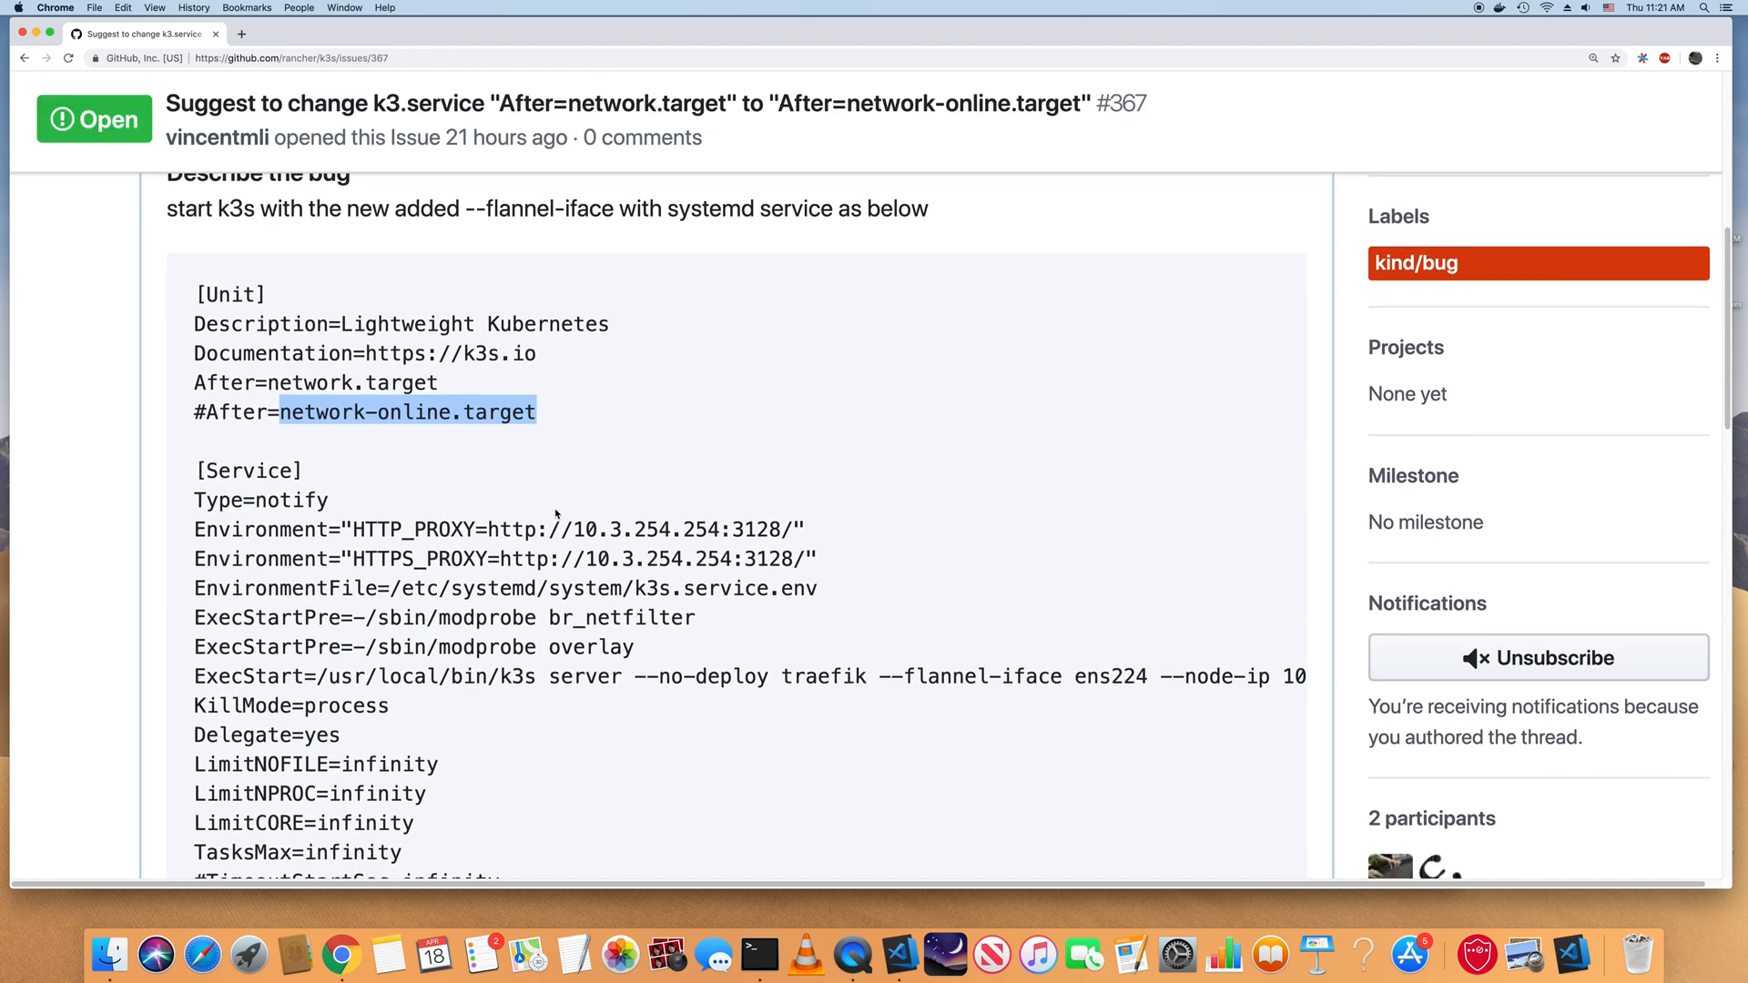
scroll(down, 3)
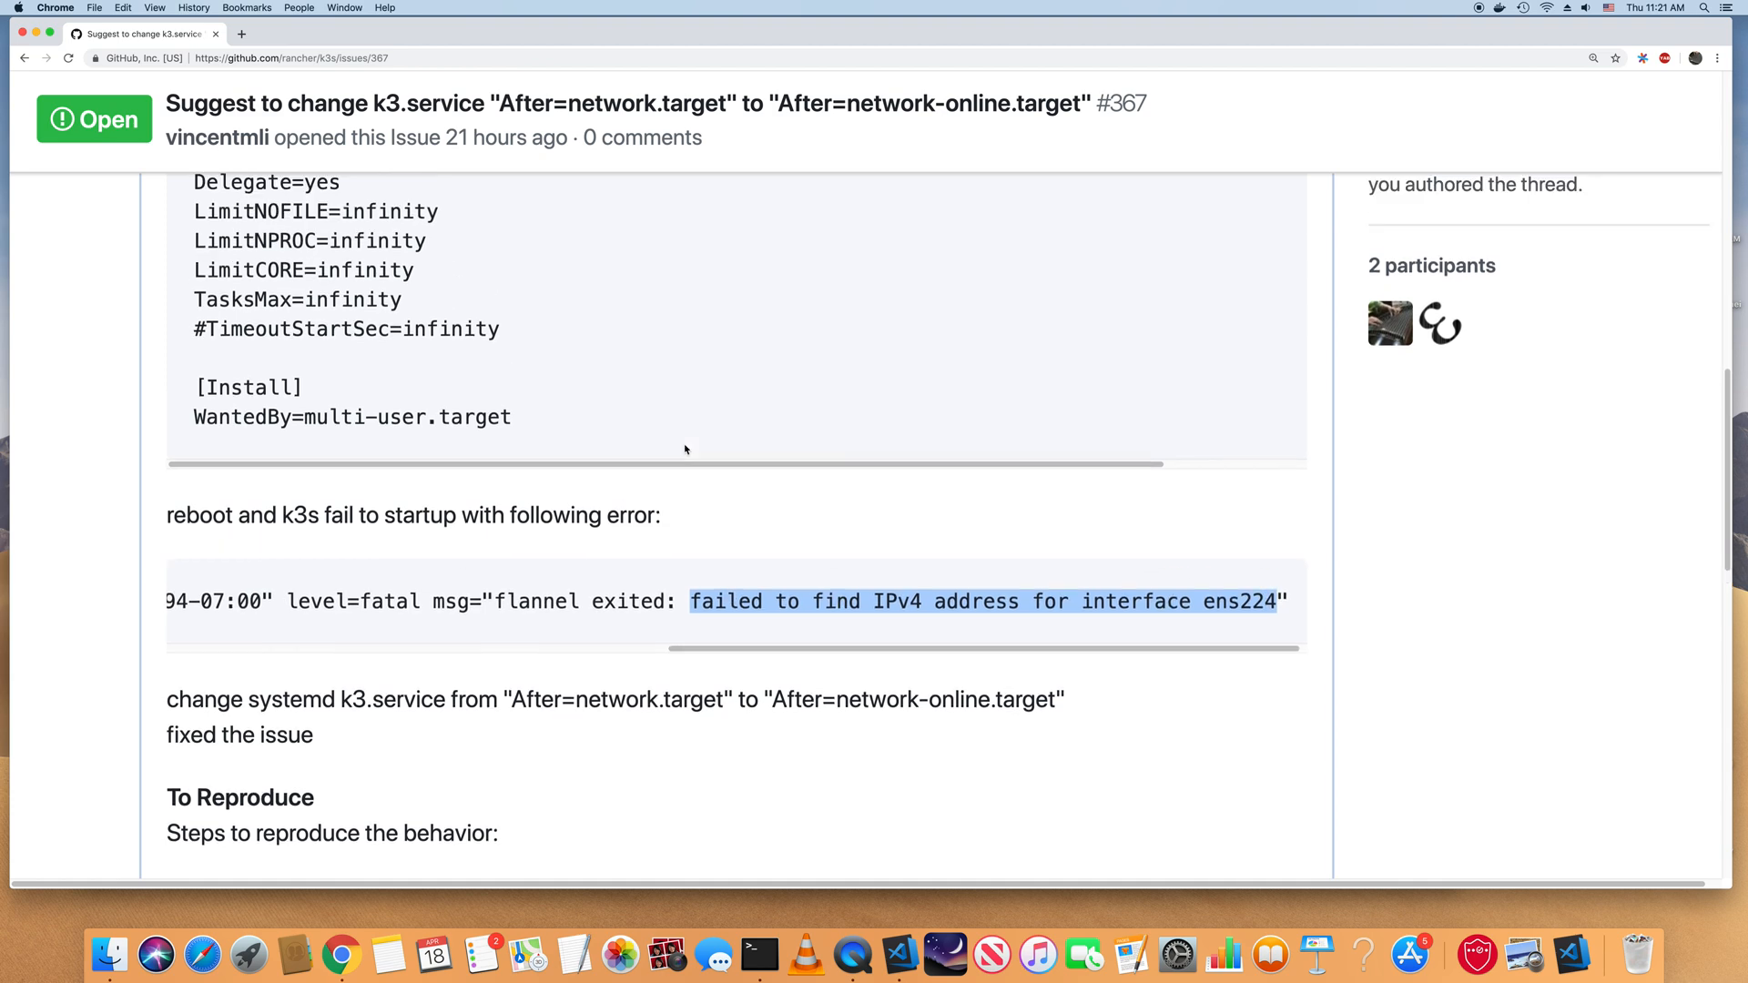
scroll(up, 3)
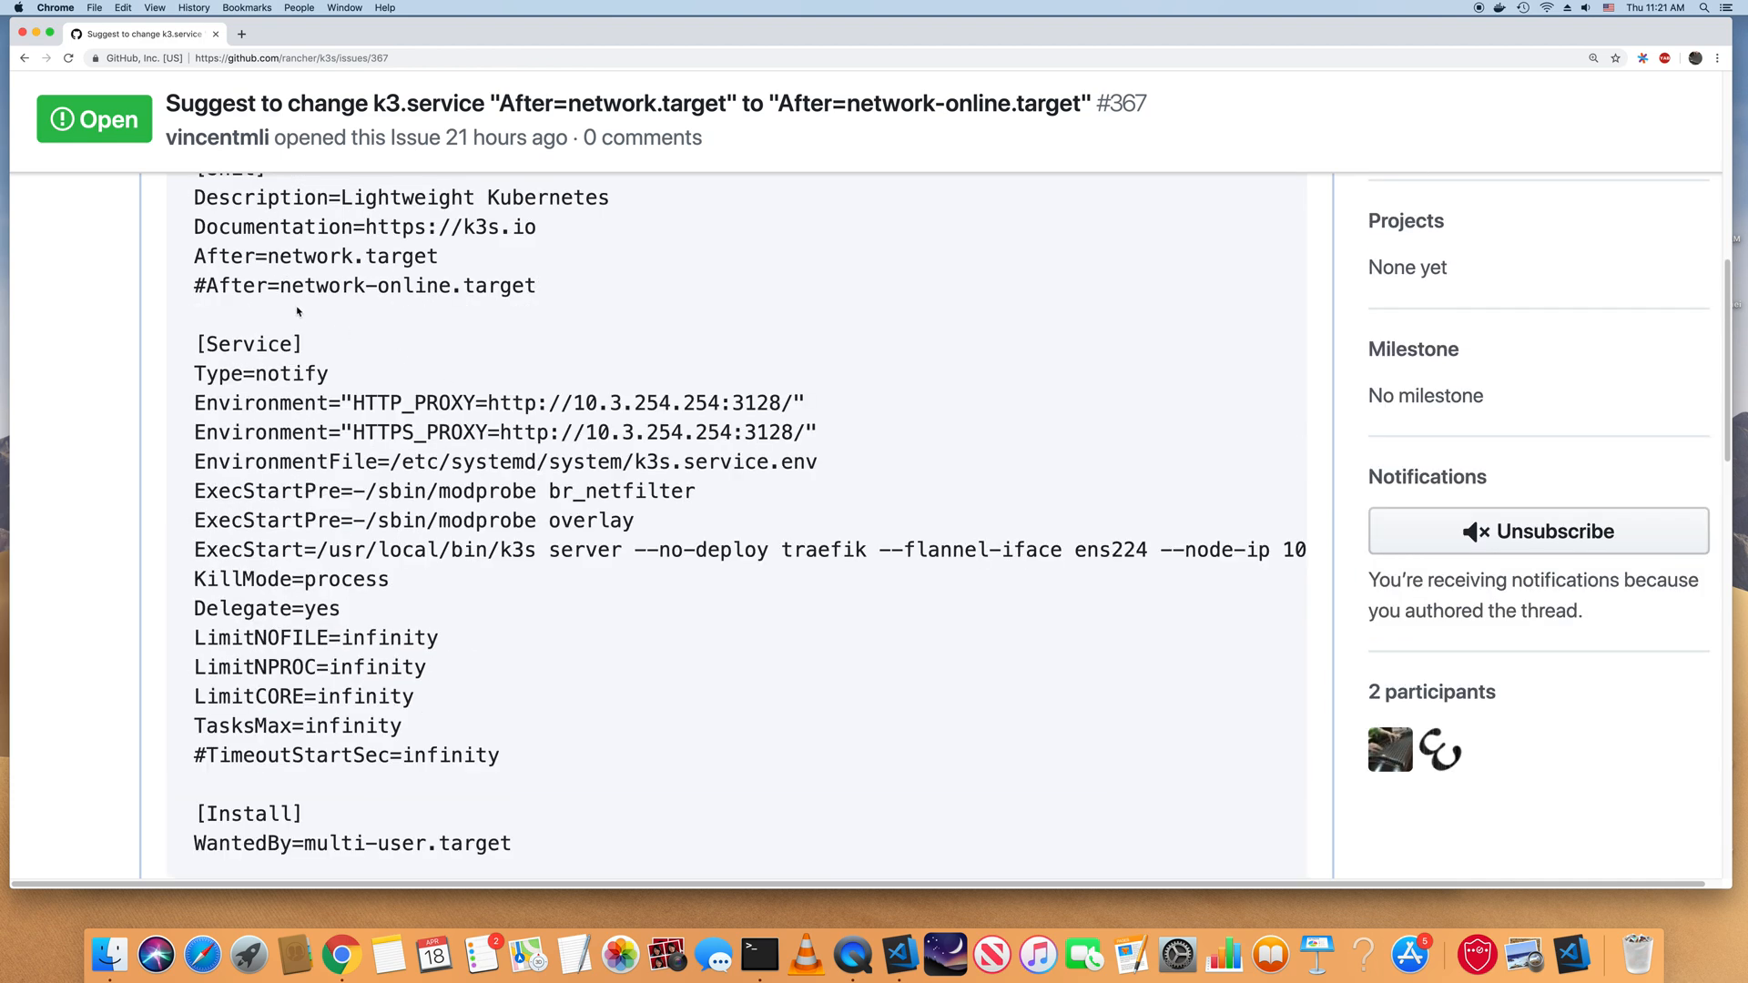
double_click(315, 255)
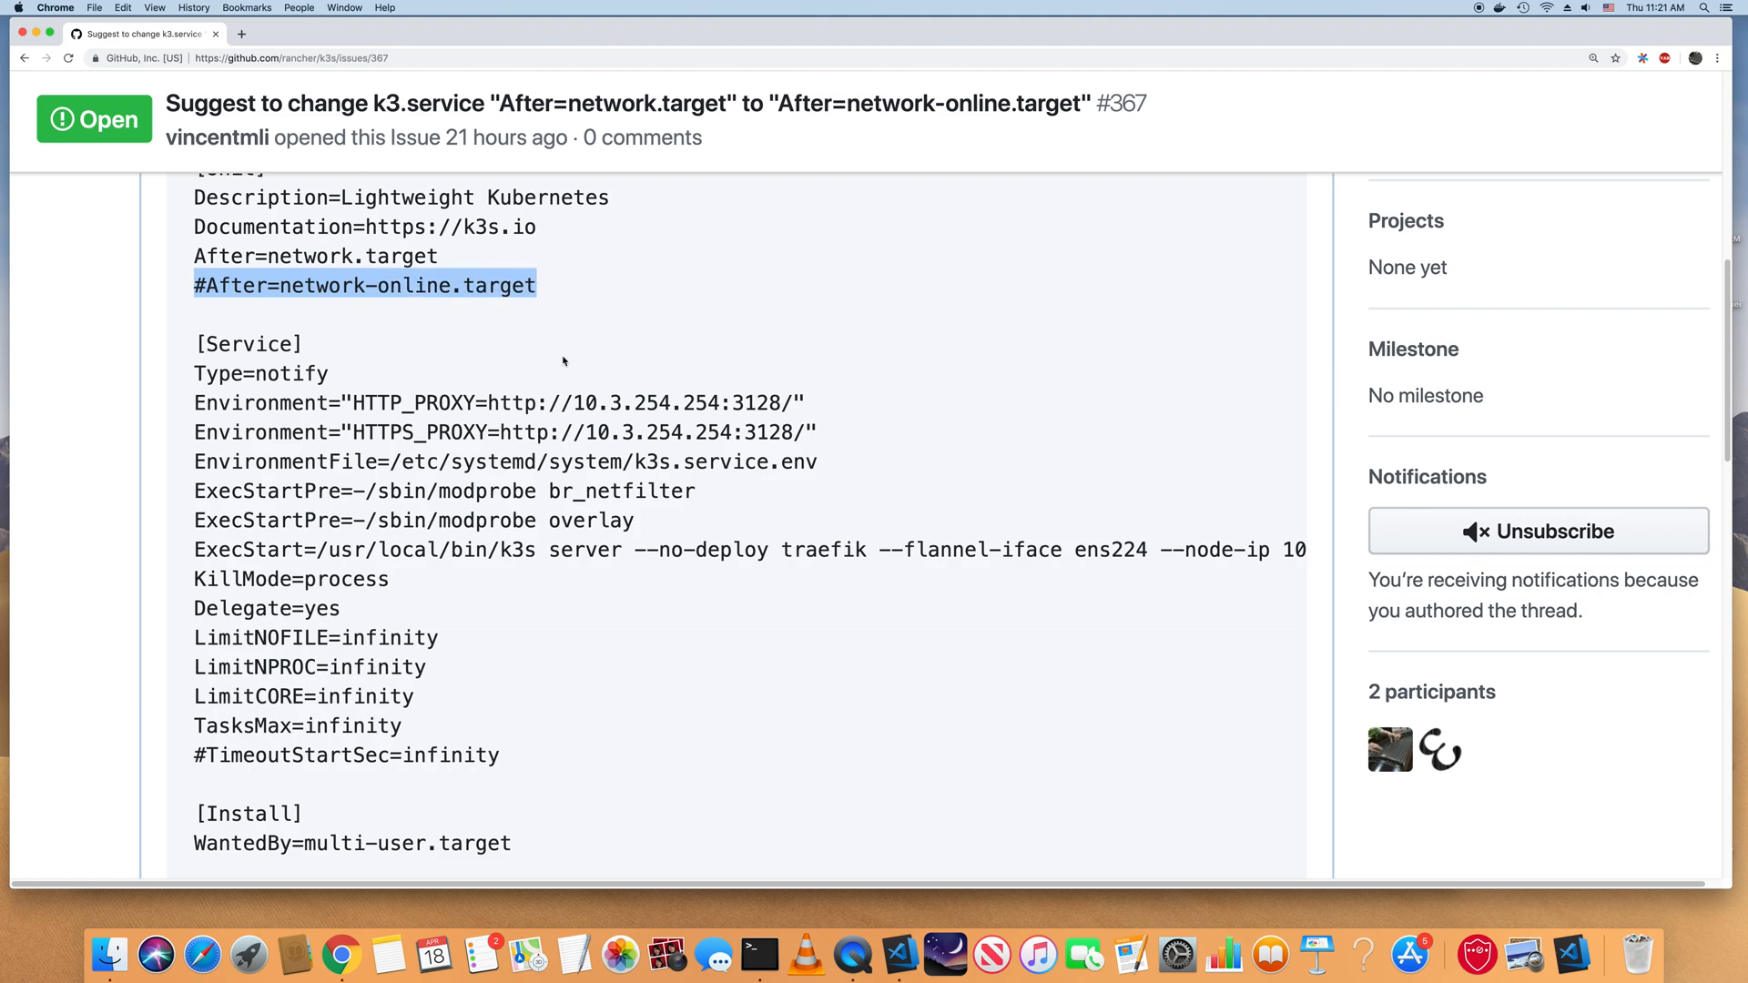
scroll(down, 3)
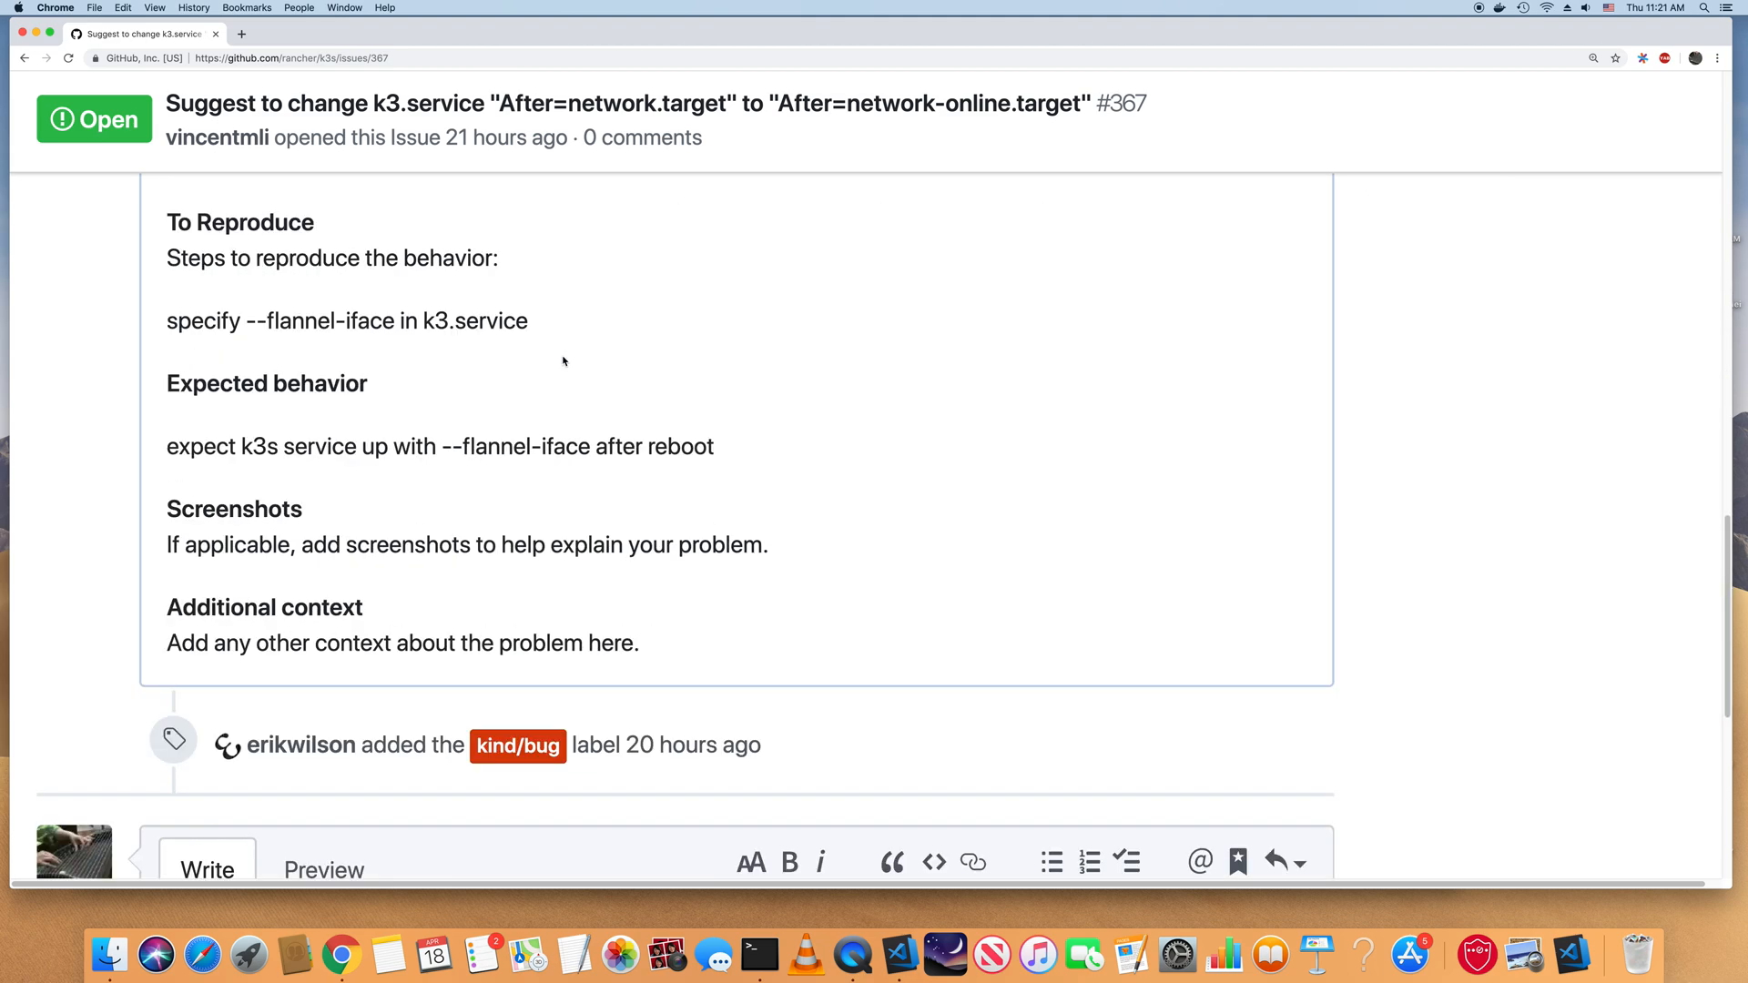
scroll(down, 3)
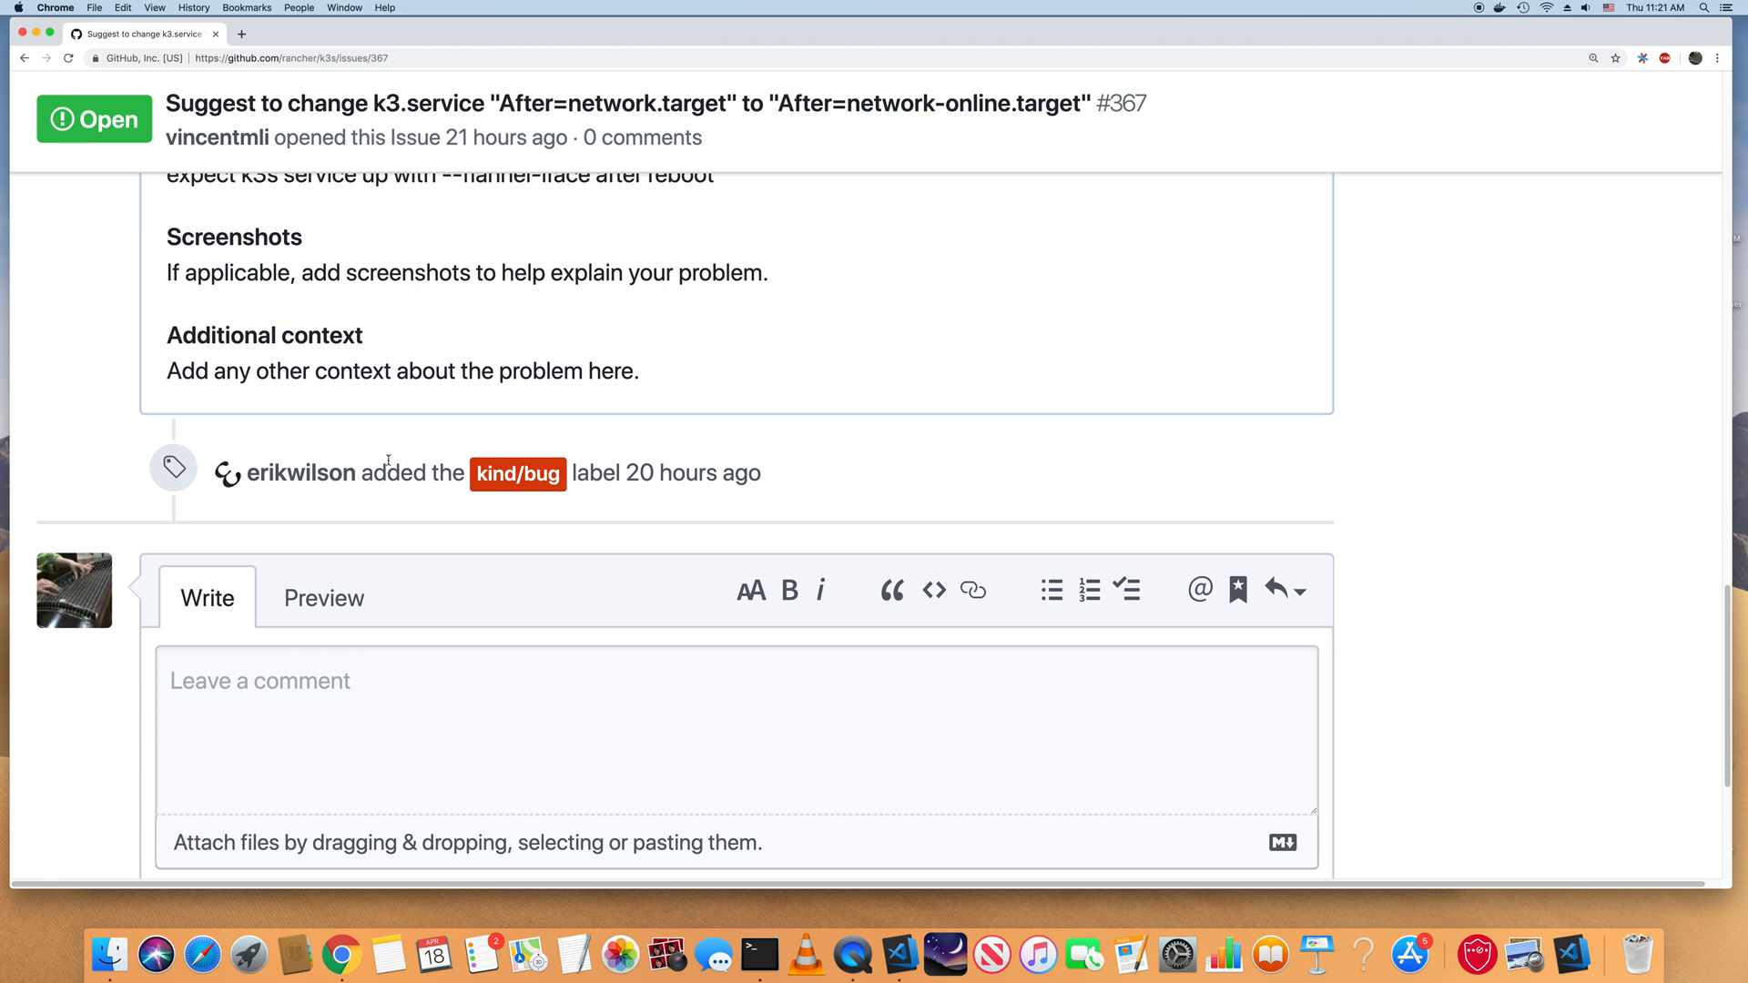
mouse_move(667, 425)
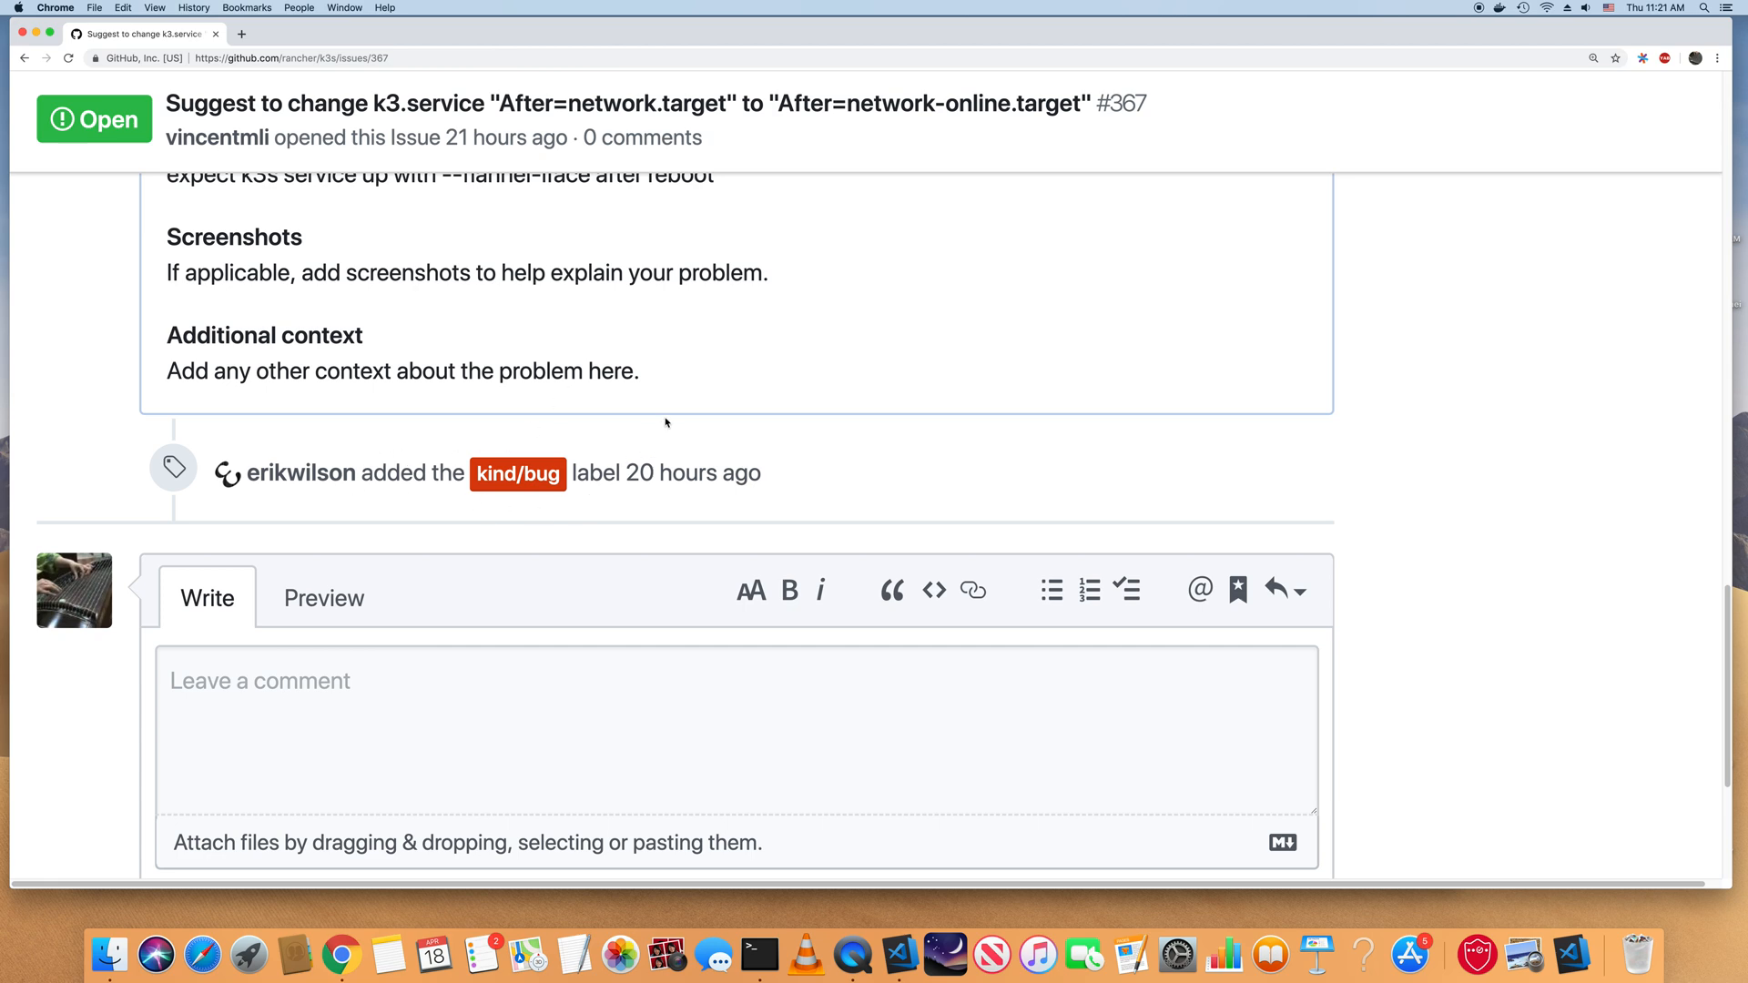
scroll(up, 3)
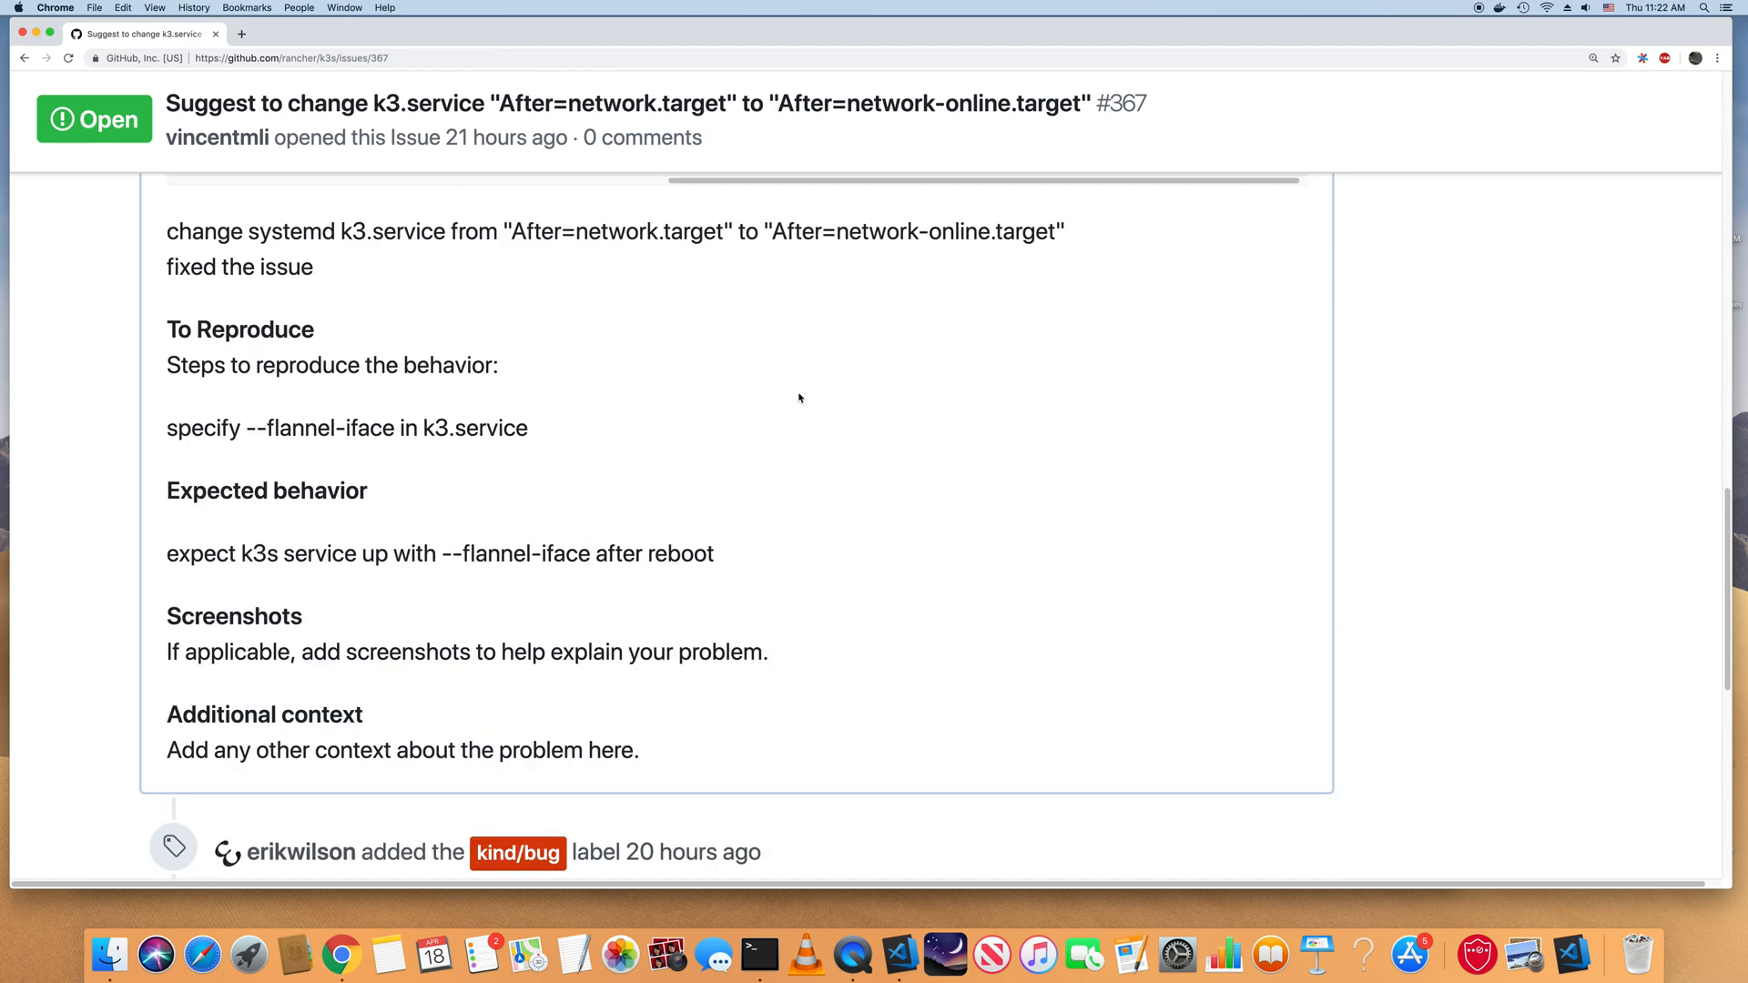
scroll(down, 3)
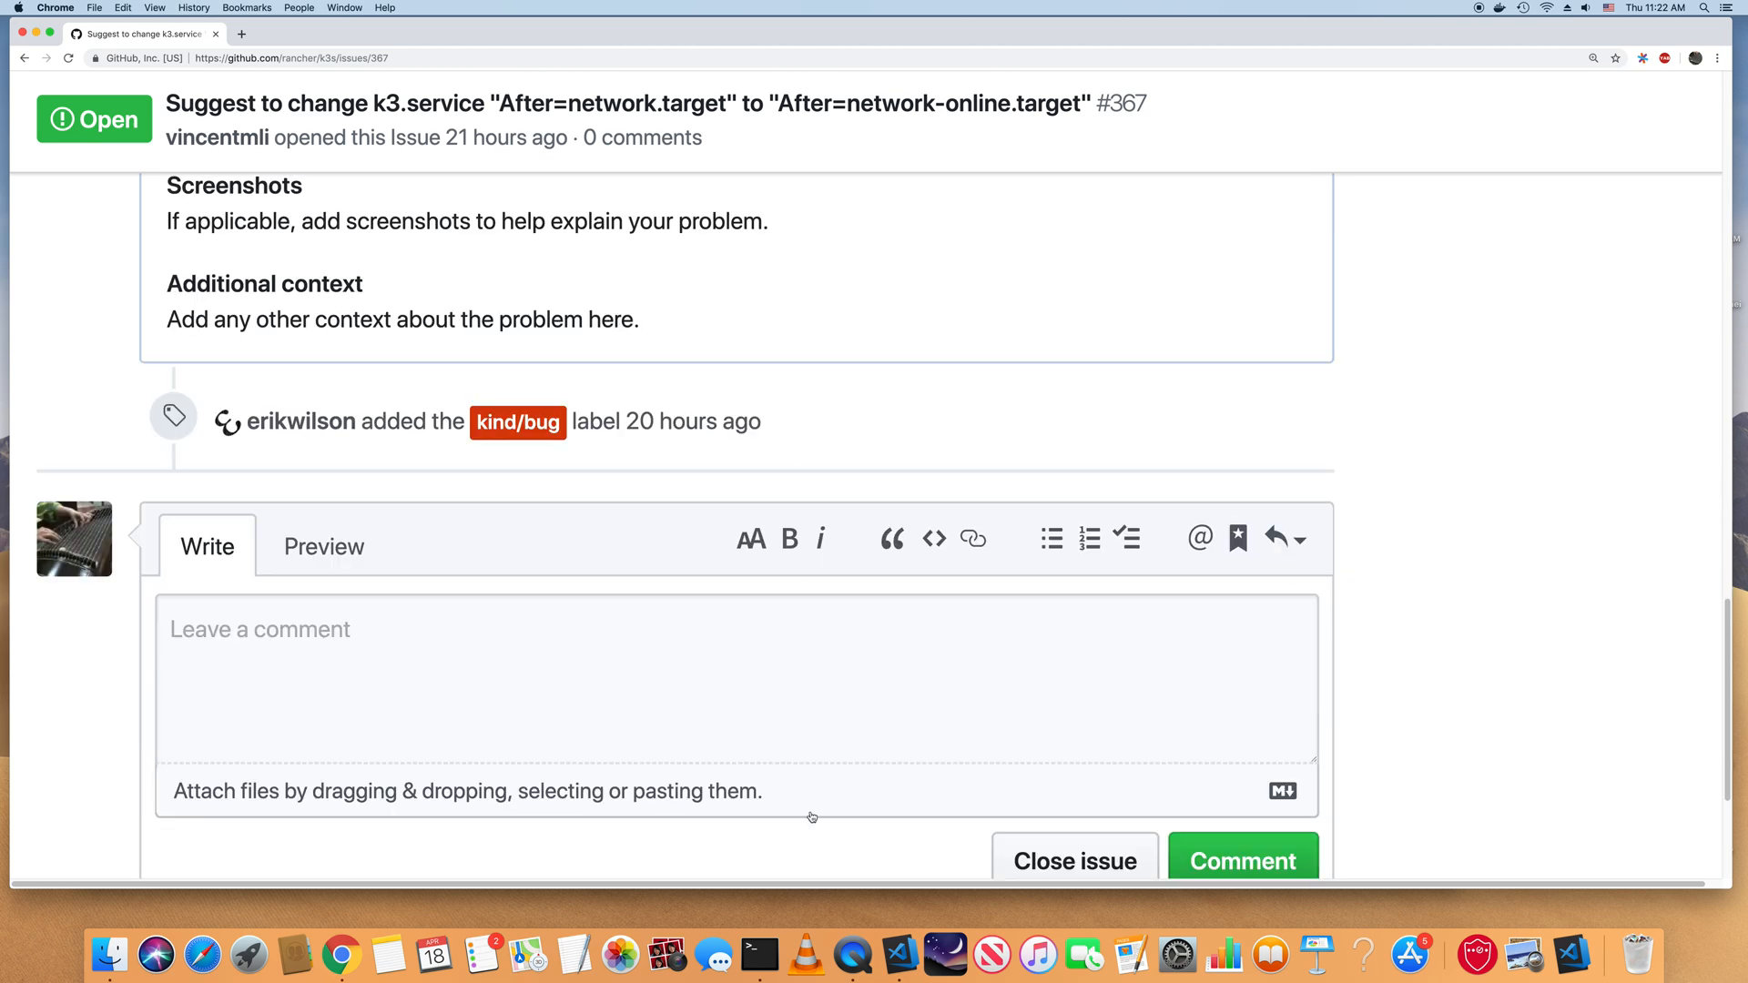
Step: Return to the k3s server session and run systemctl status k3s
click(759, 956)
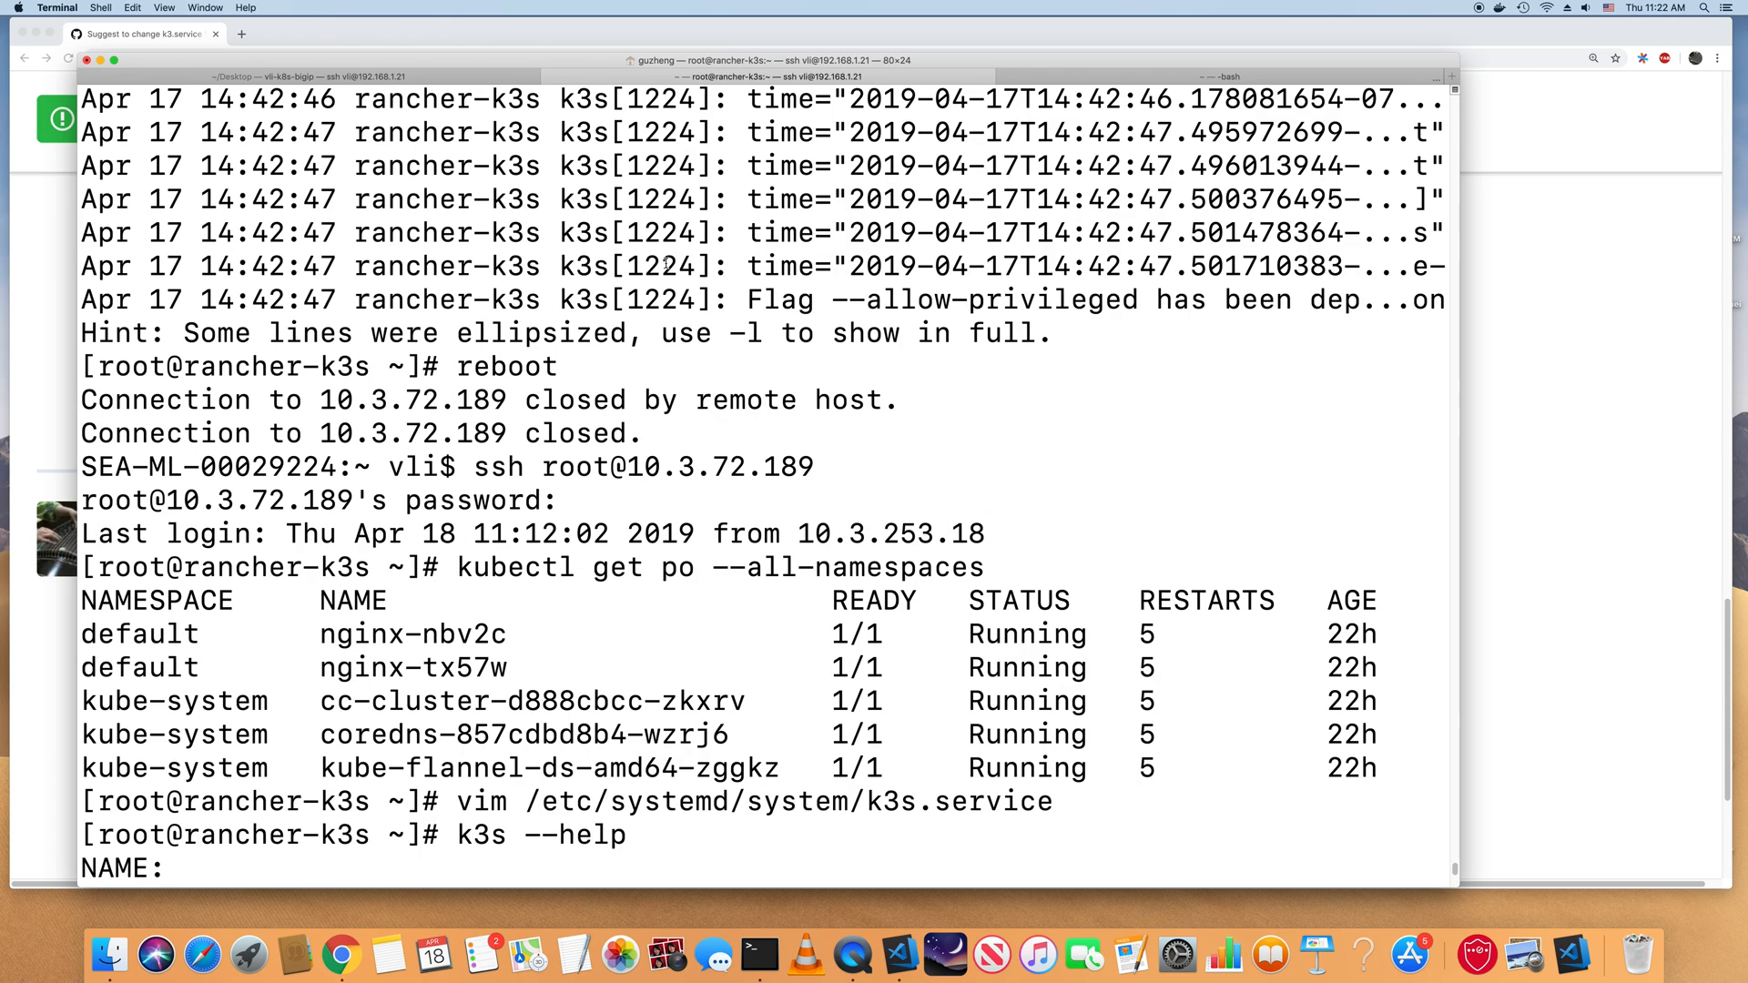
scroll(up, 3)
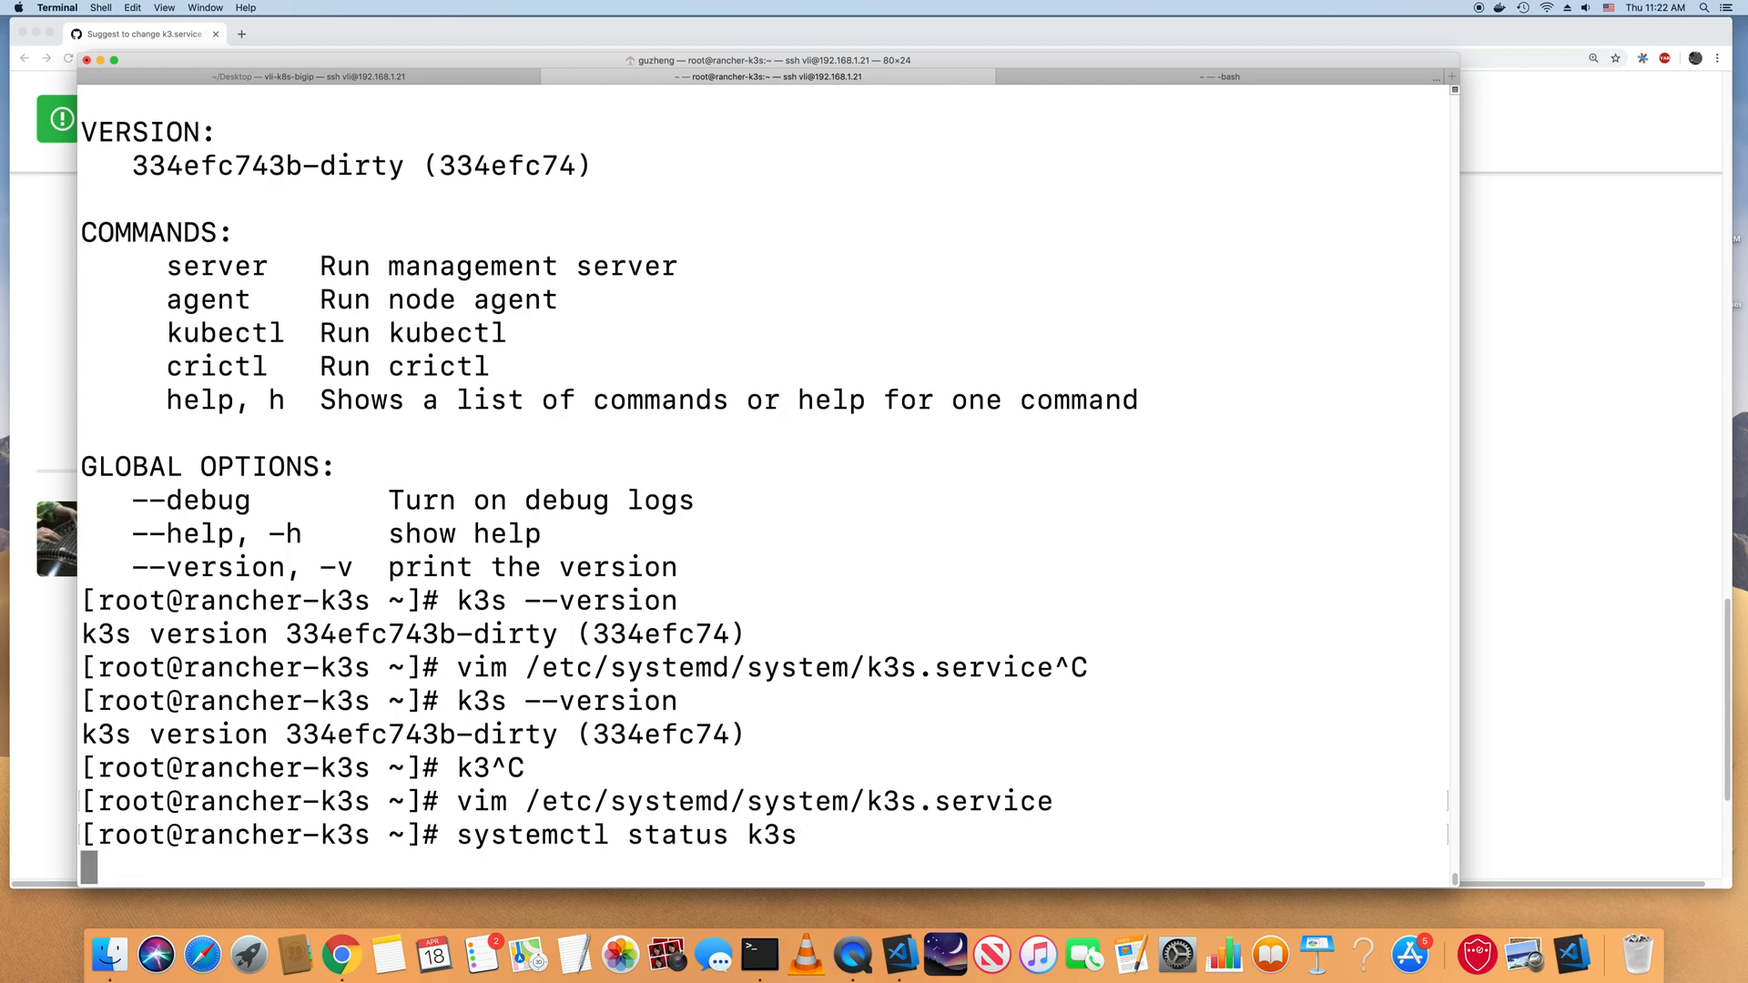
key(Return)
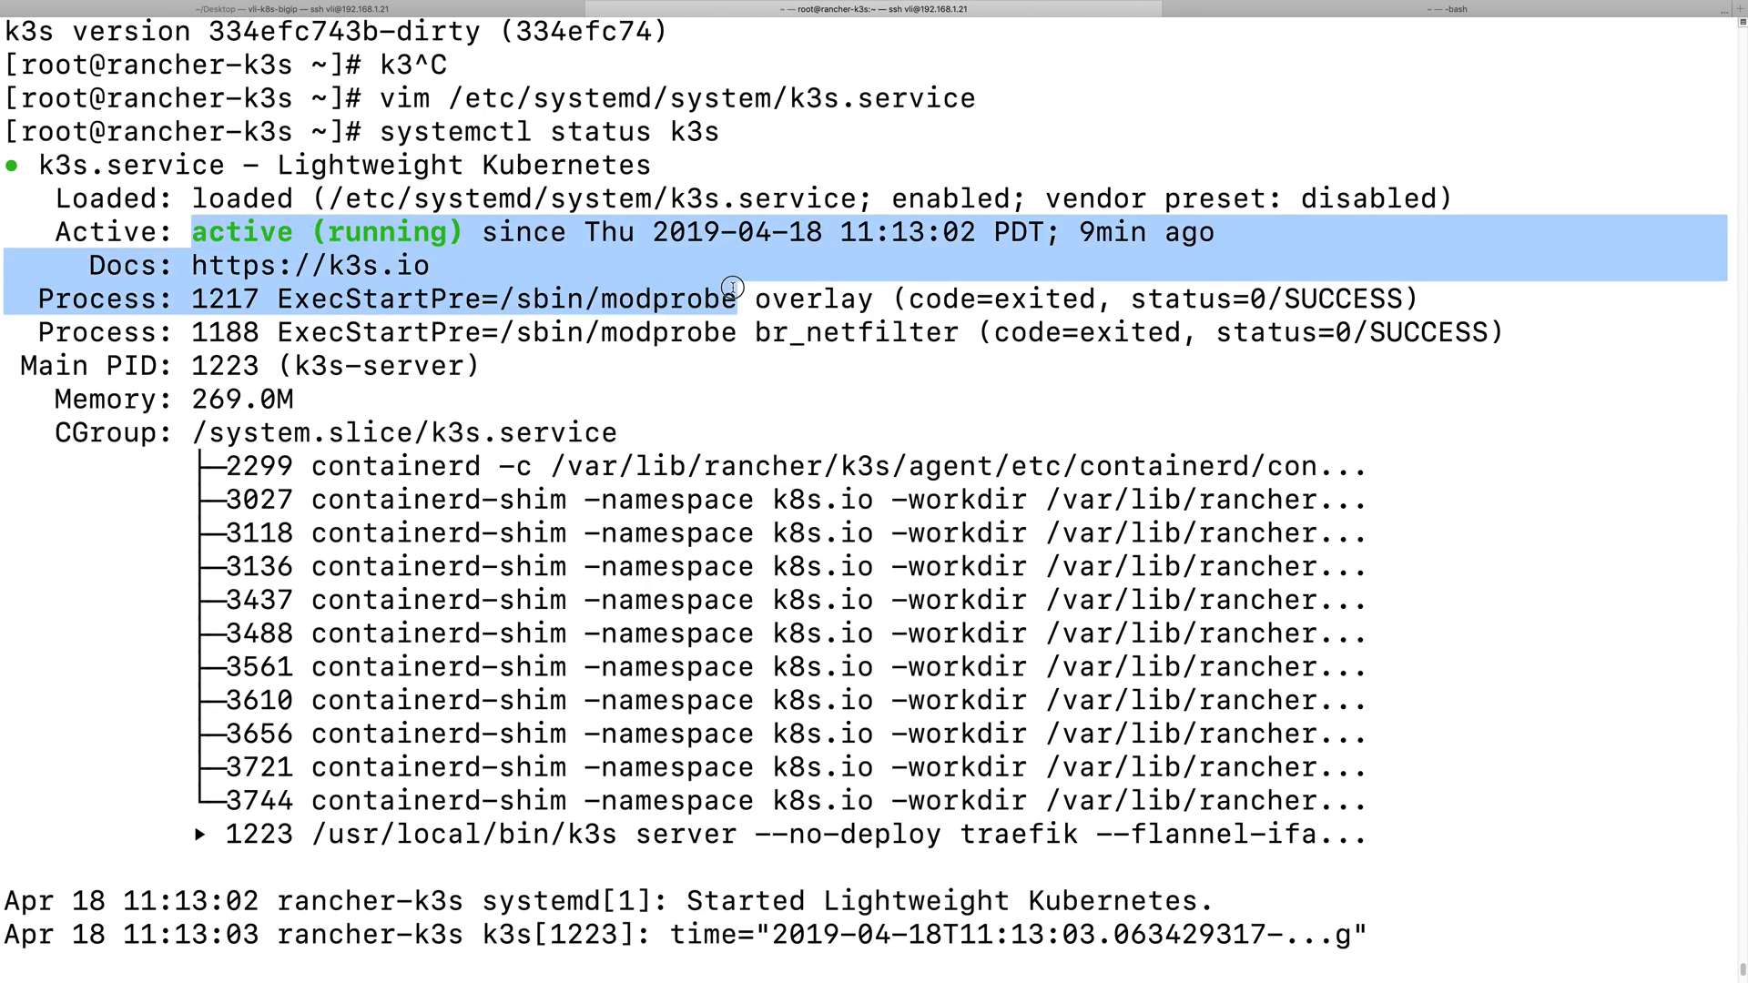
mouse_move(737, 312)
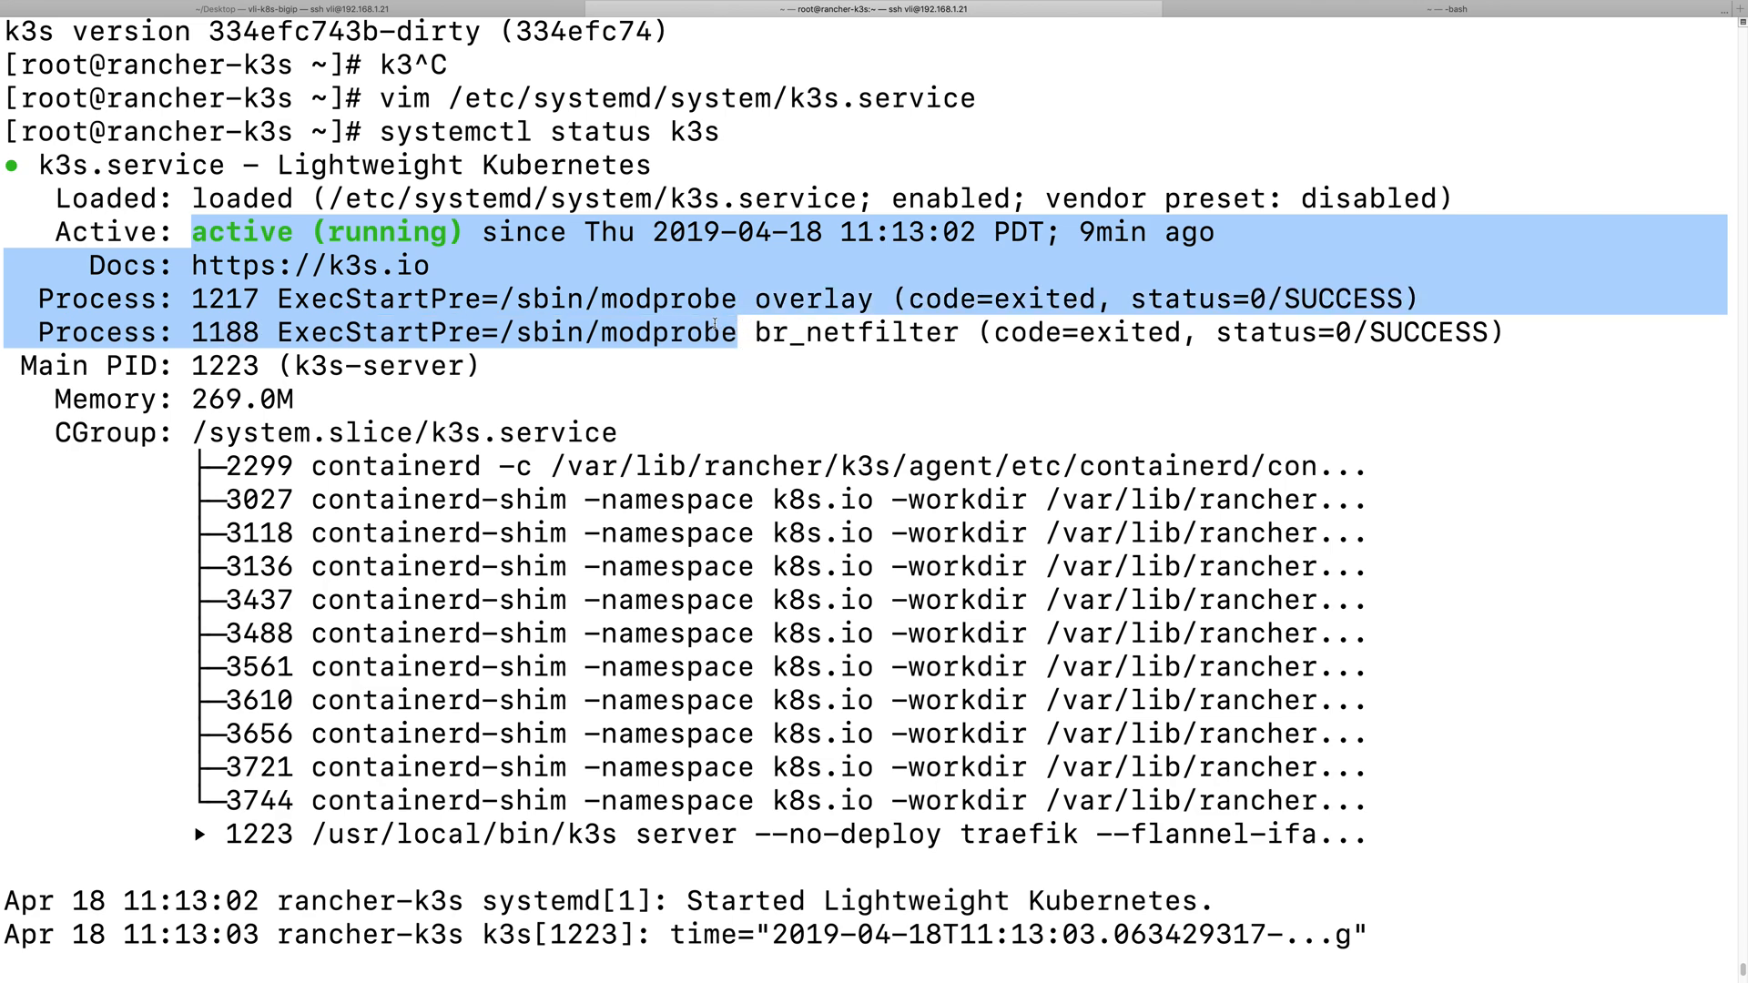
Step: With k3s shown active (running), type the reboot command at the prompt
text(rebo)
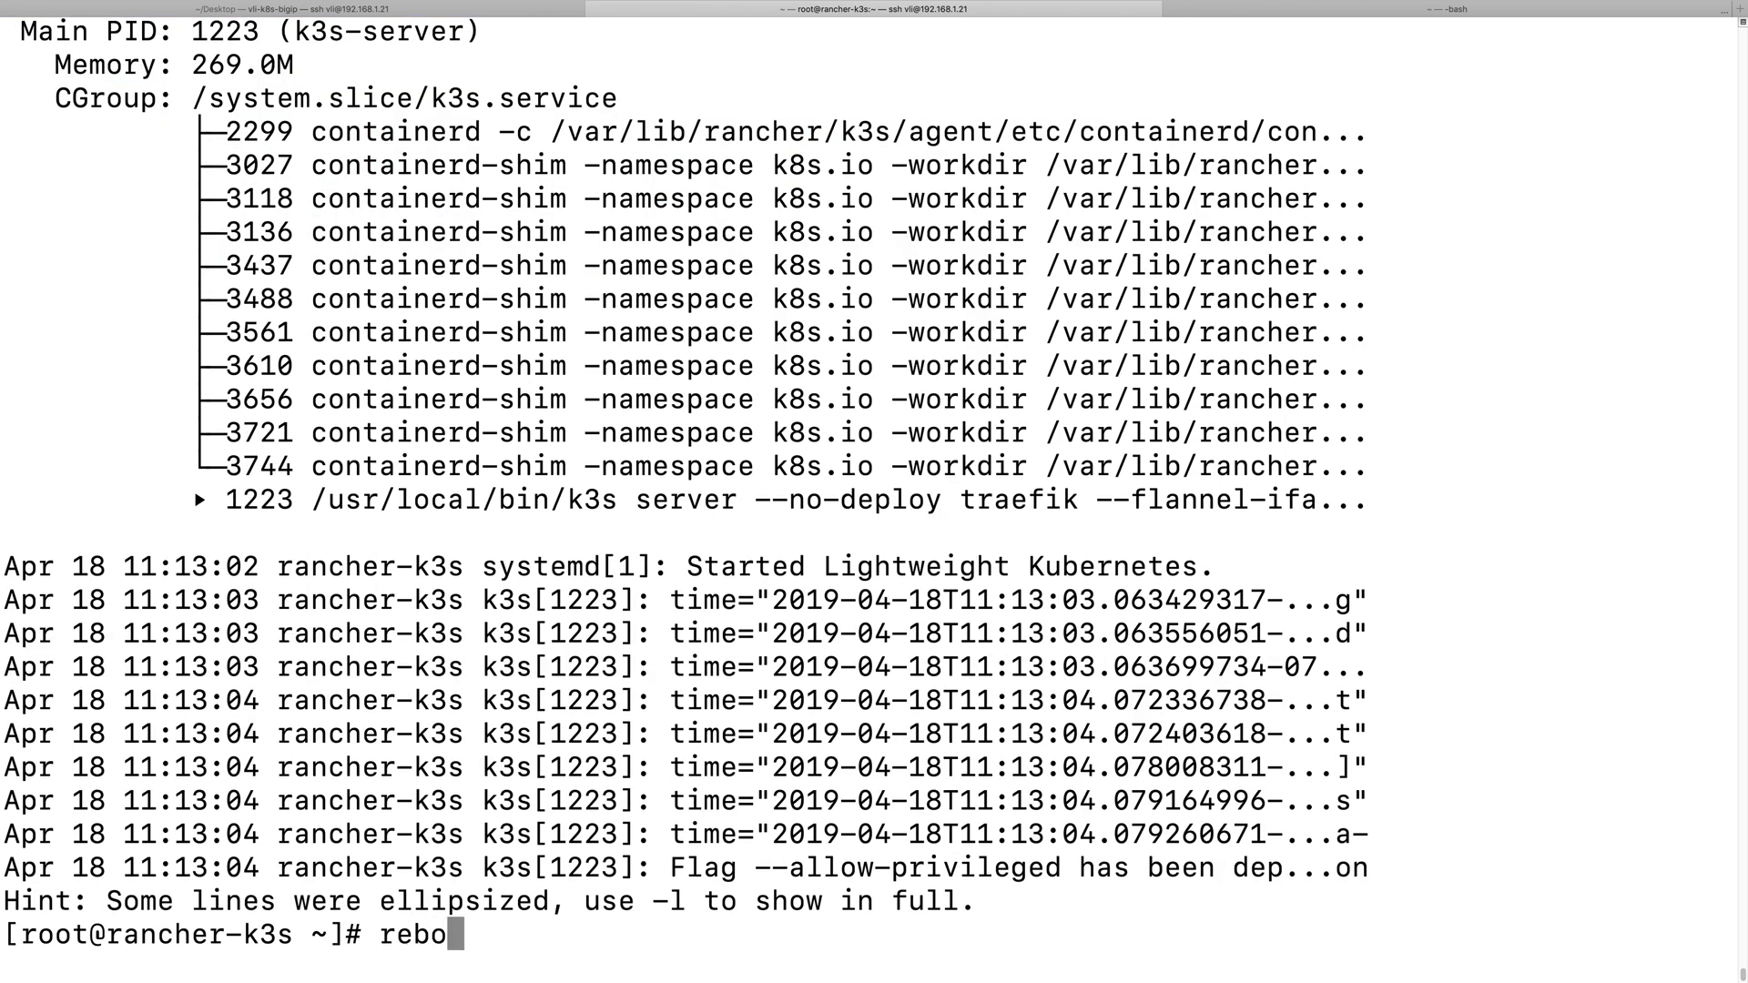
text(ot)
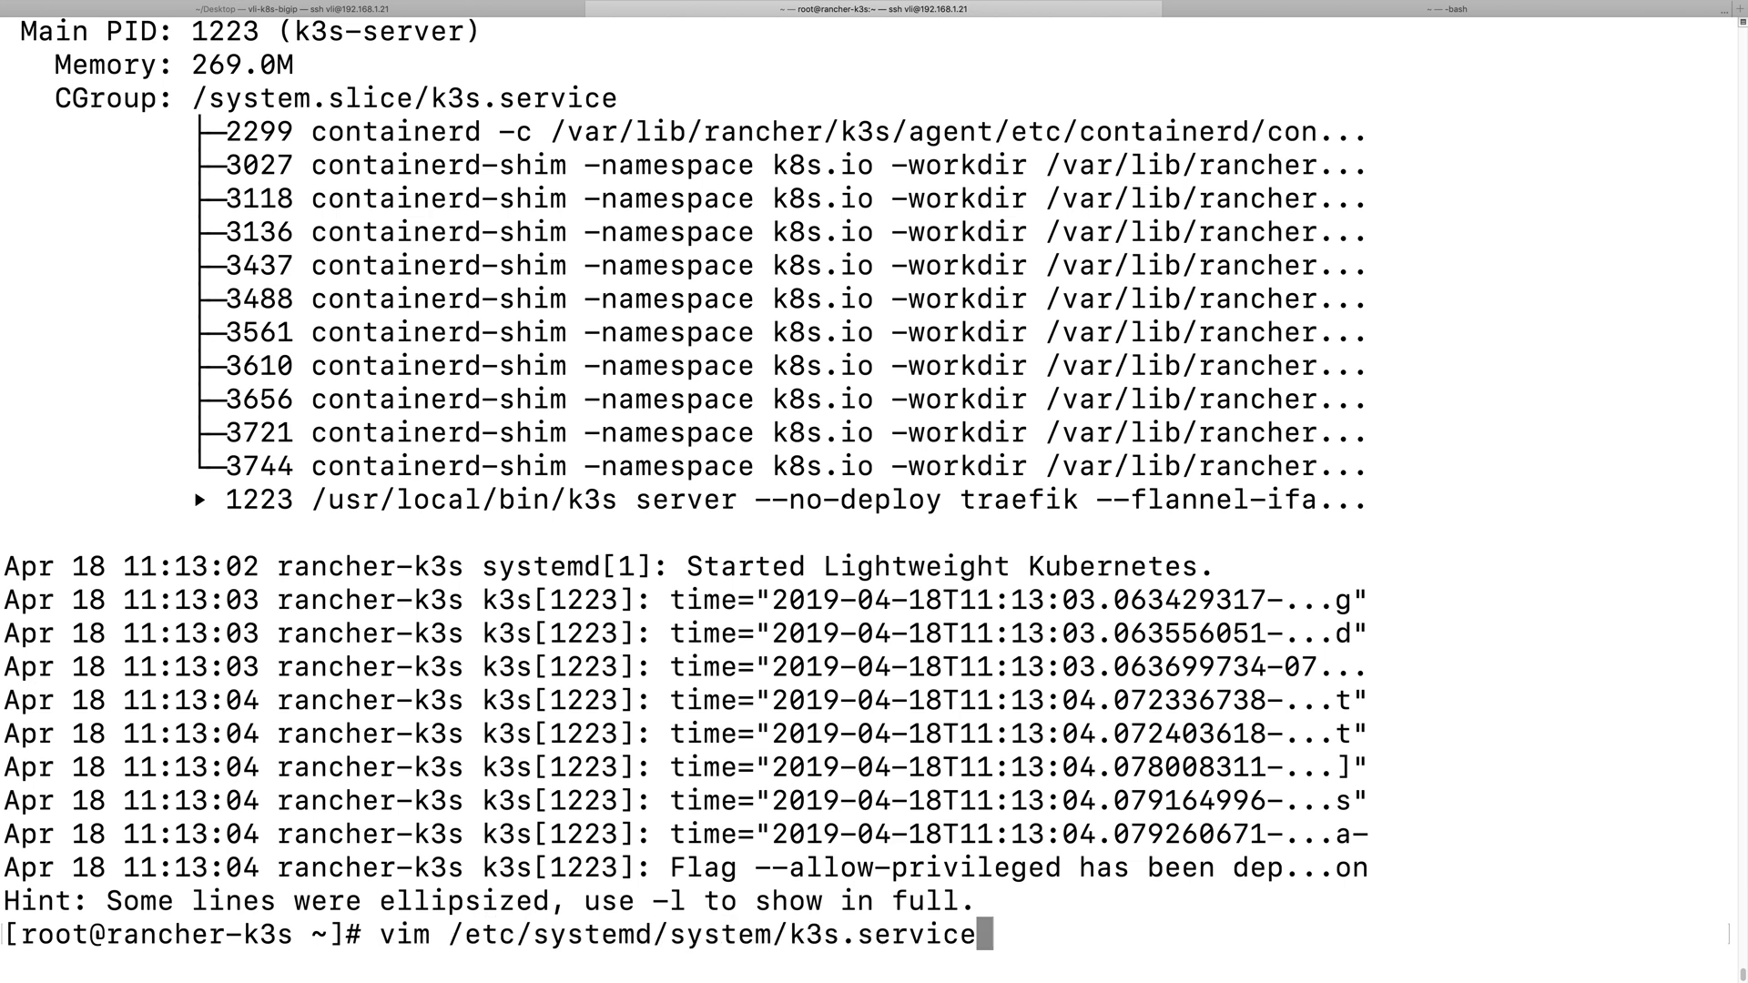
Step: Reopen k3s.service in vim, check the After= lines and quit without changes
key(Return)
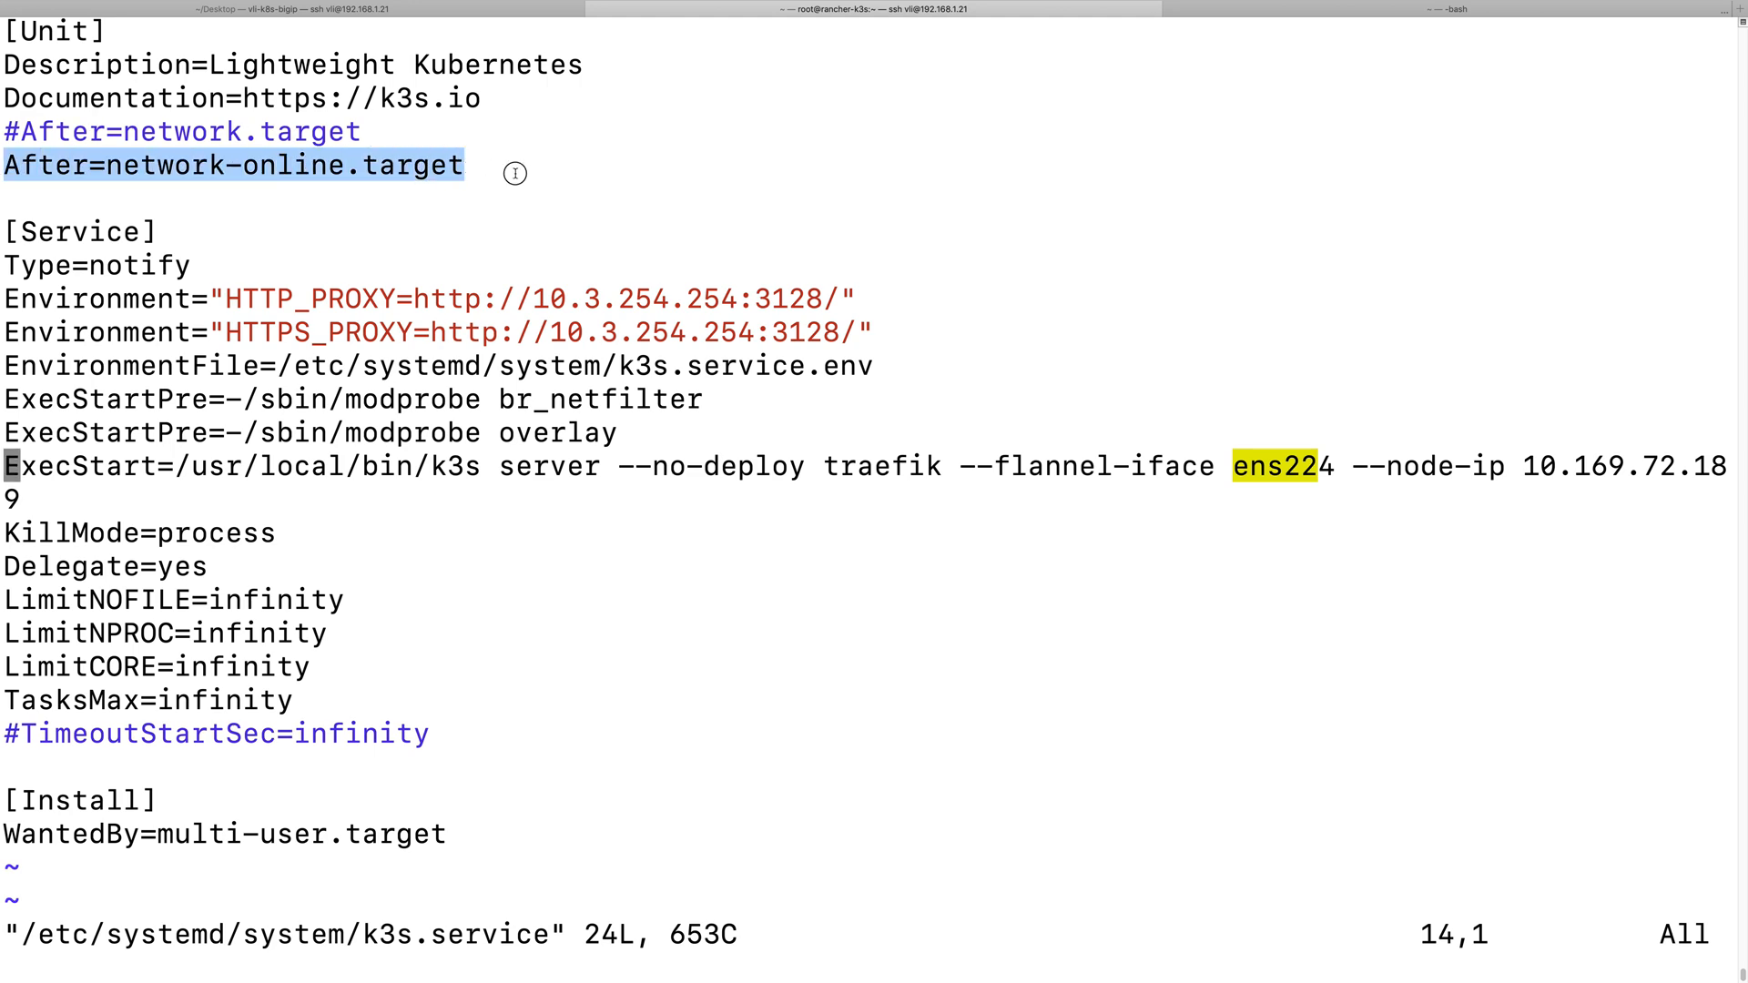
text(:q)
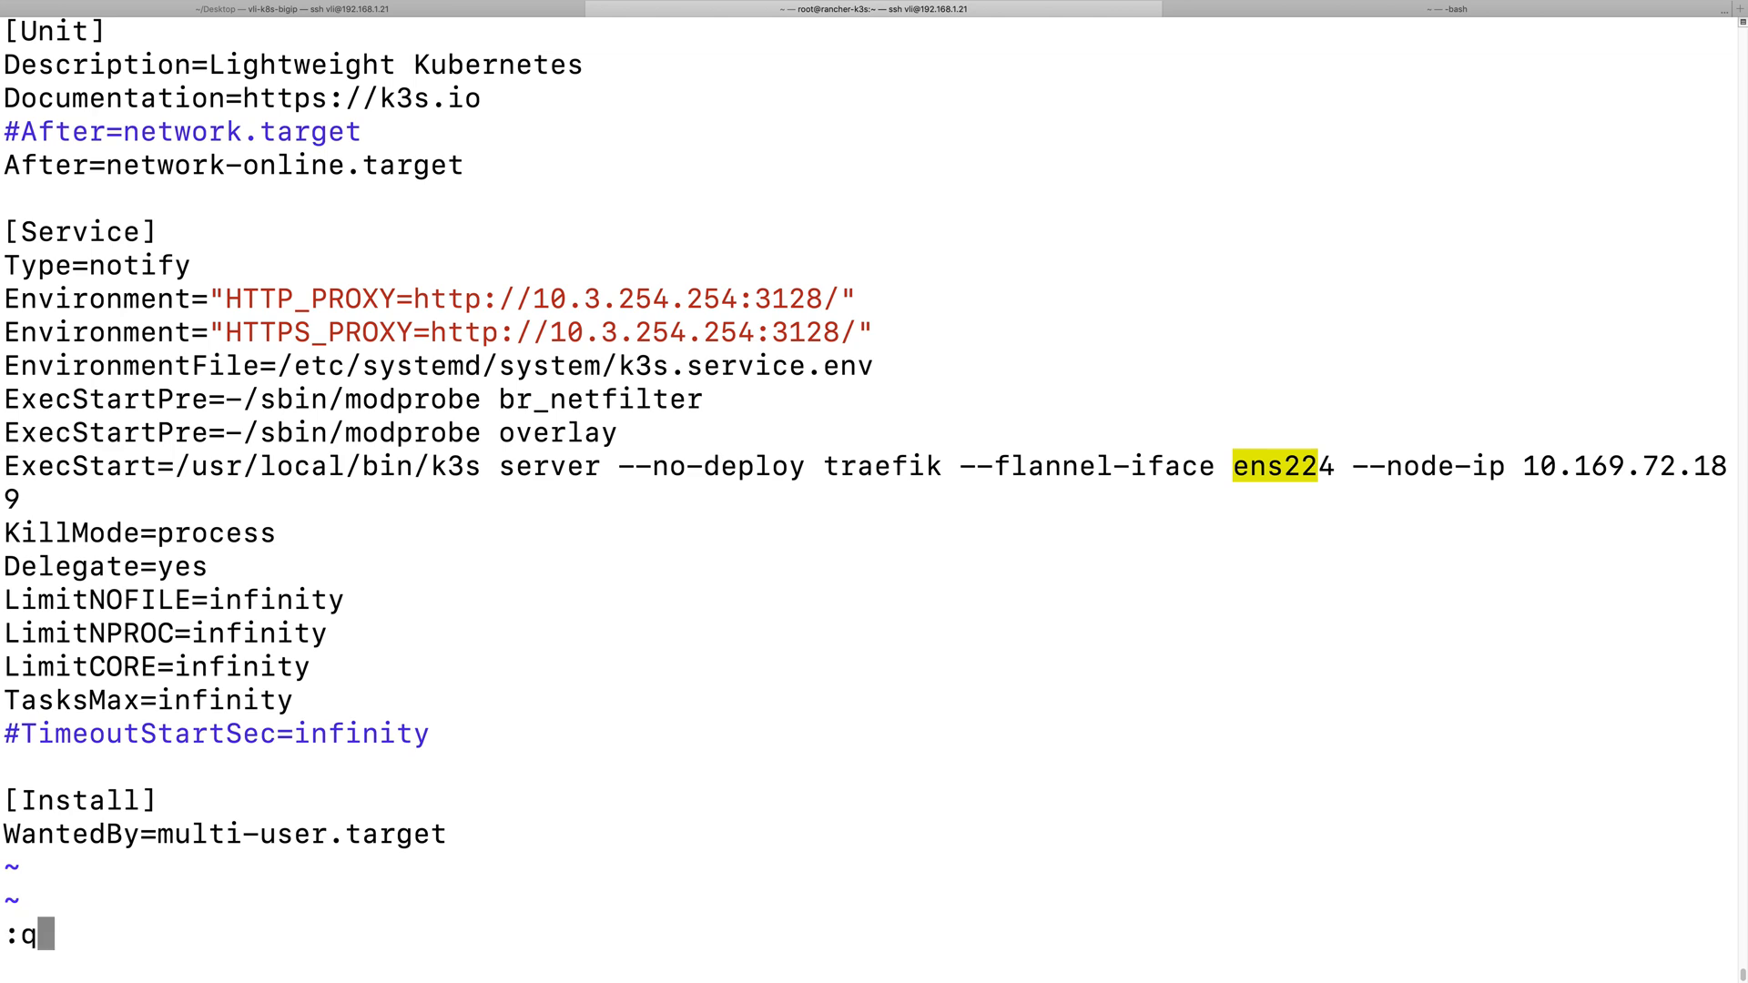
key(Return)
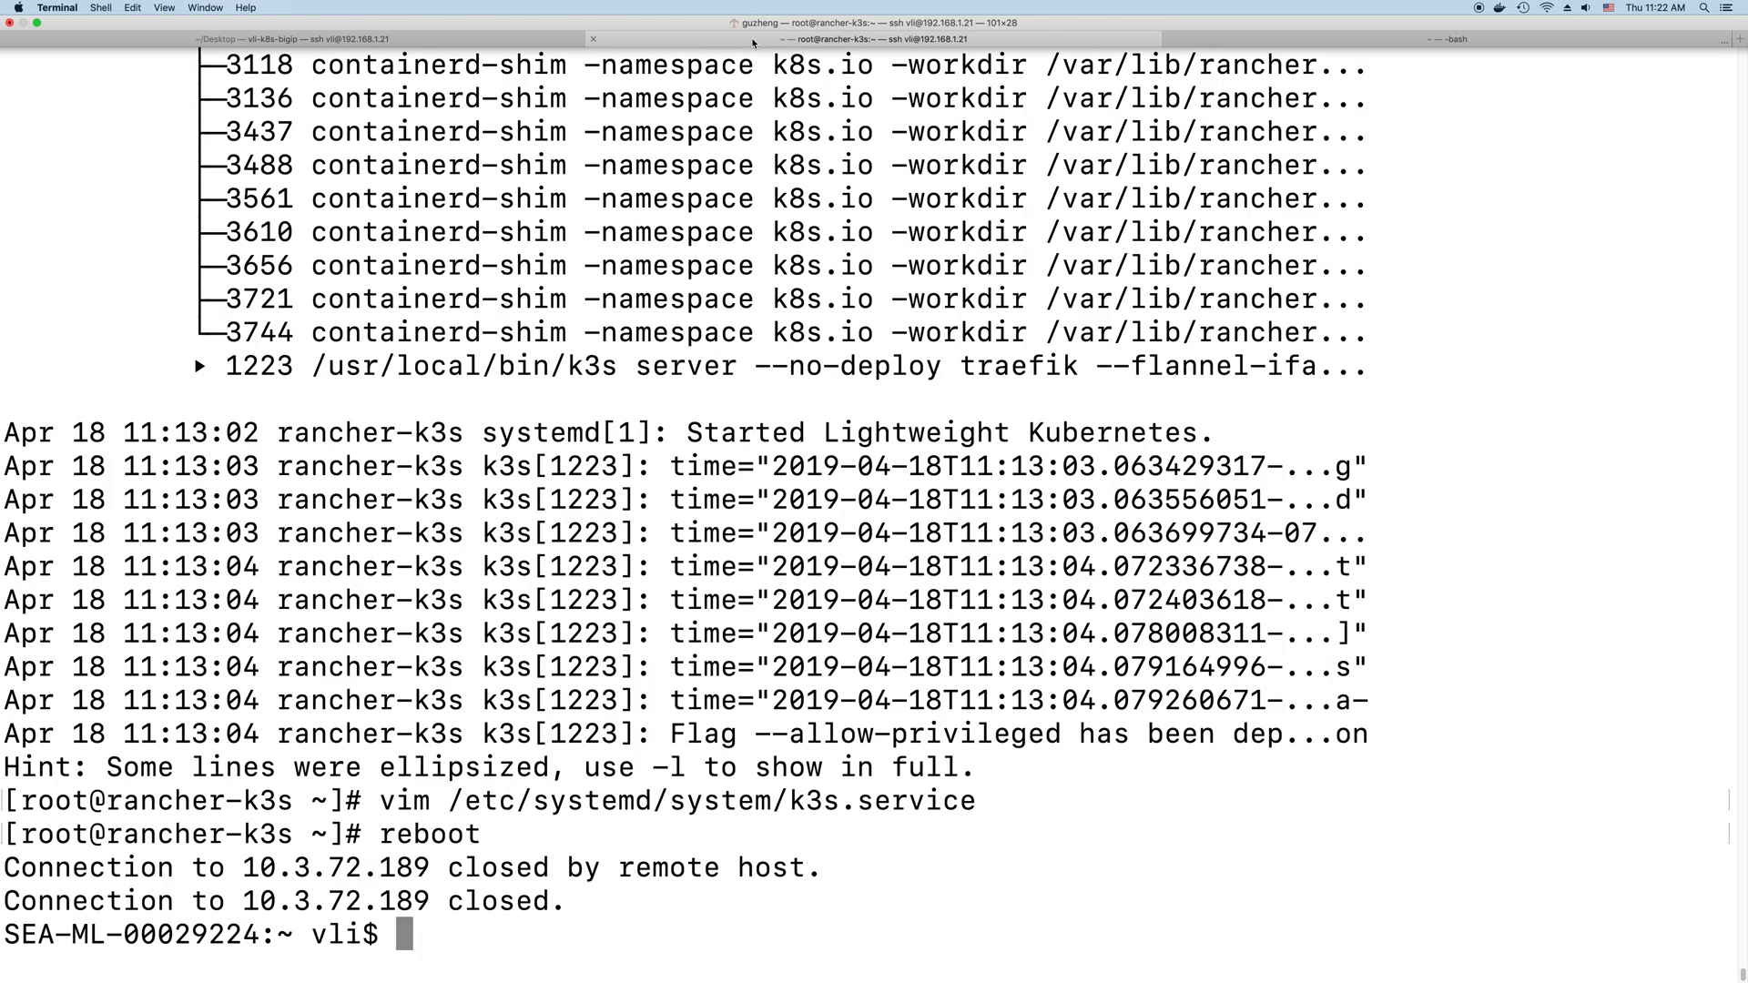
Step: In the BIG-IP tmsh session delete all LTM virtual servers and list ltm virtual to confirm none remain
click(284, 38)
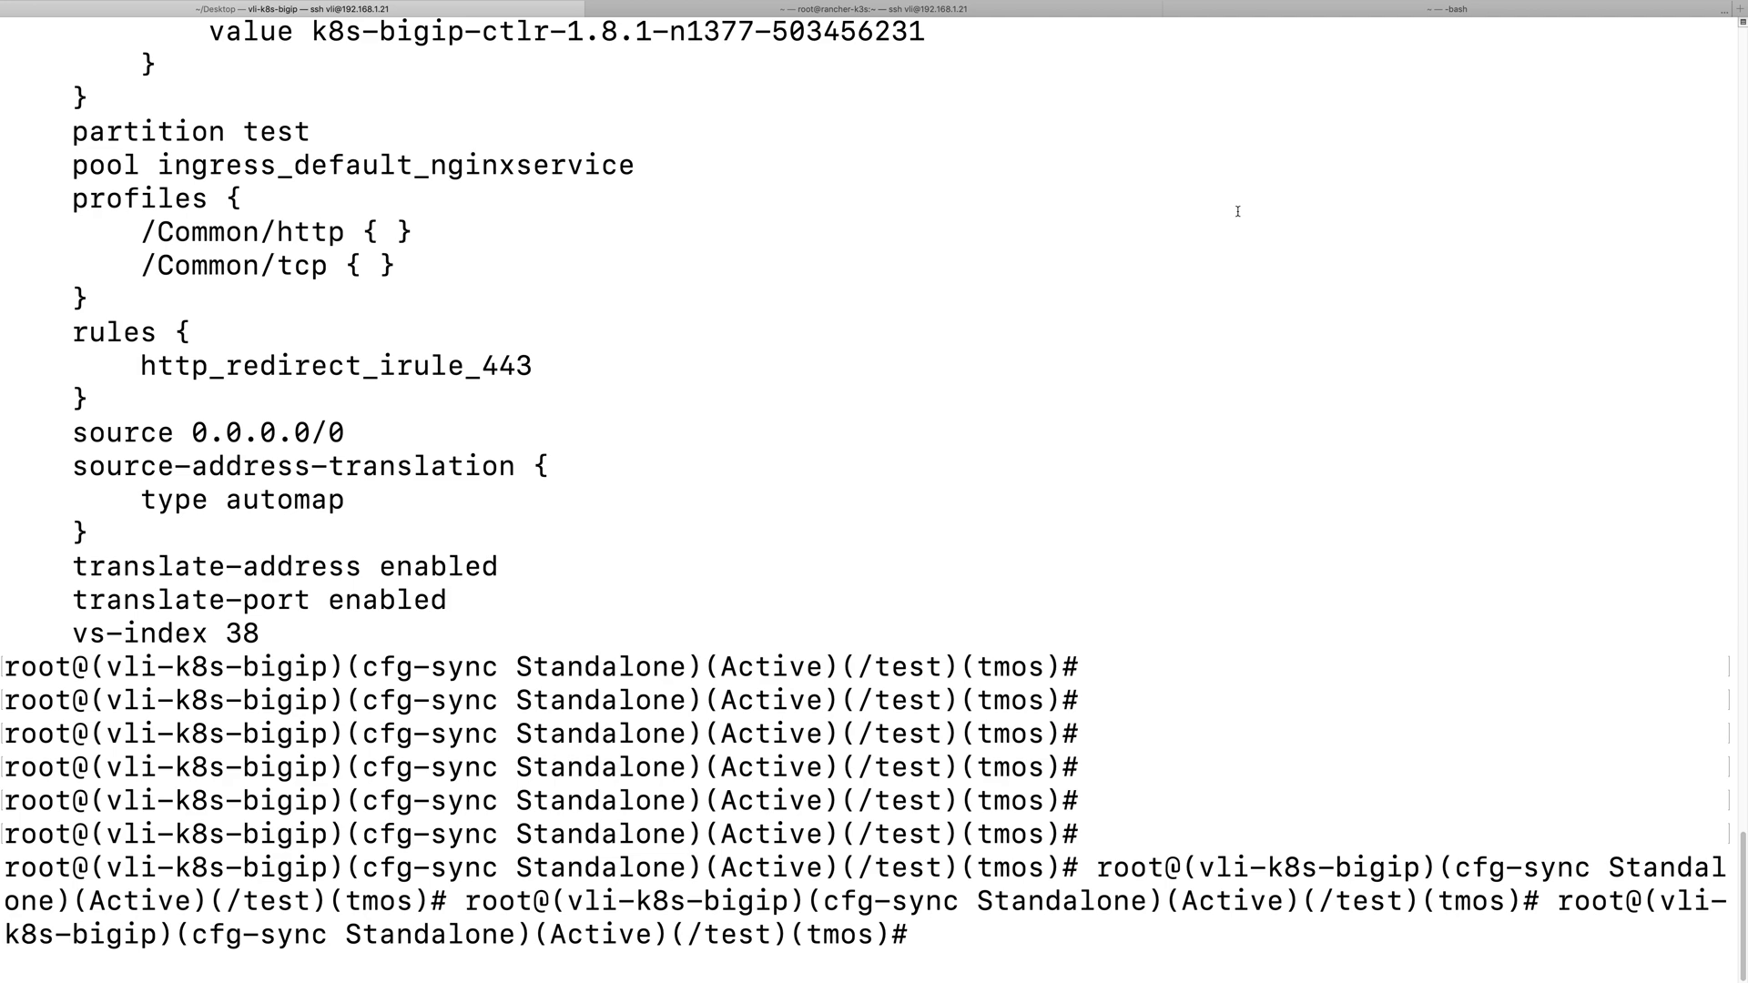
text(delete ltm vi)
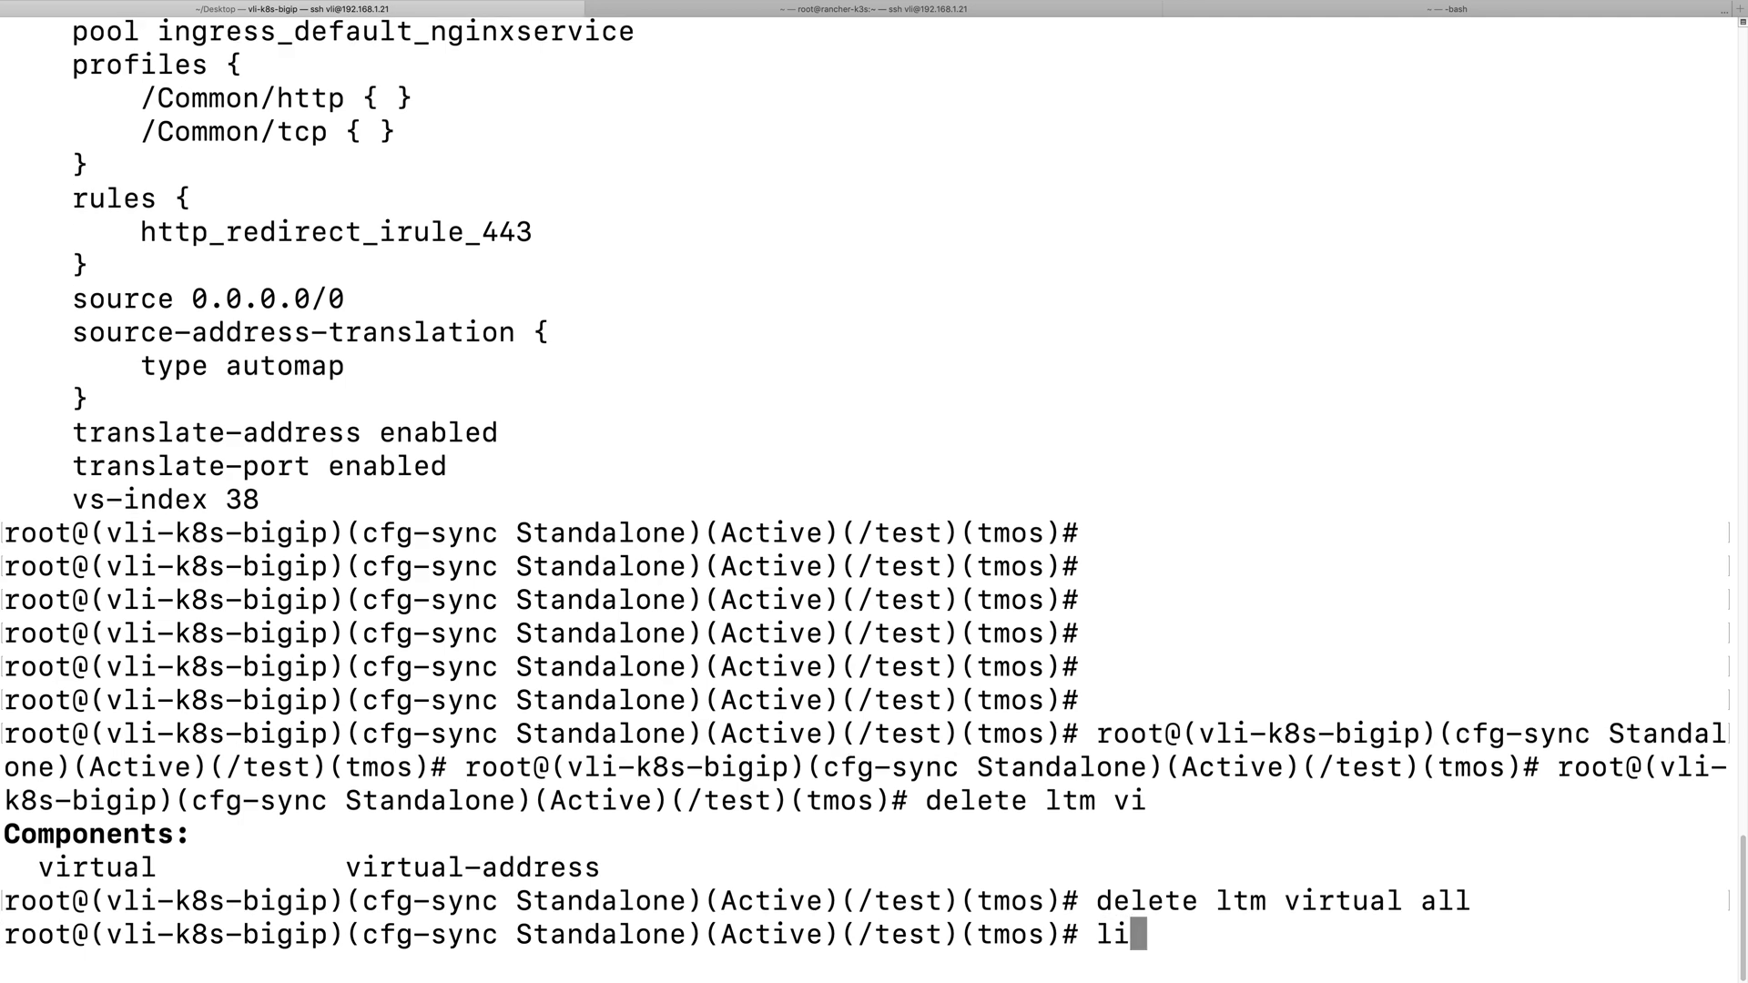
text(st)
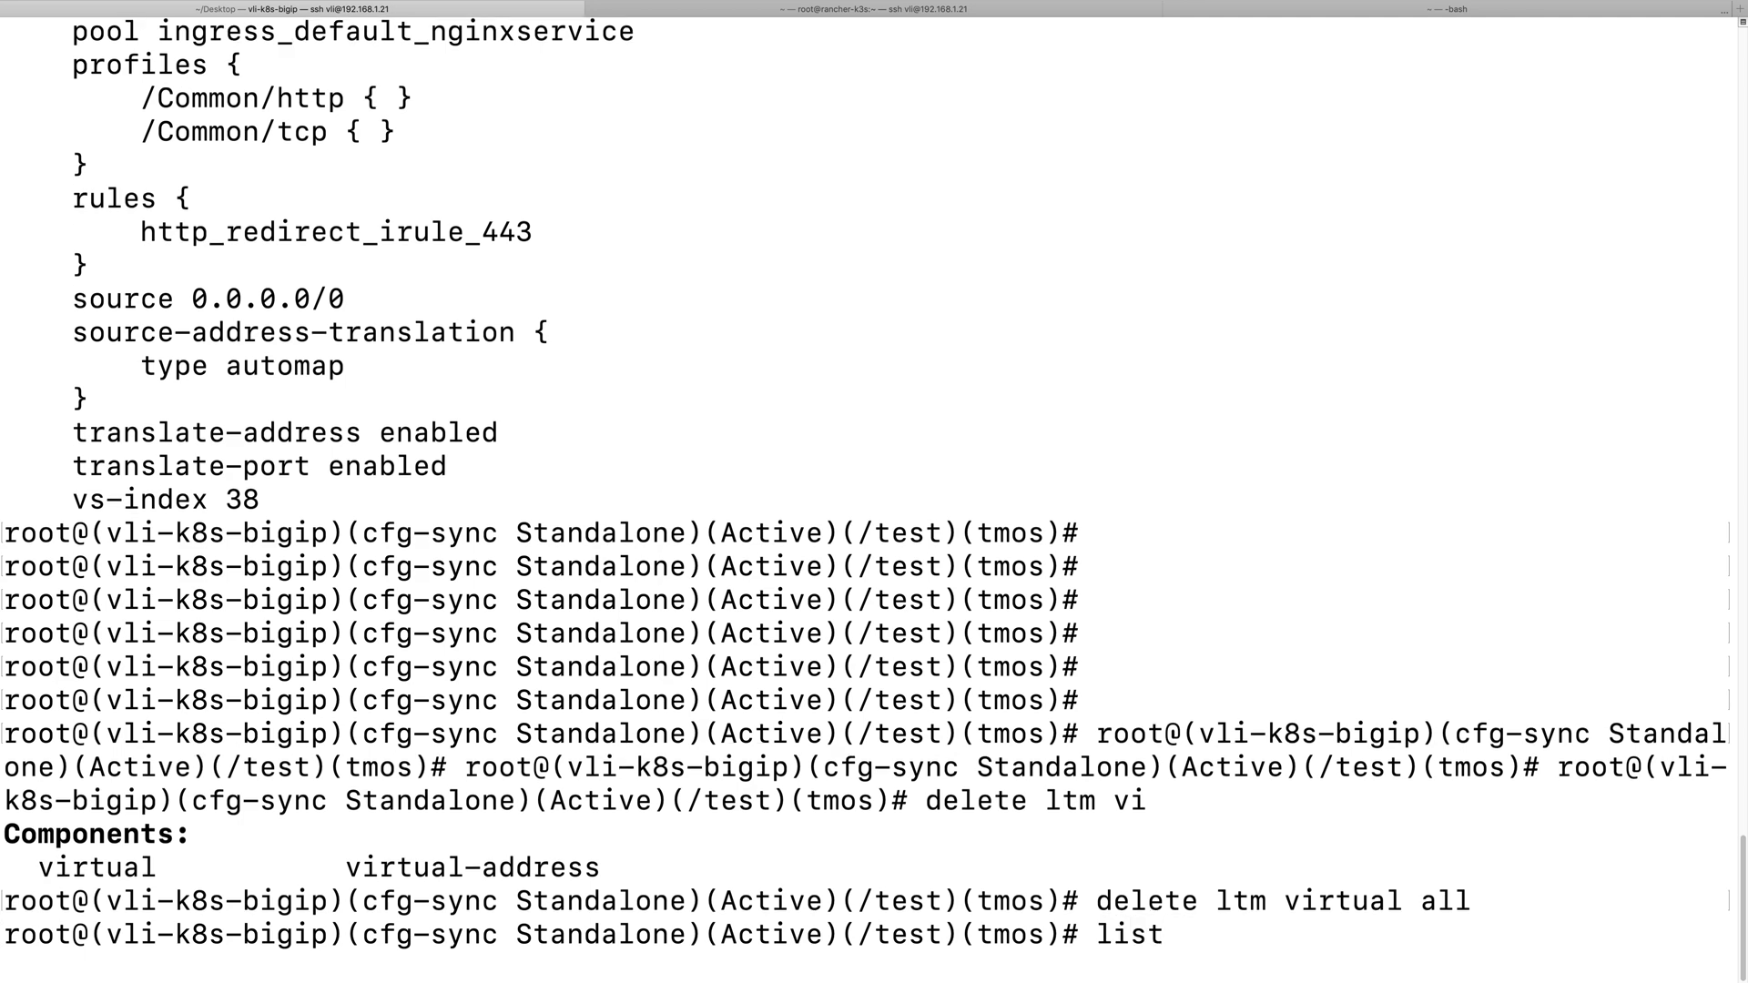
text(ltm)
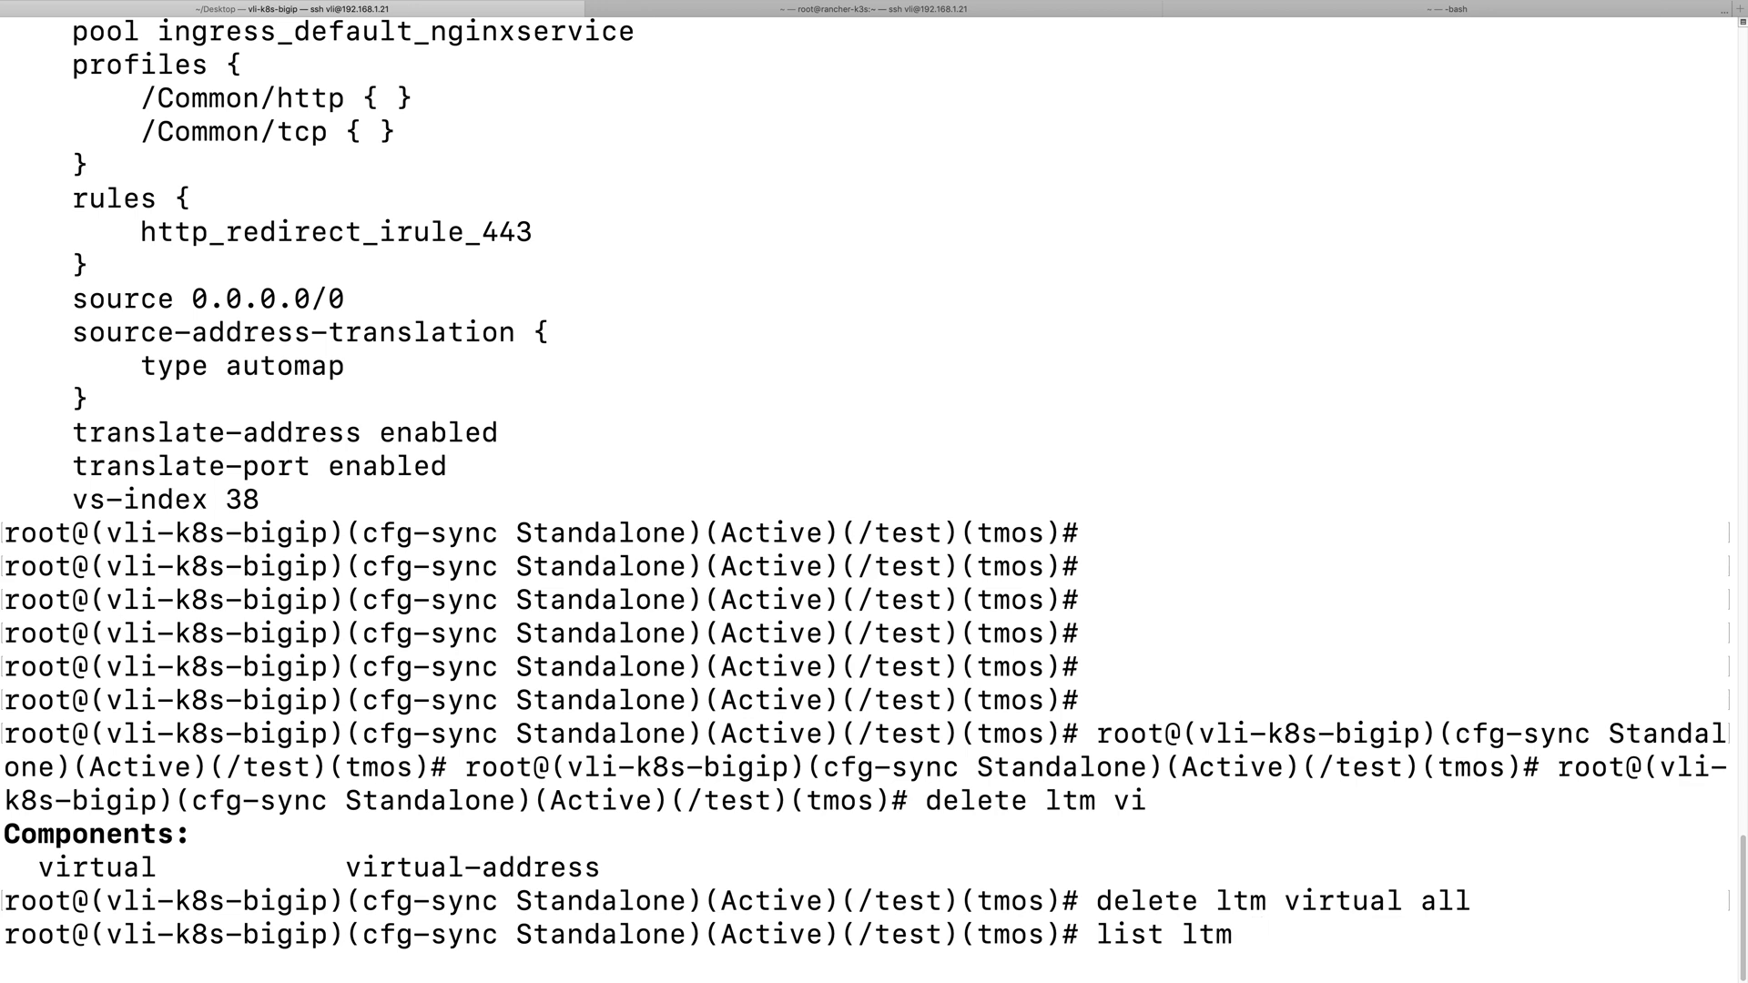
text(virtual)
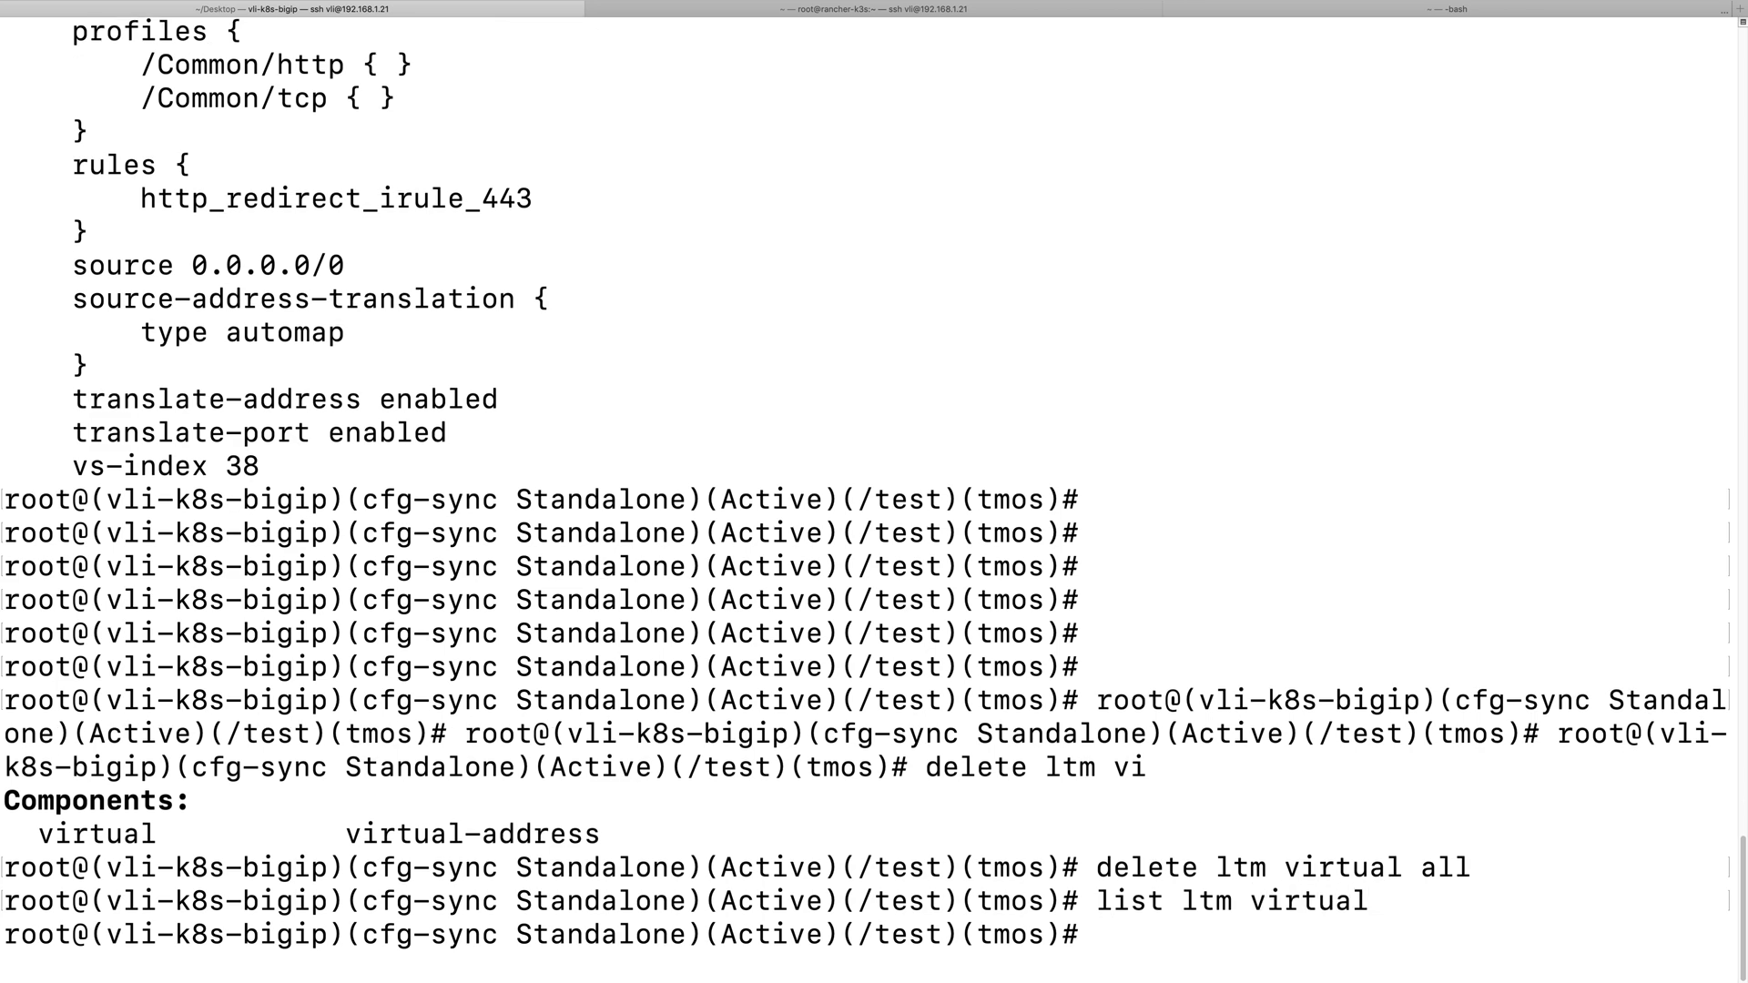
mouse_move(1103, 310)
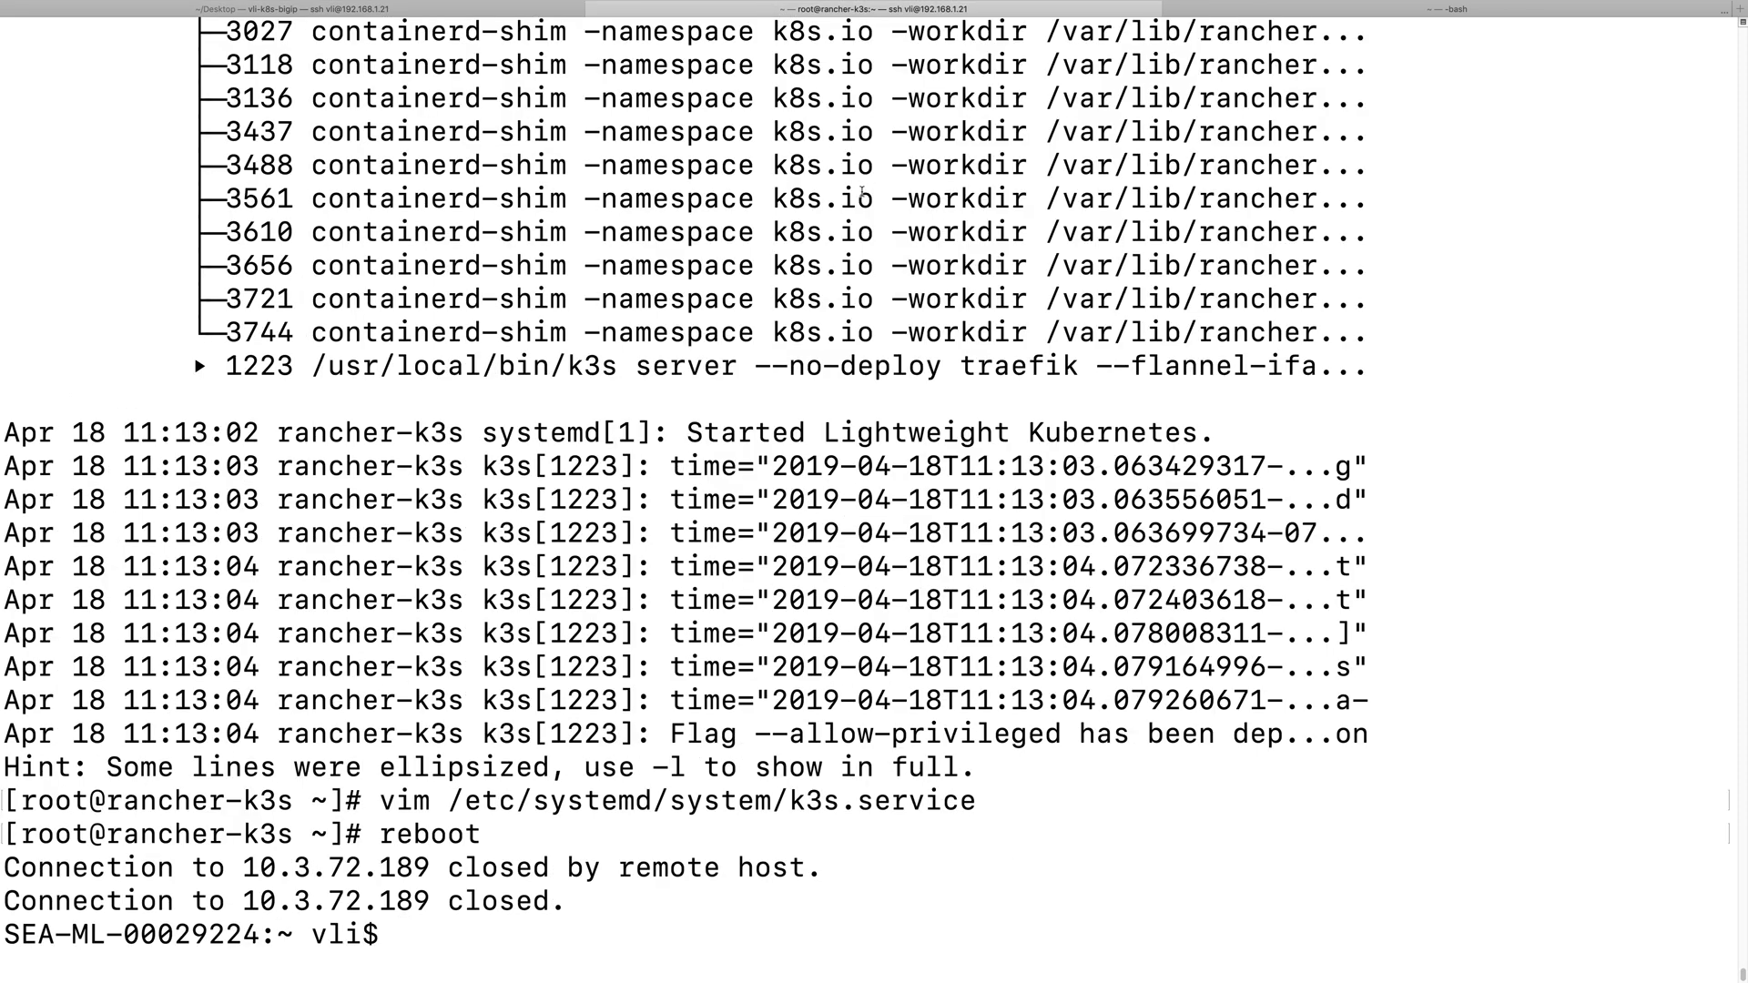
text(ssh root@10.3.72.189)
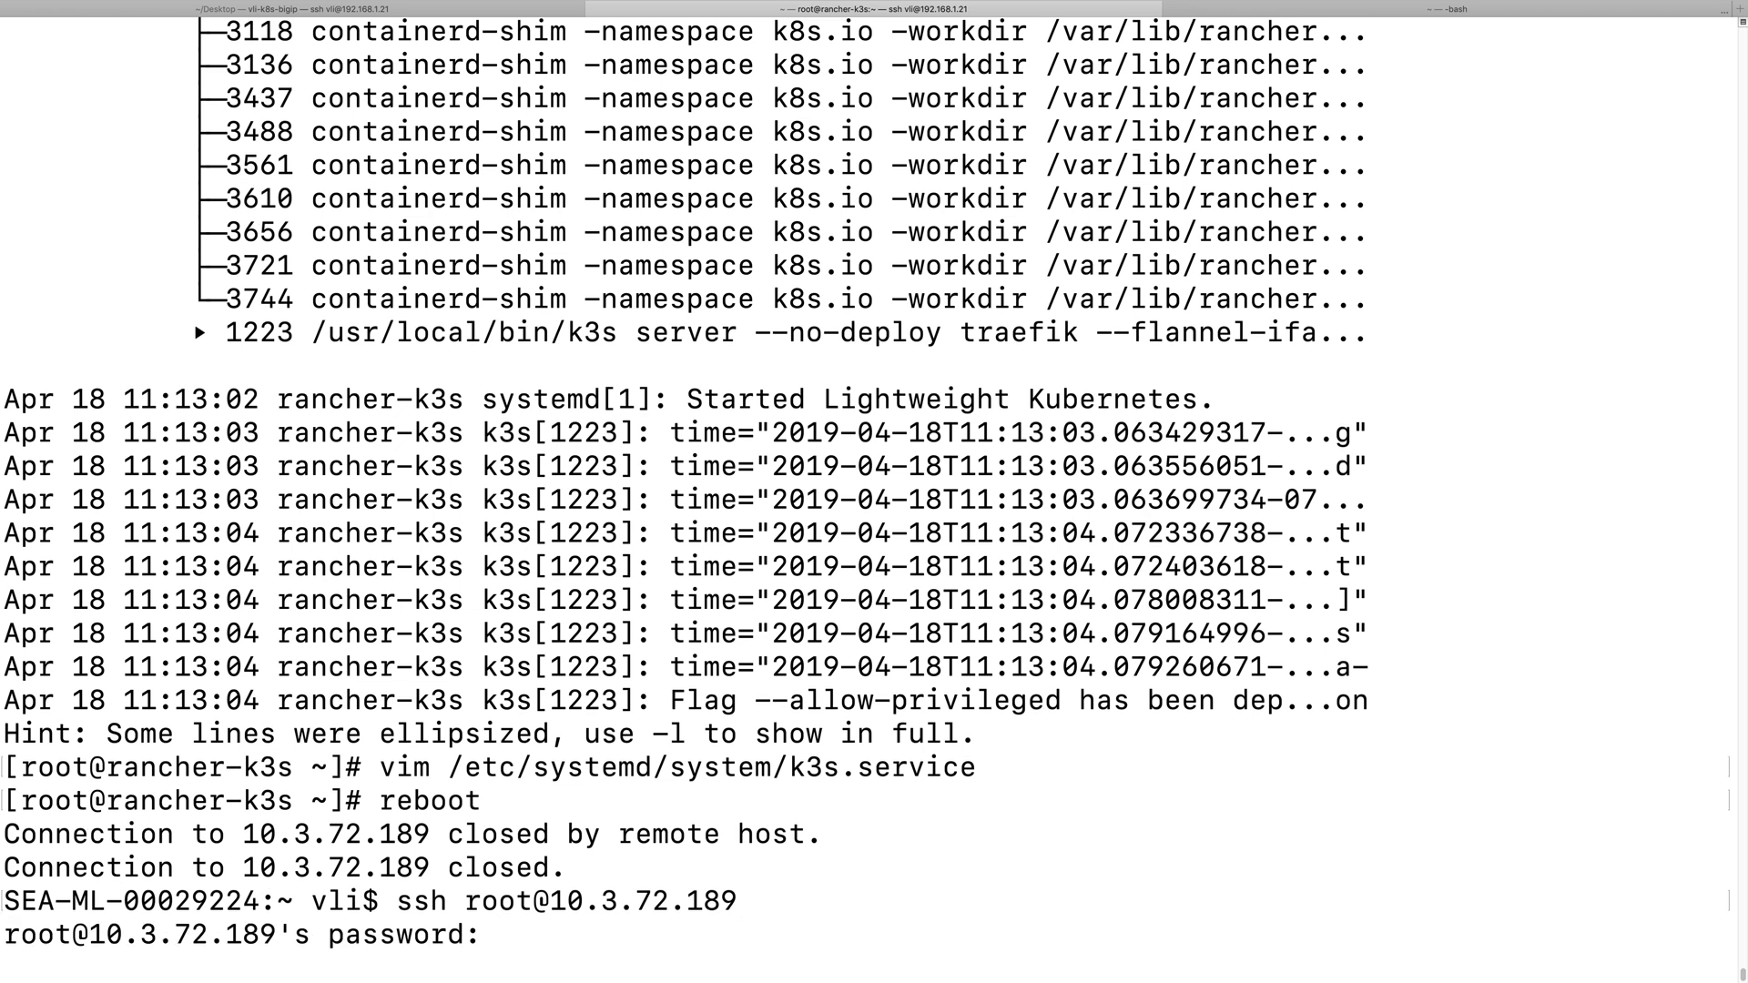
key(Return)
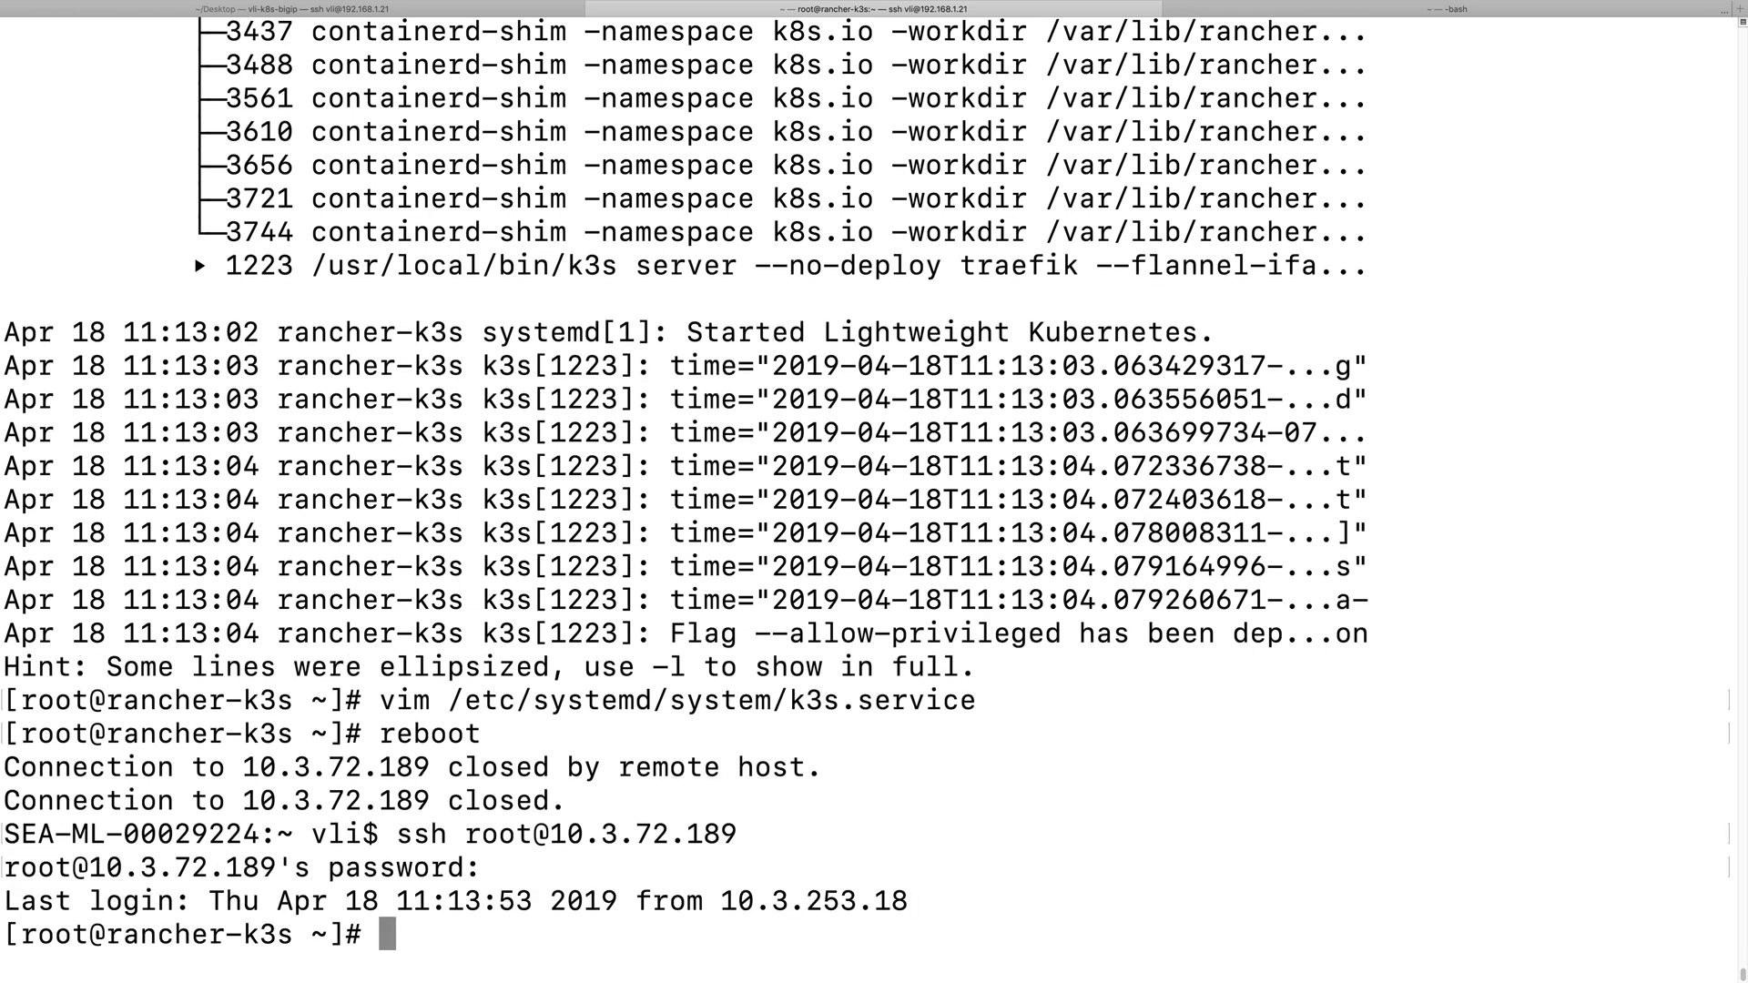
text(kubectl get po)
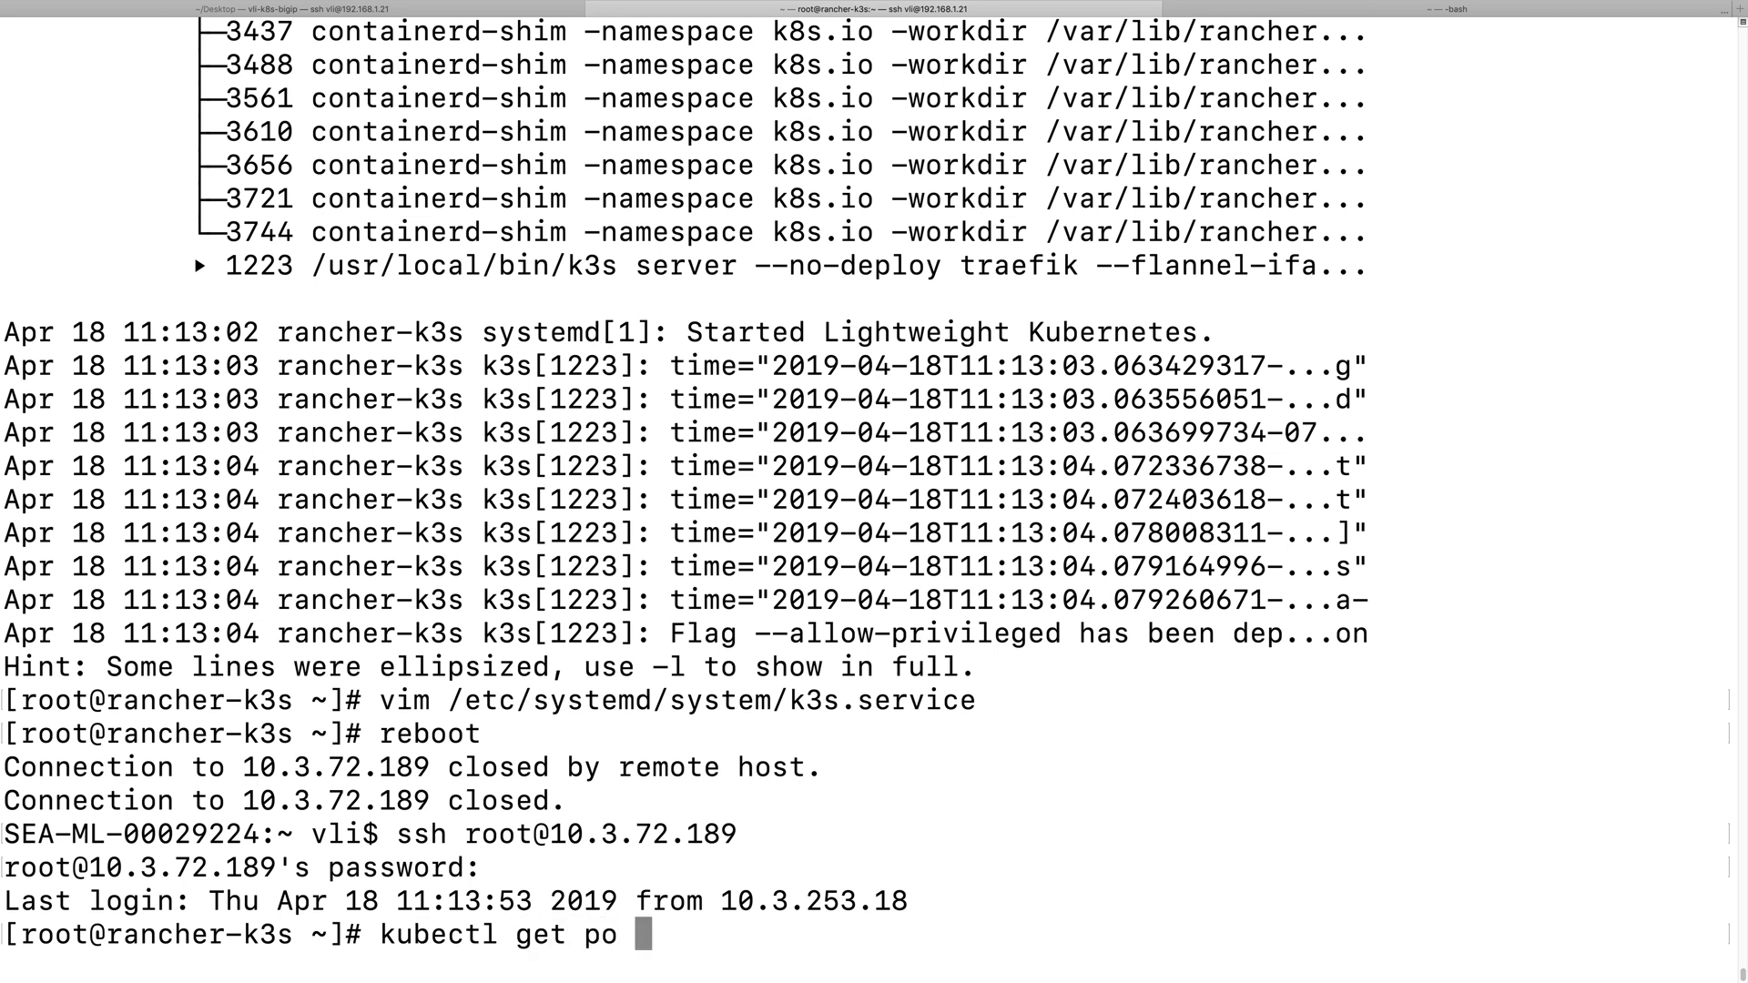
text(--all-namesp)
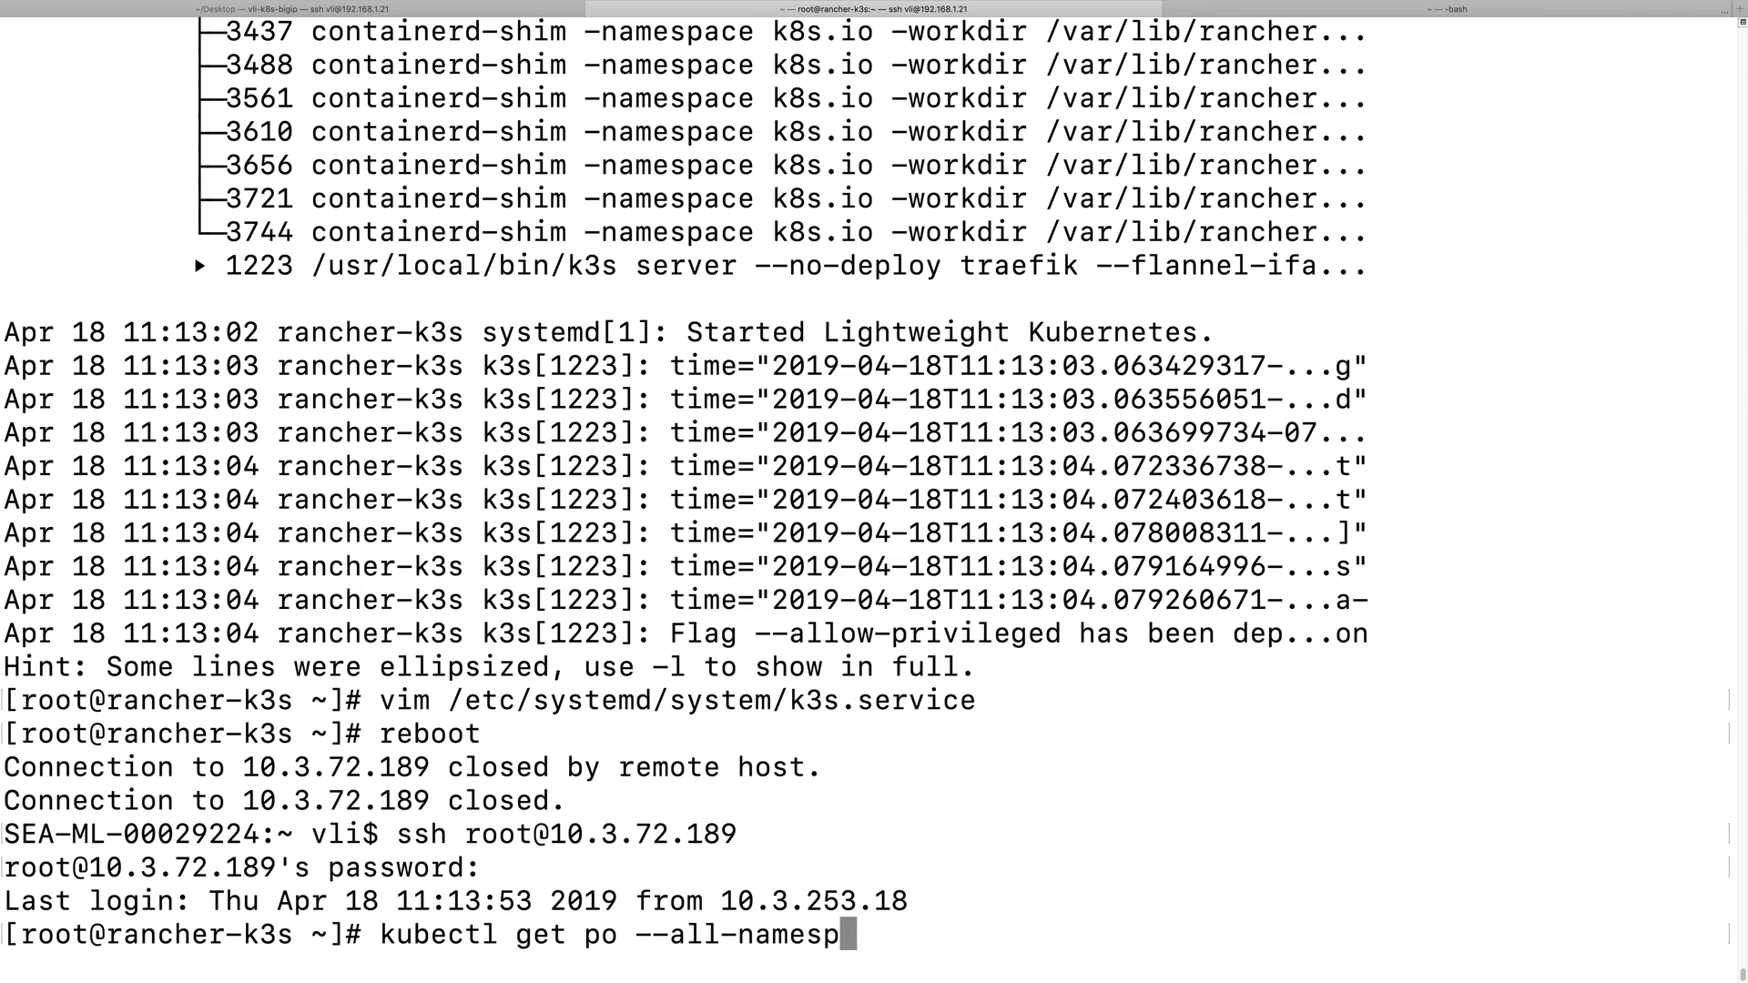
text(aces)
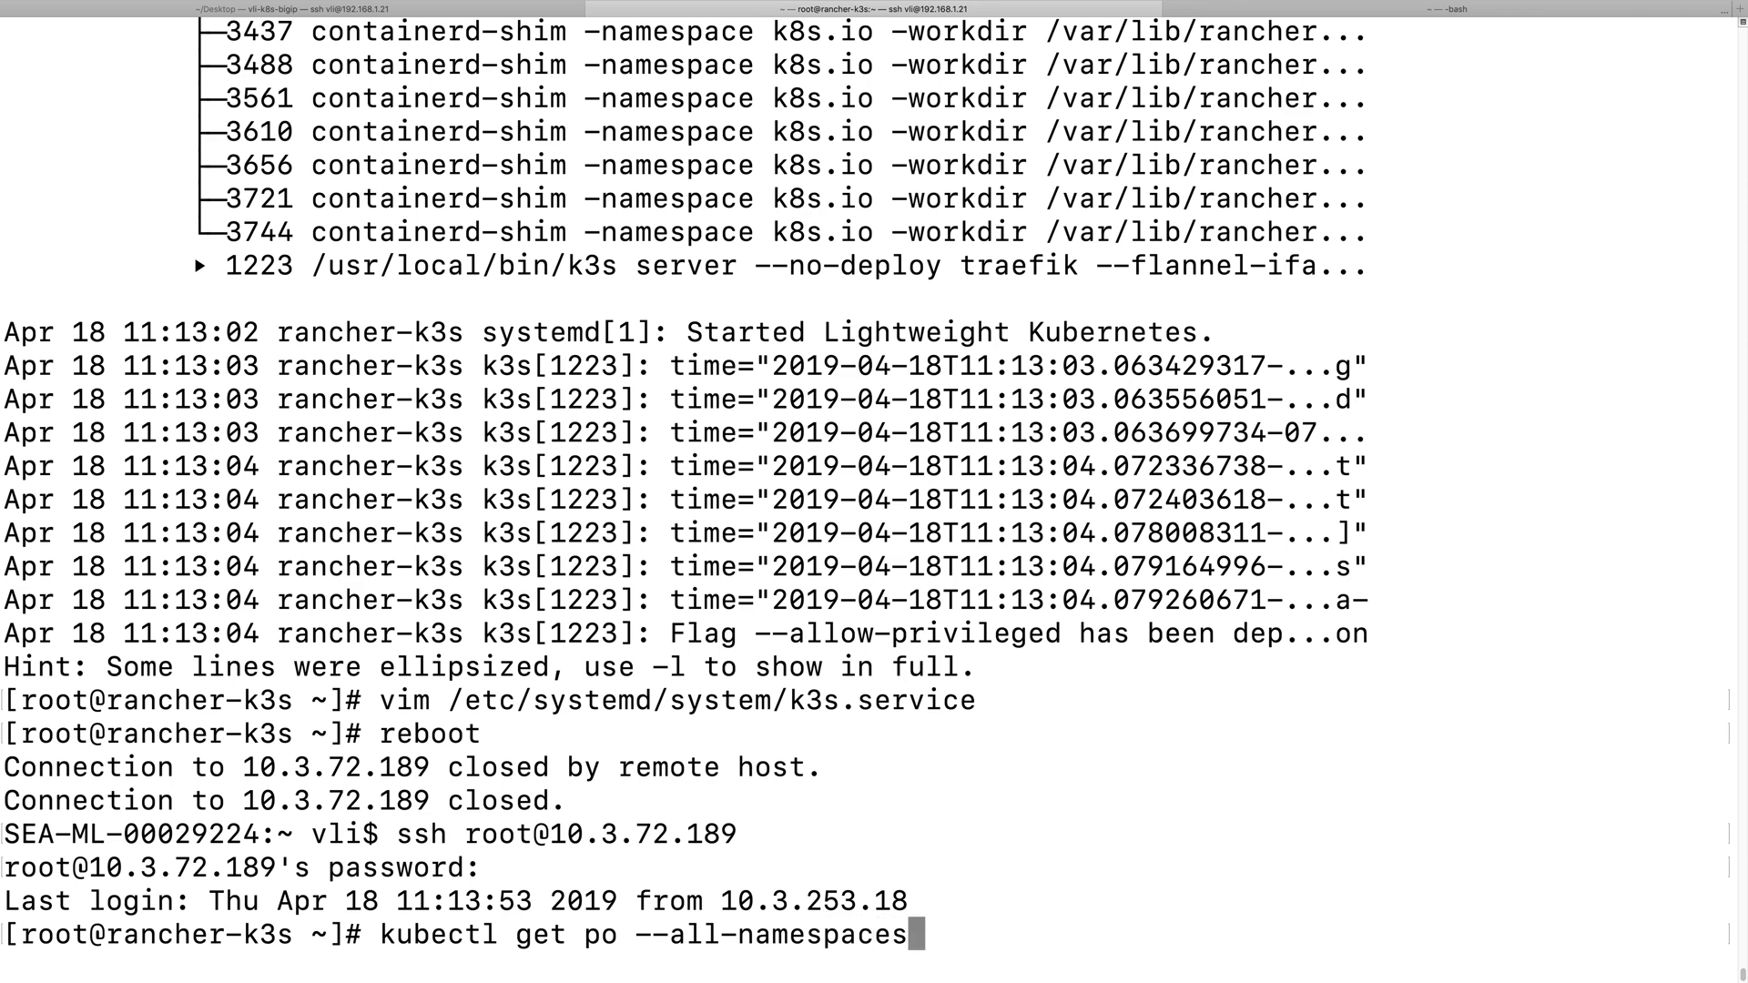
key(Return)
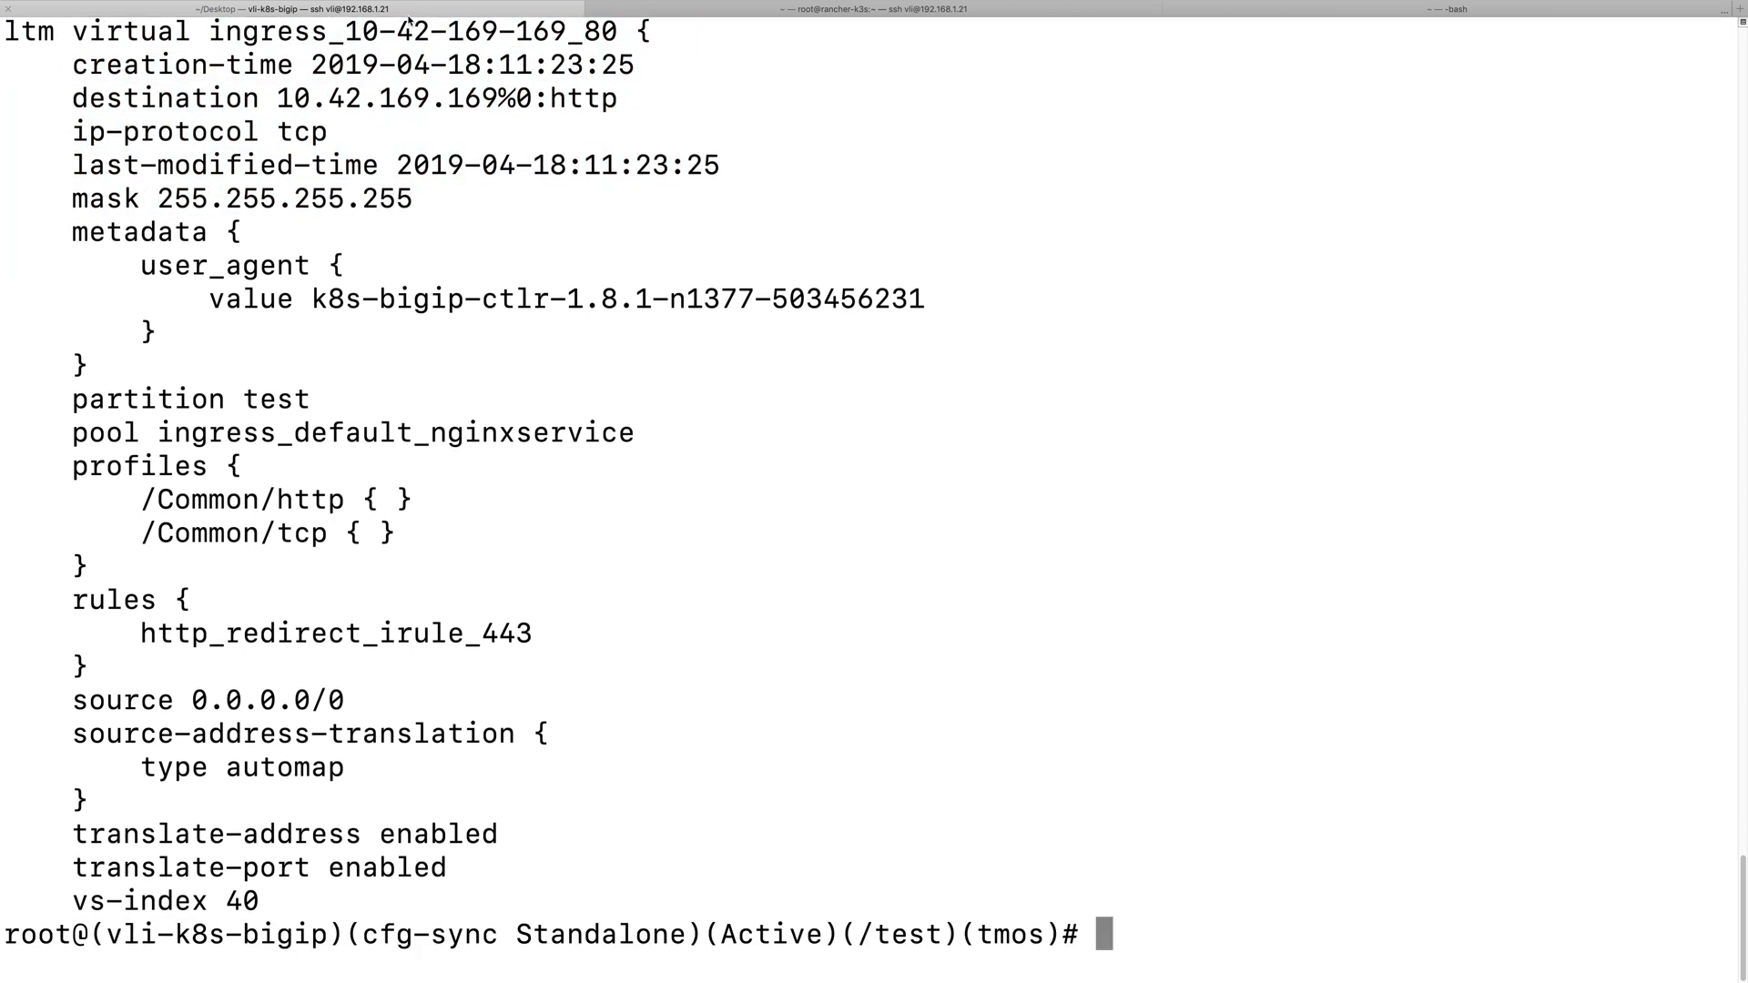
mouse_move(413, 11)
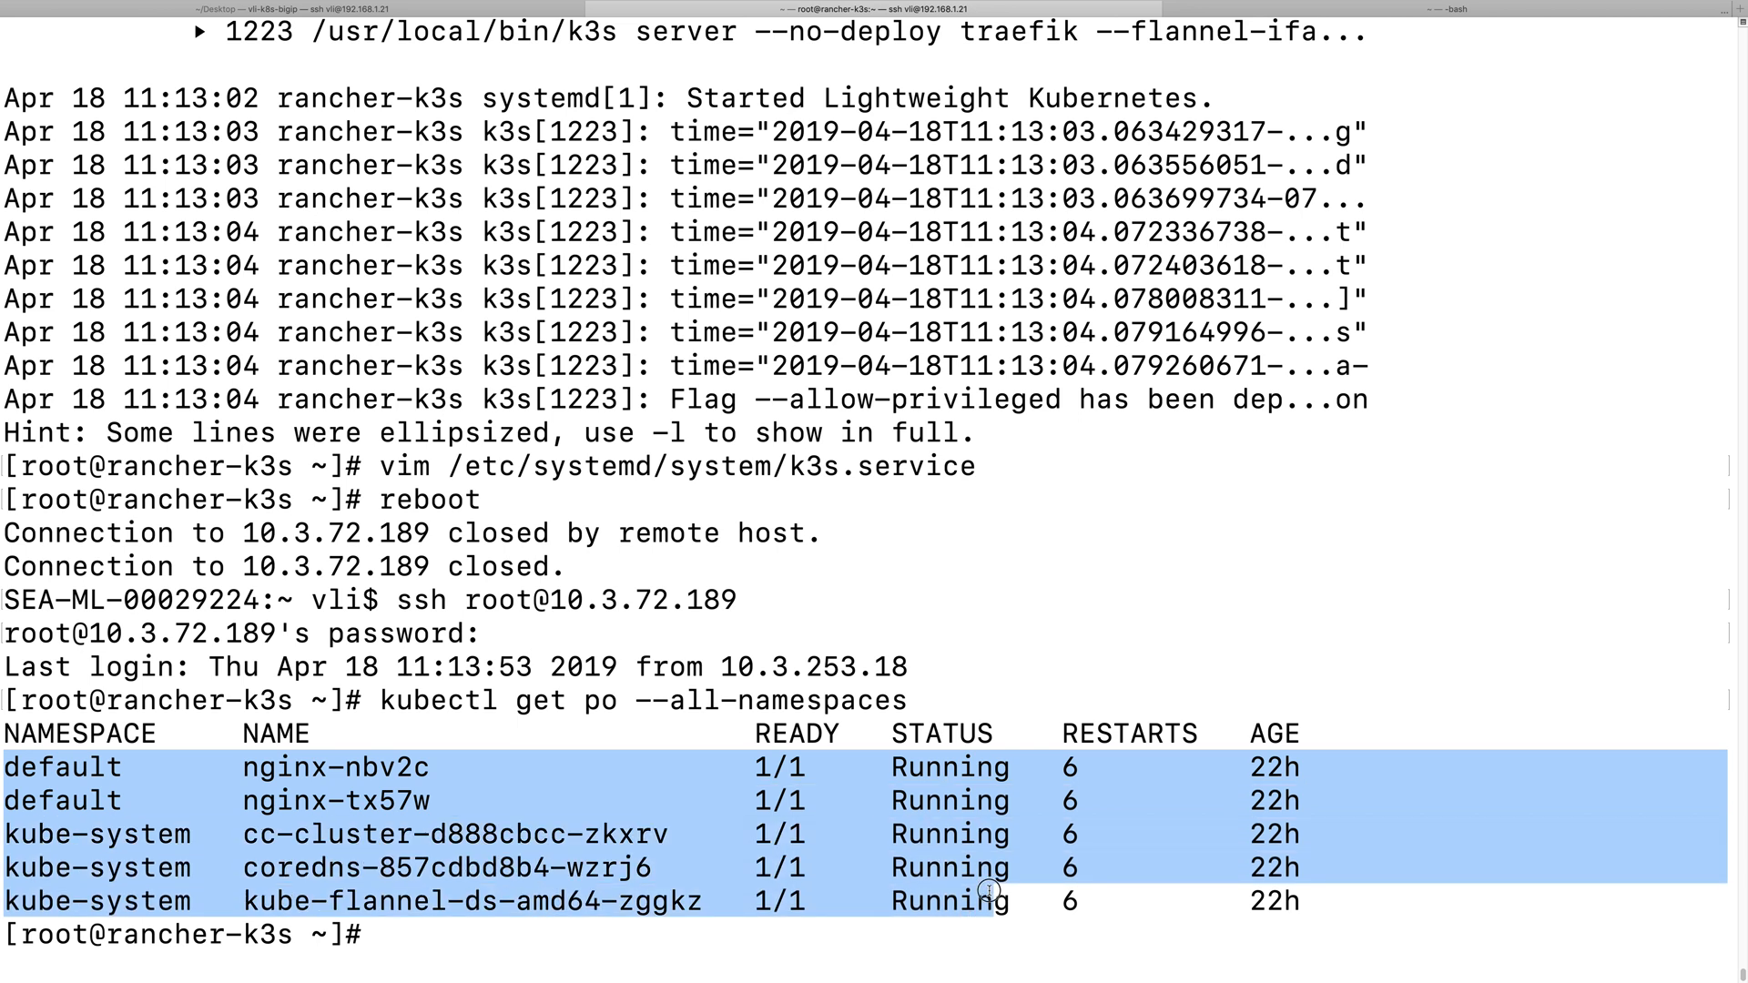
mouse_move(1025, 892)
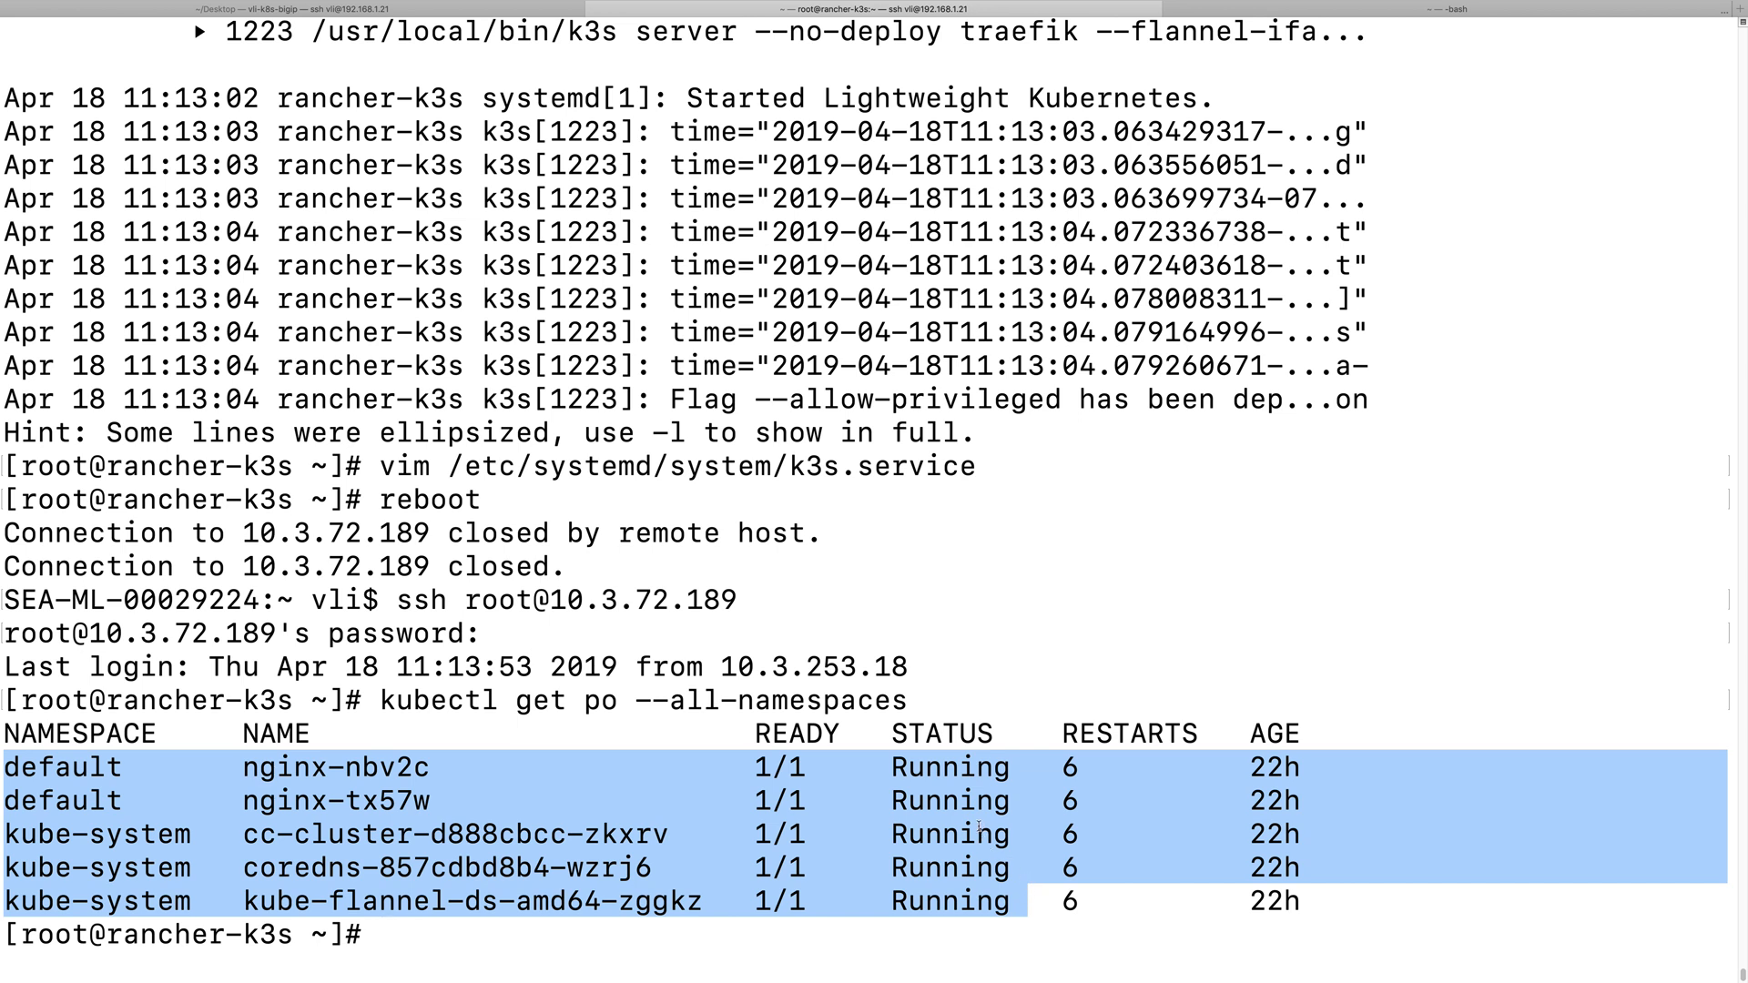
Step: List /var/lib/rancher/ and /var/lib/rancher/k3s/ with ls -l
text(ls)
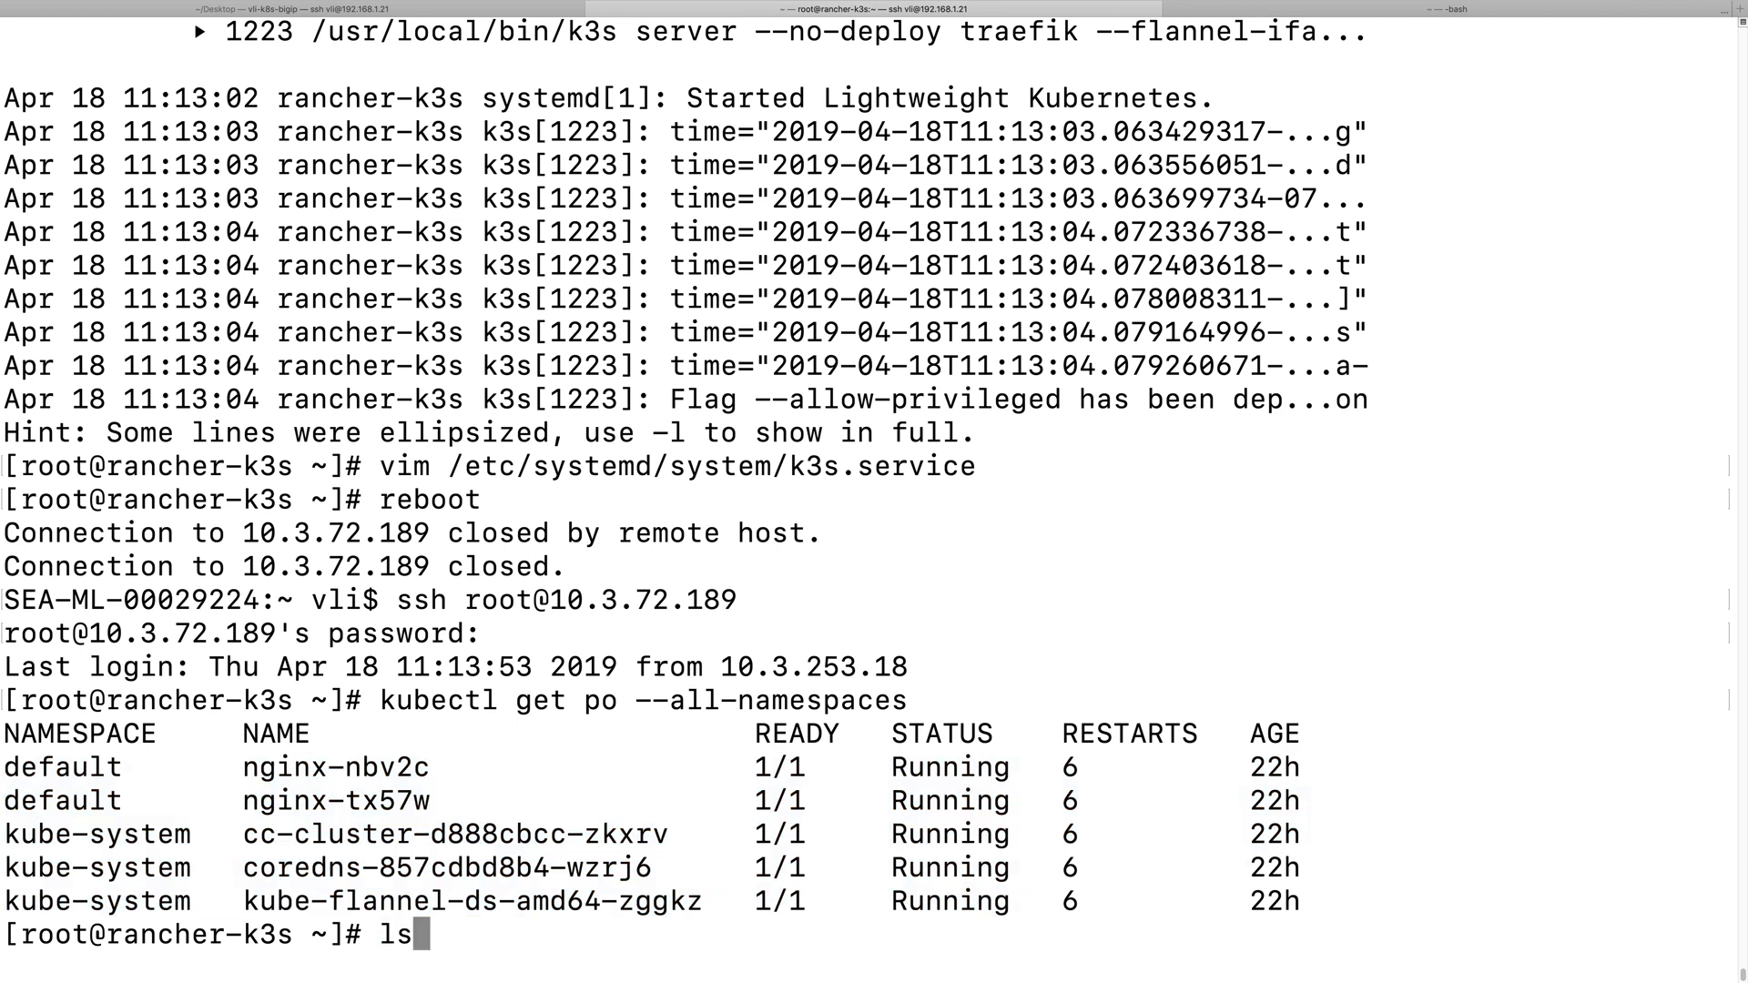
text(-l)
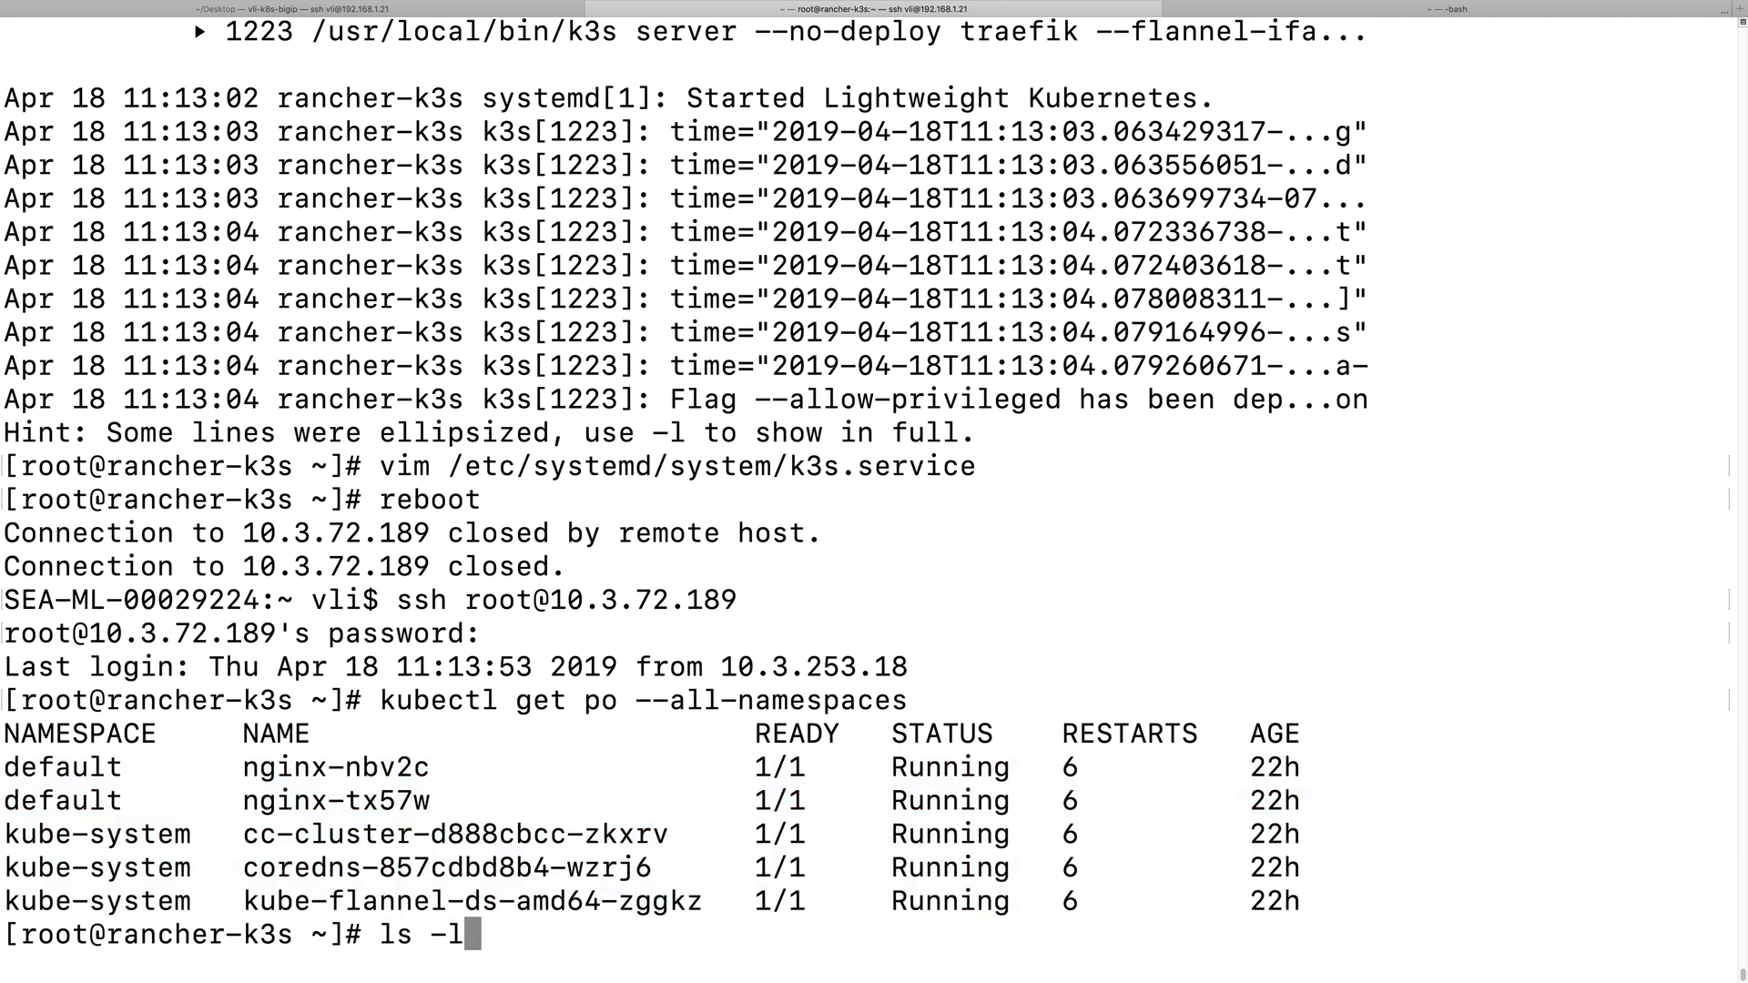
text(/var/lib/ra)
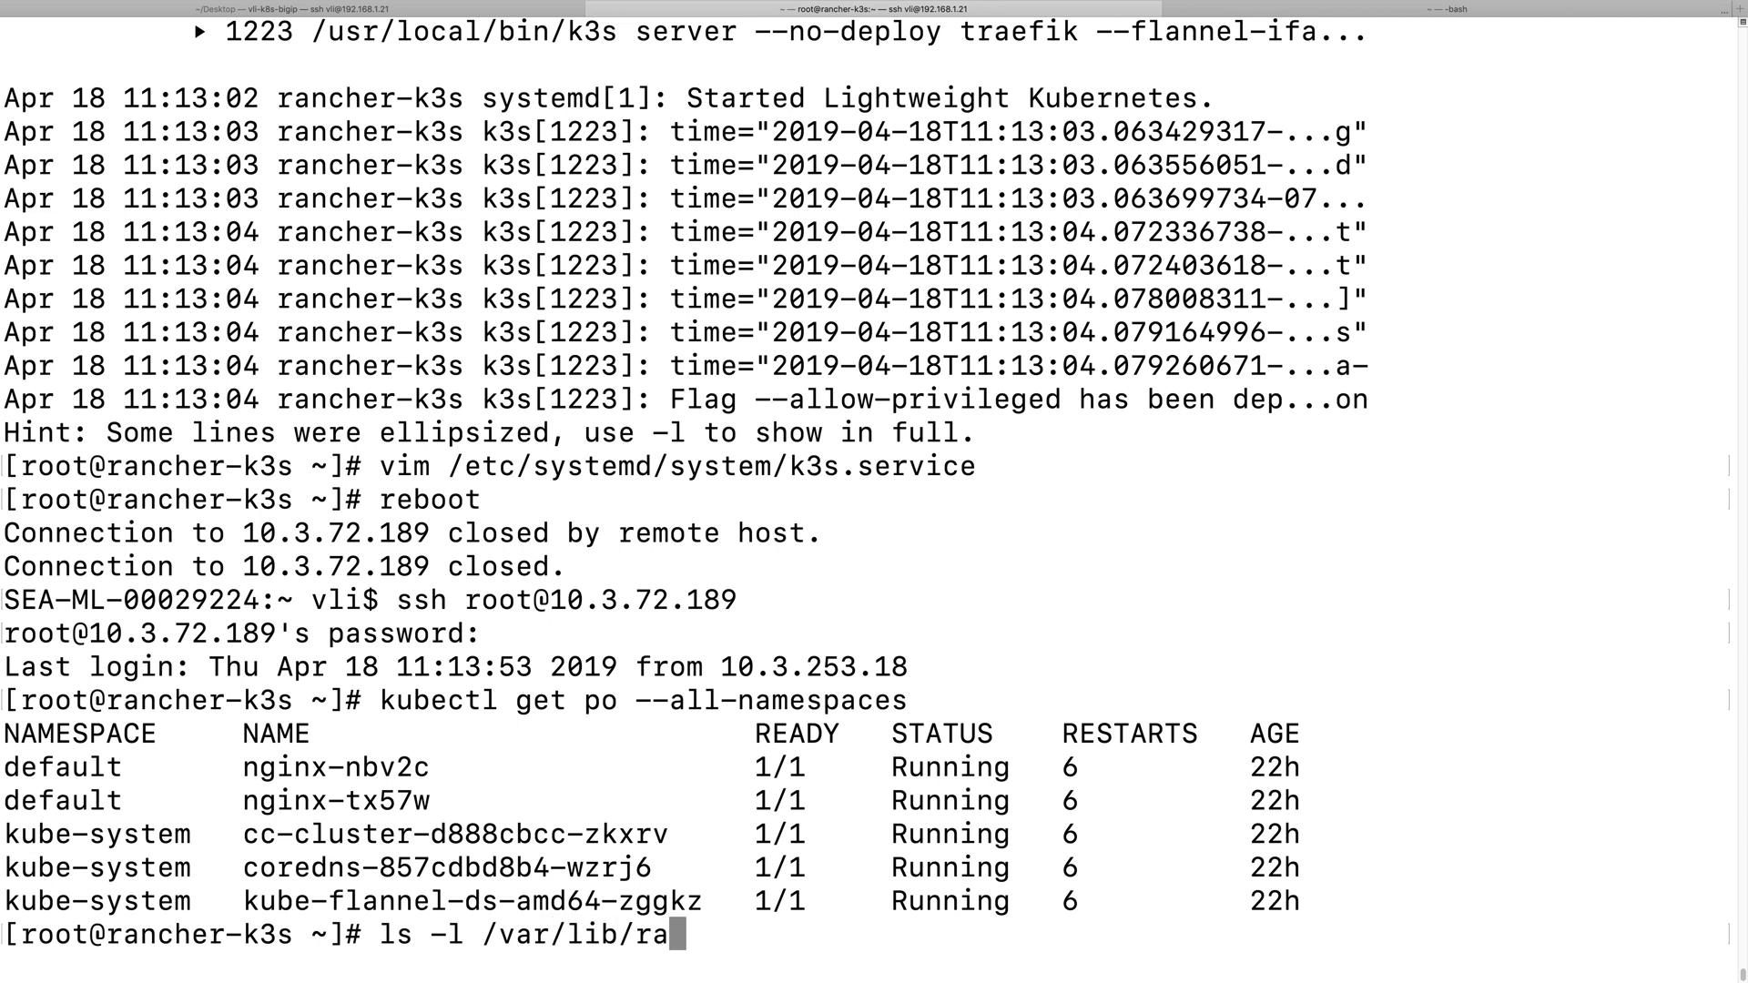
text(ncher/)
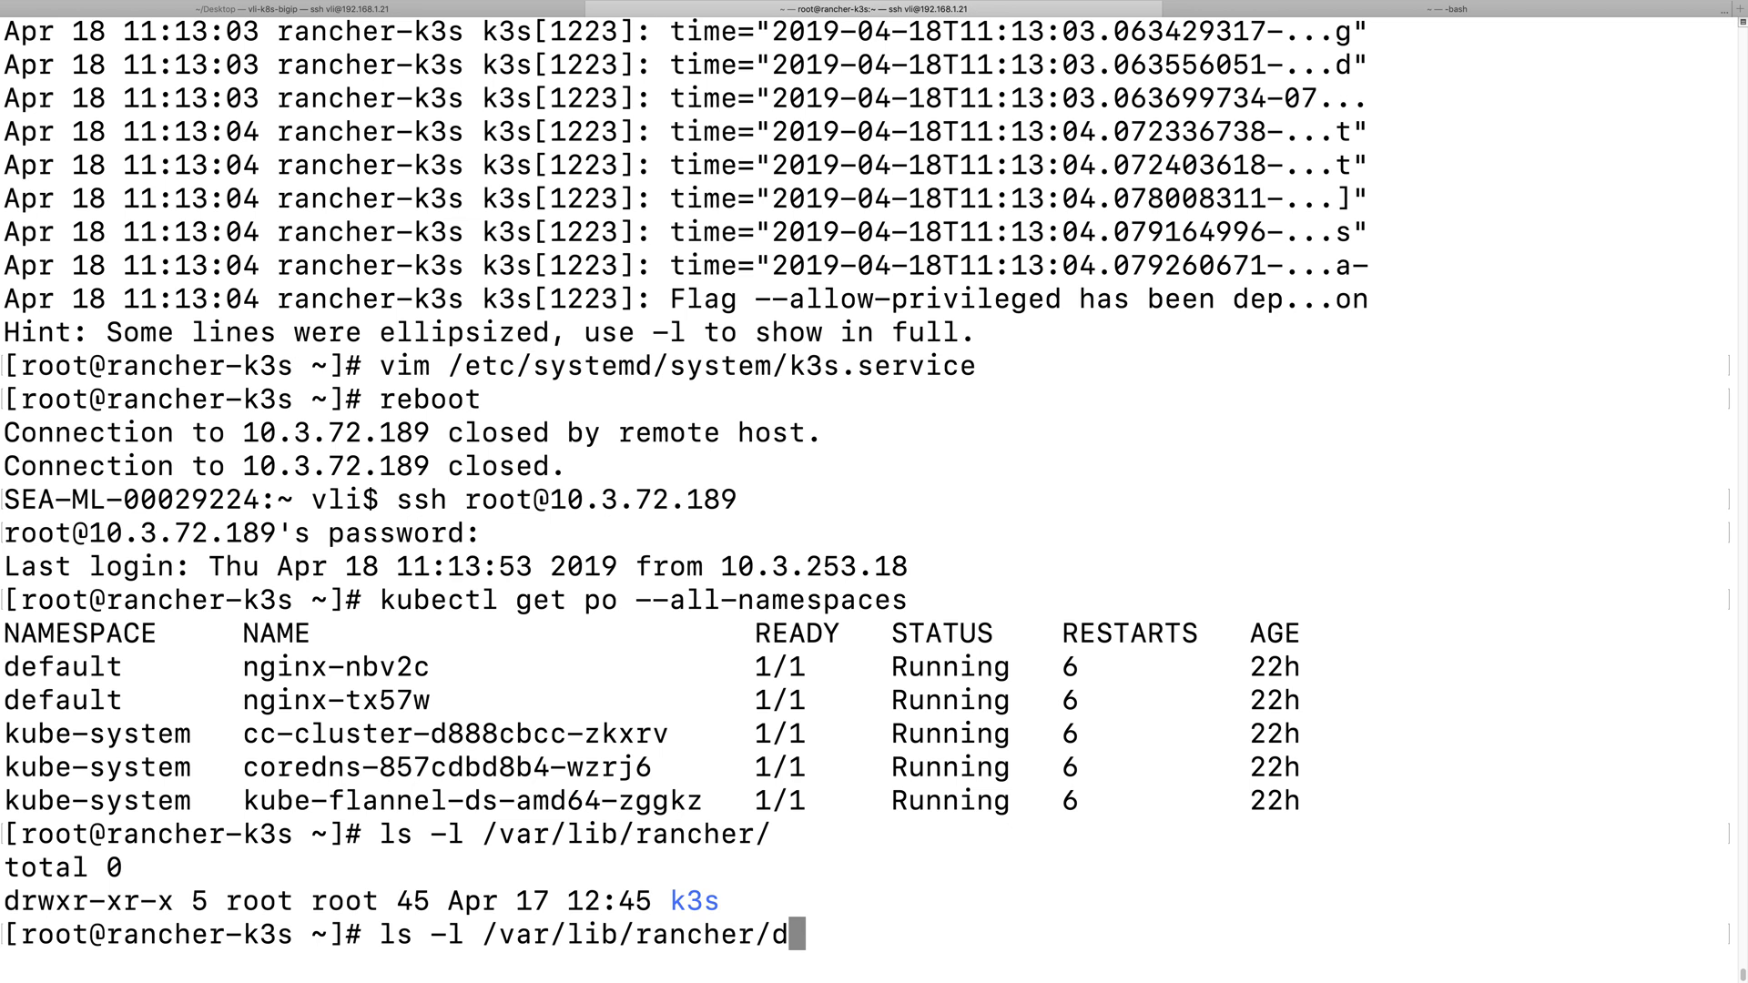
text(jk)
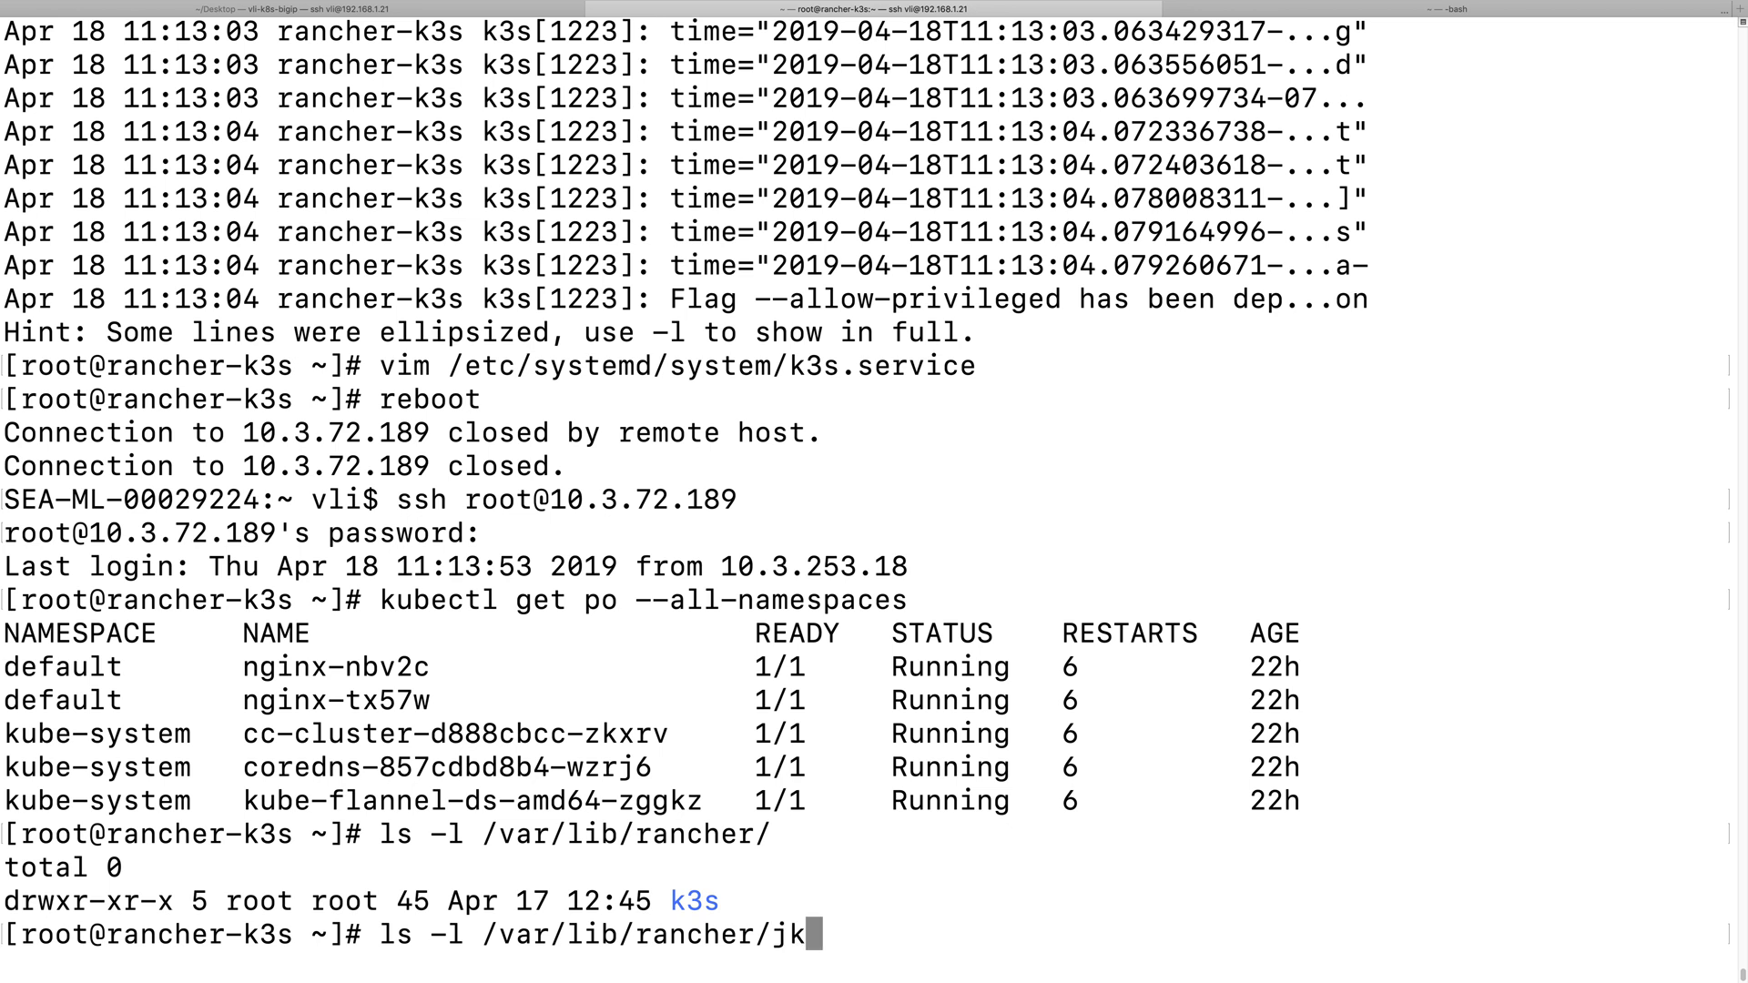
text(3s/)
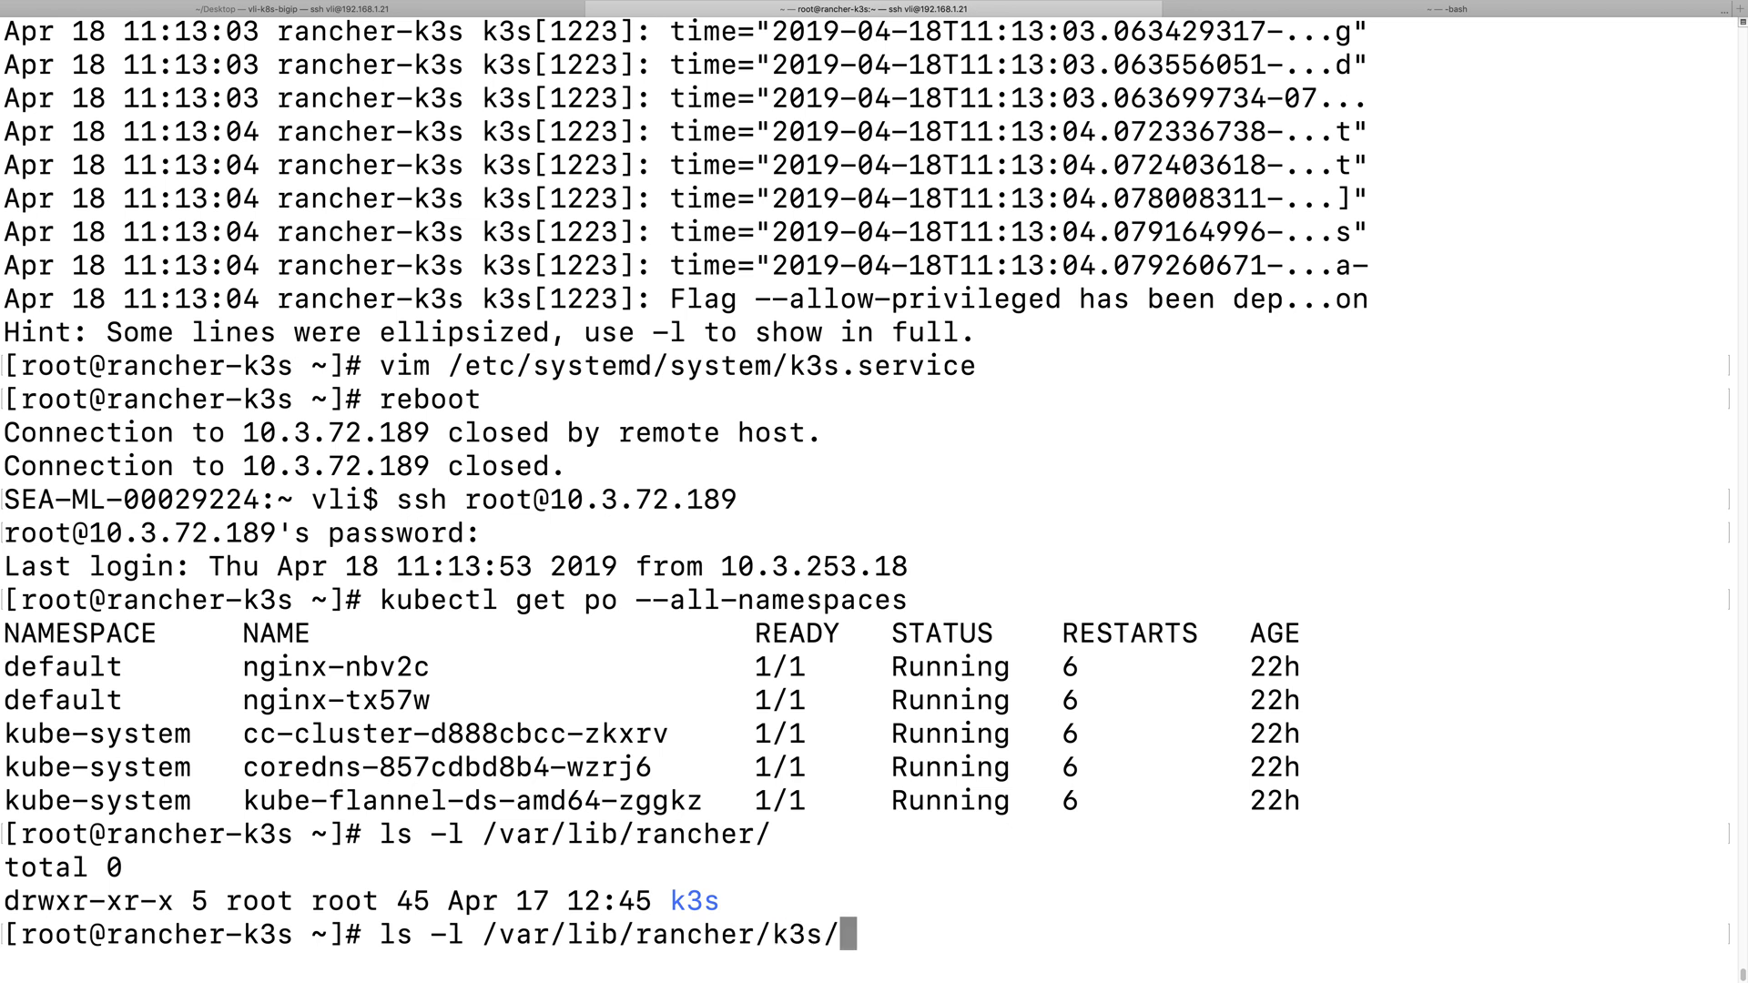
key(Return)
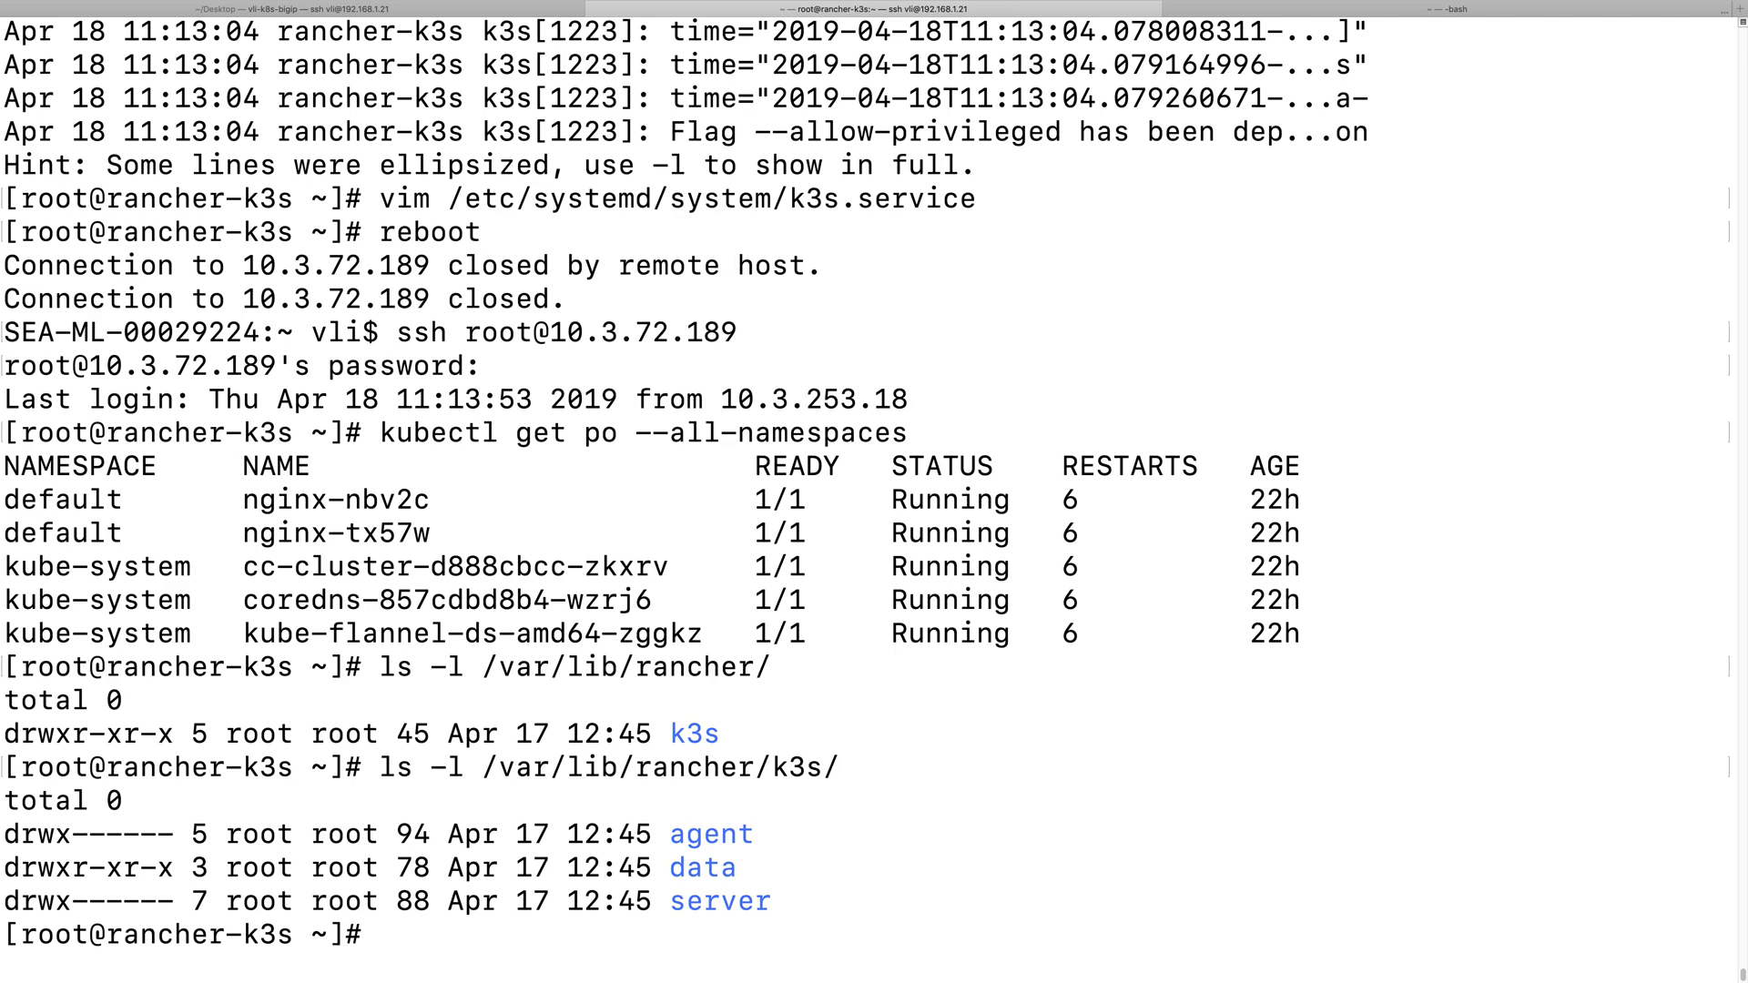
Step: Find *.yaml files under /var/lib/rancher/k3s, listing coredns.yaml and the kubeconfig files
text(find .)
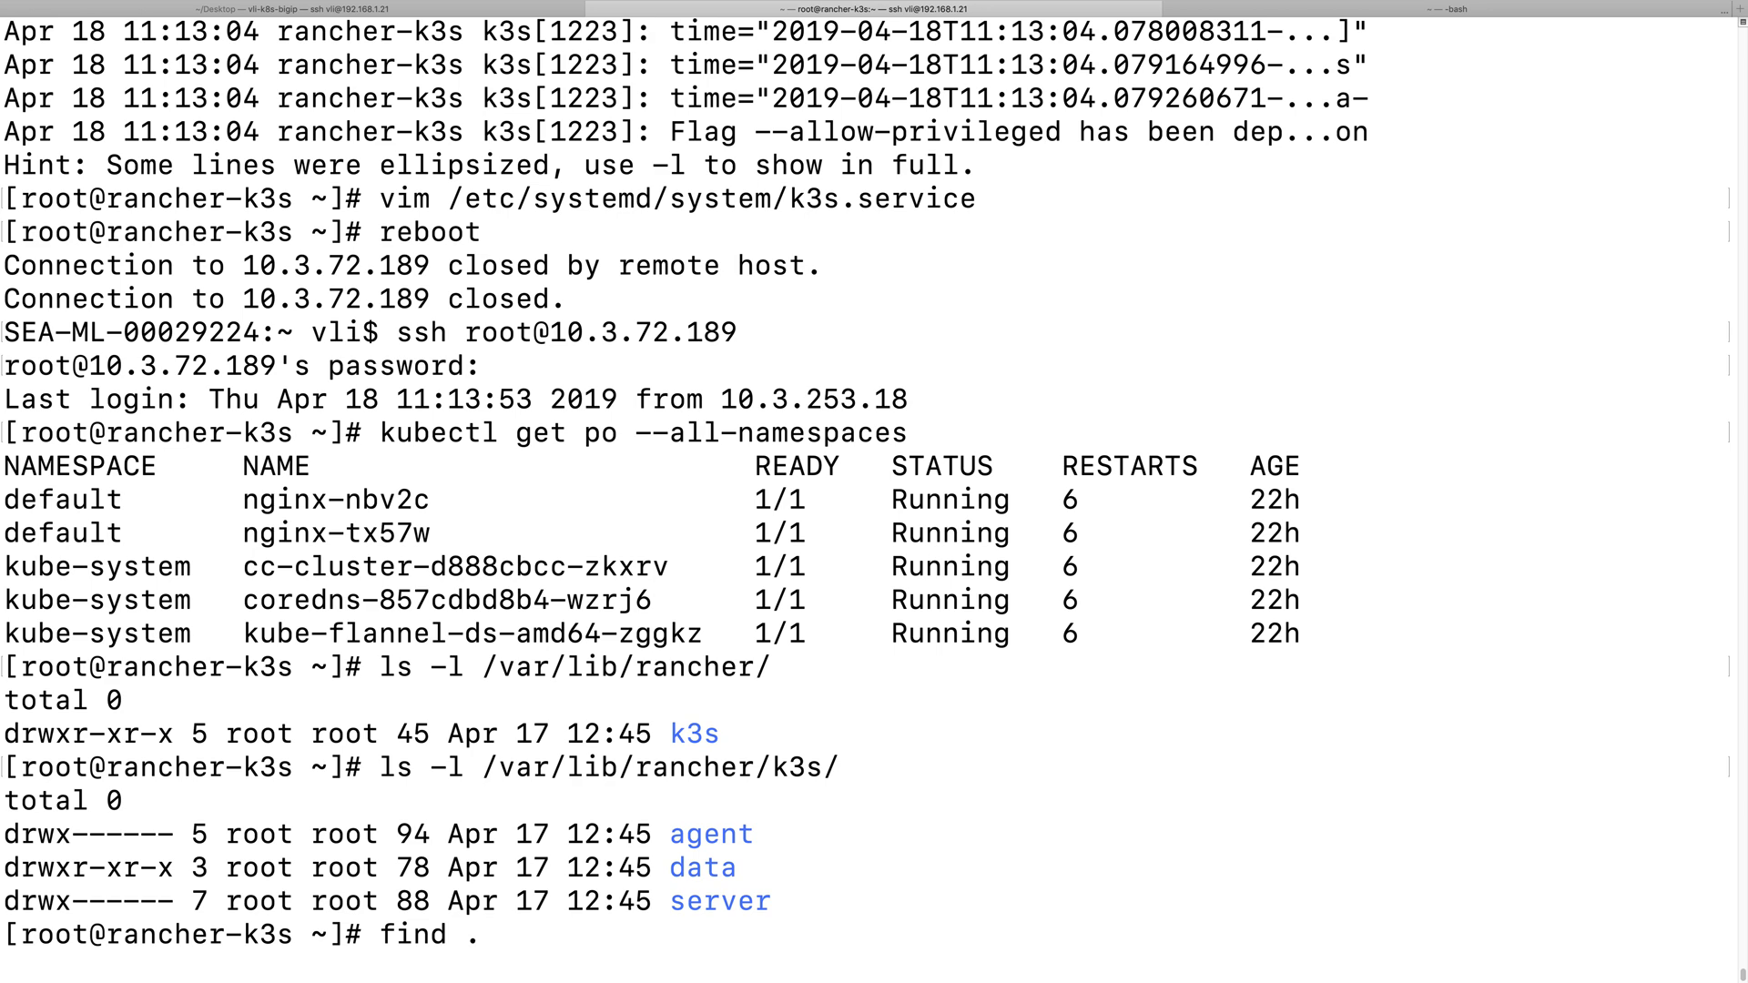
text(/var/lib/`)
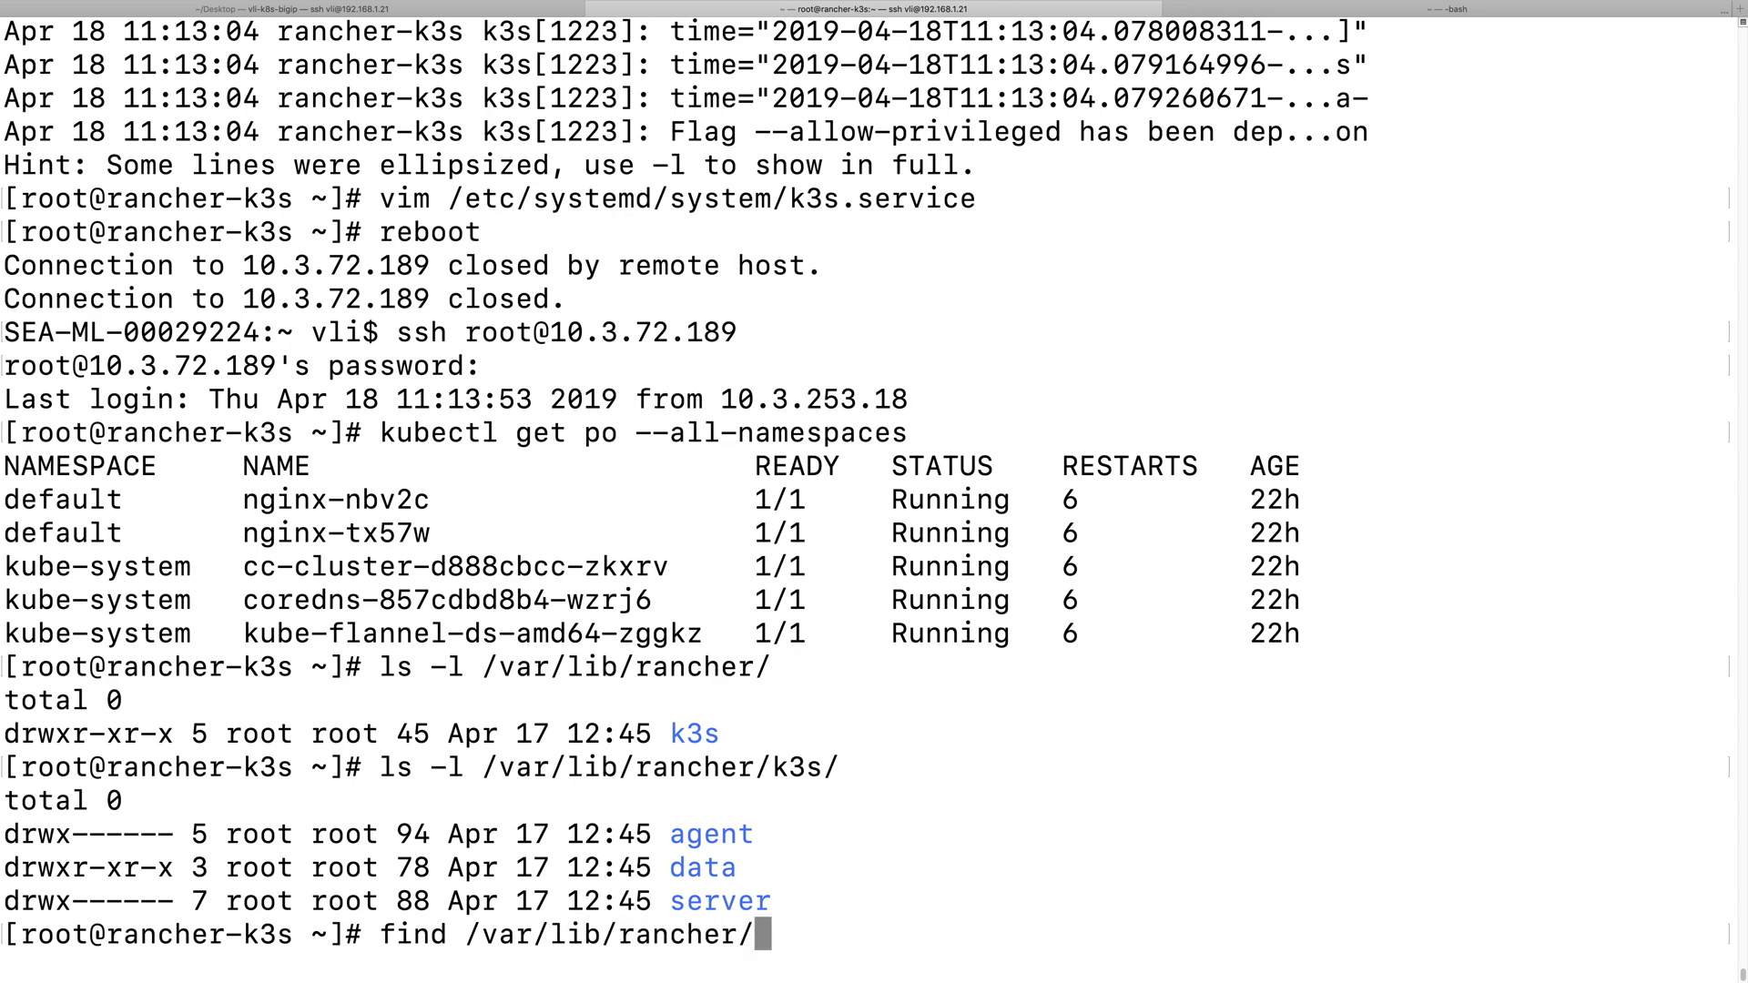
text(k)
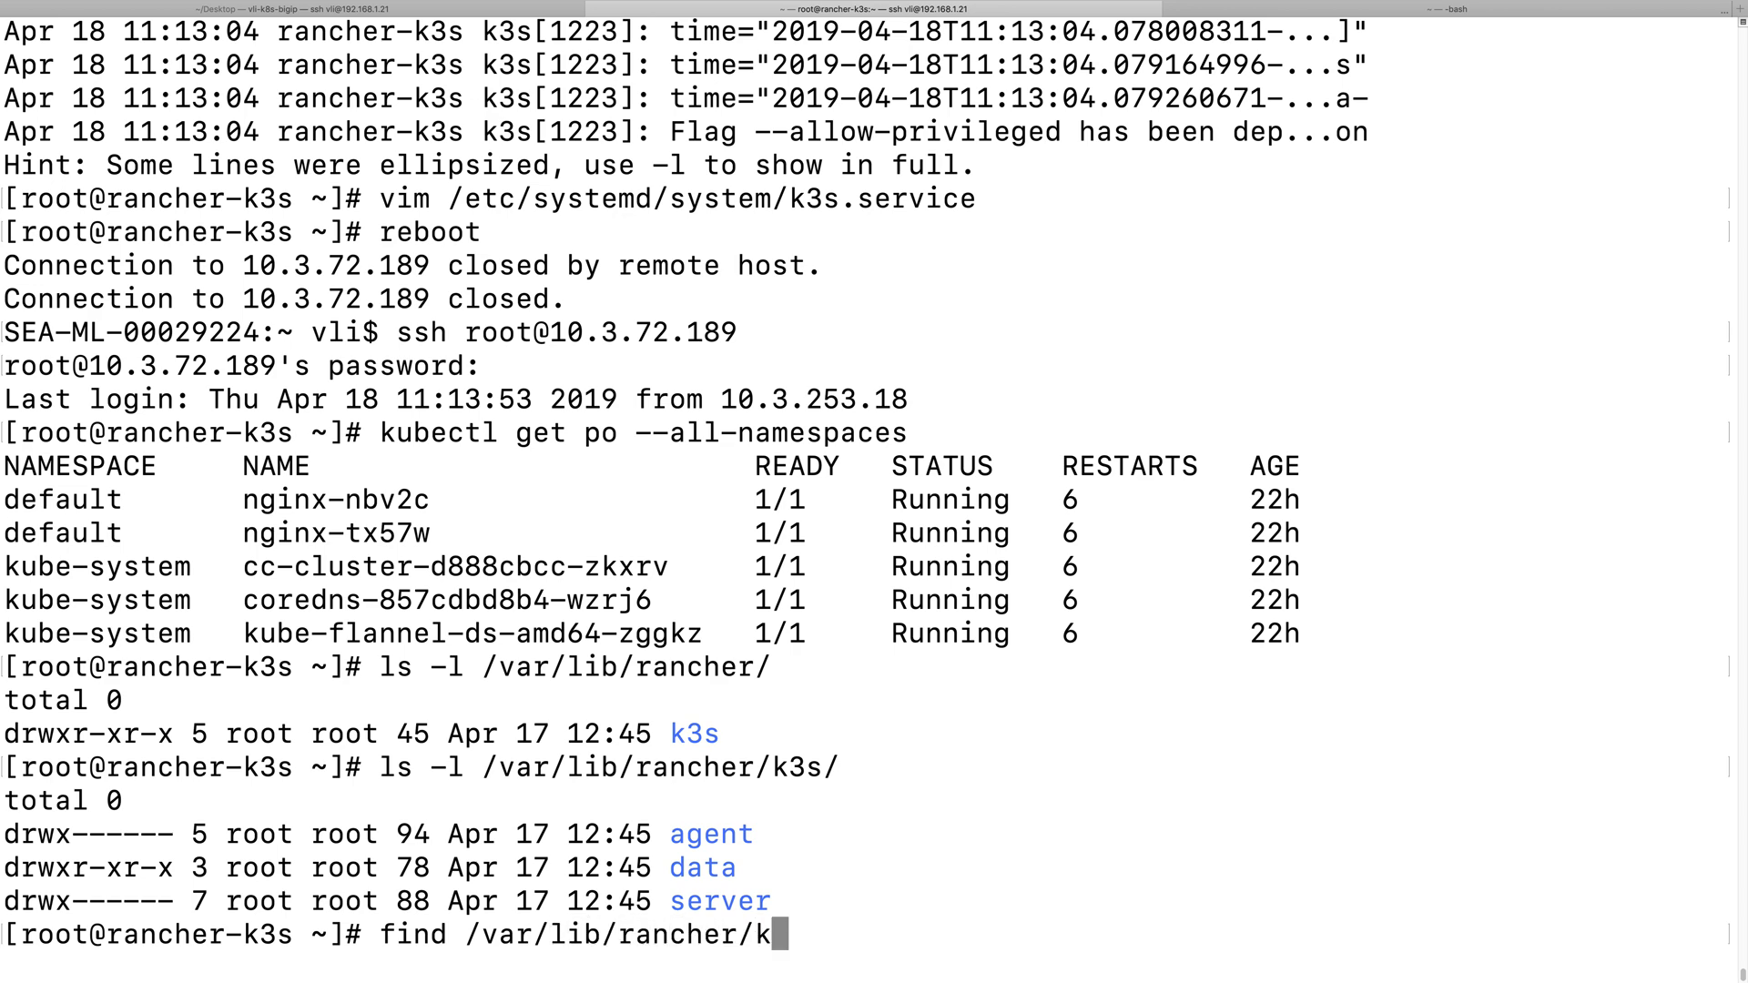
text(s)
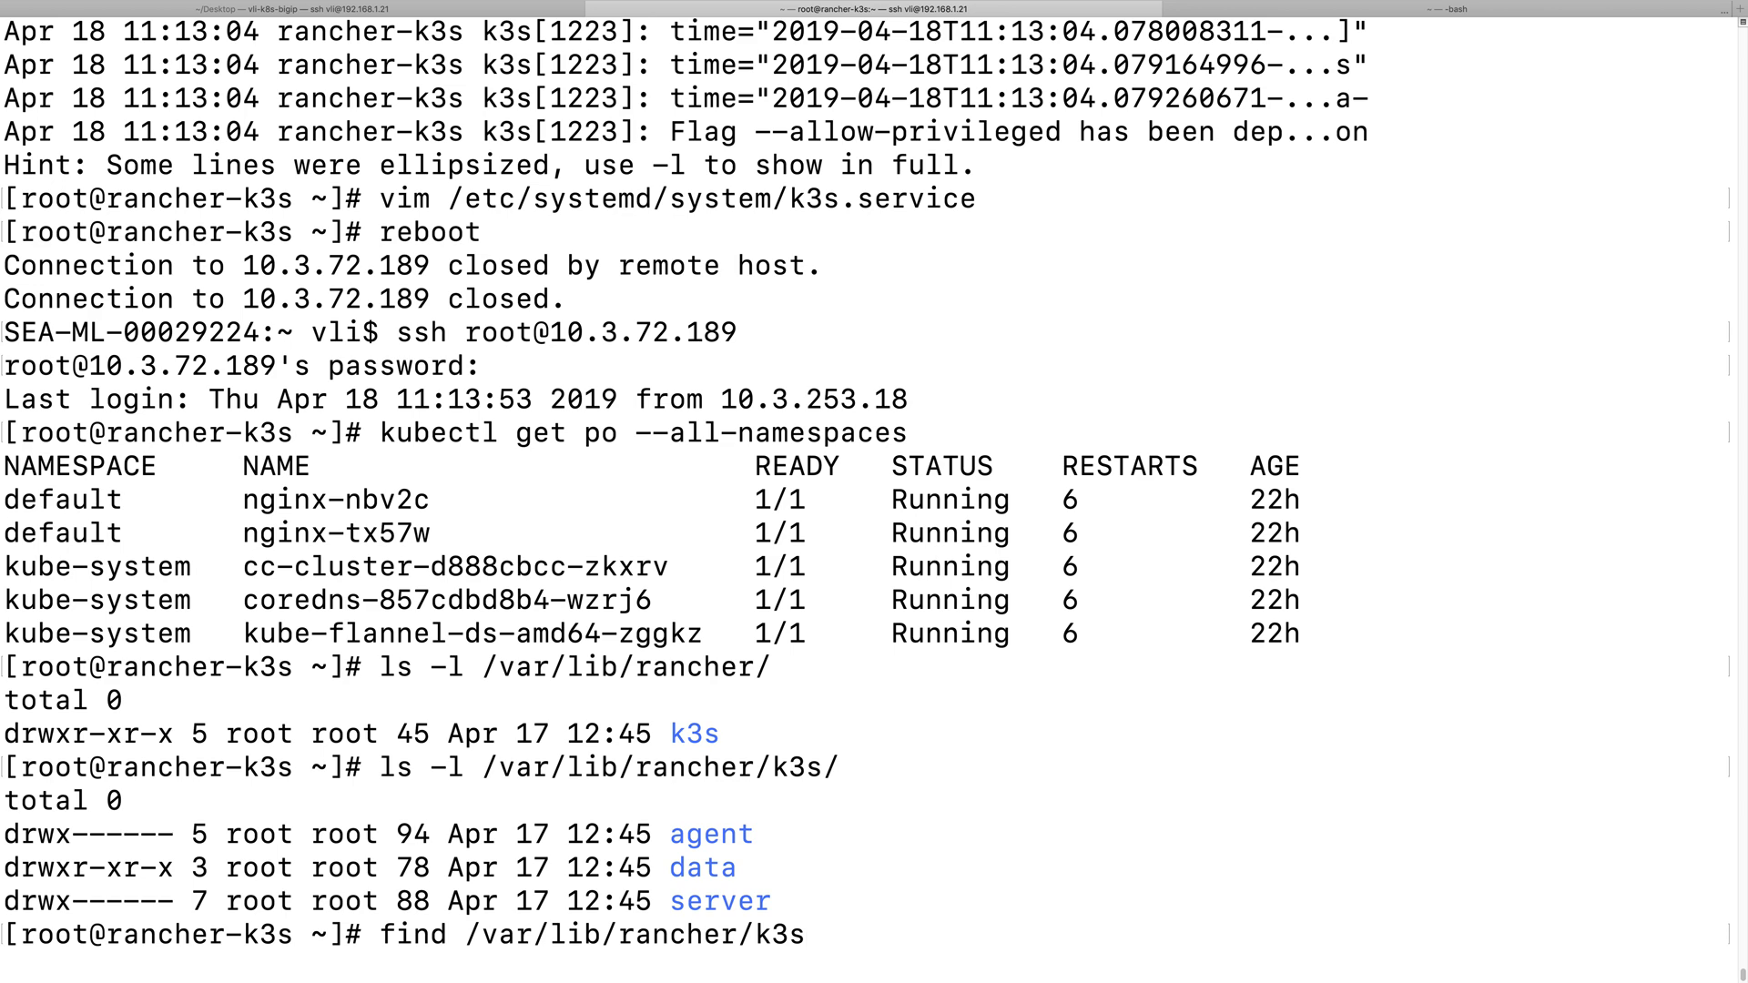
text(-)
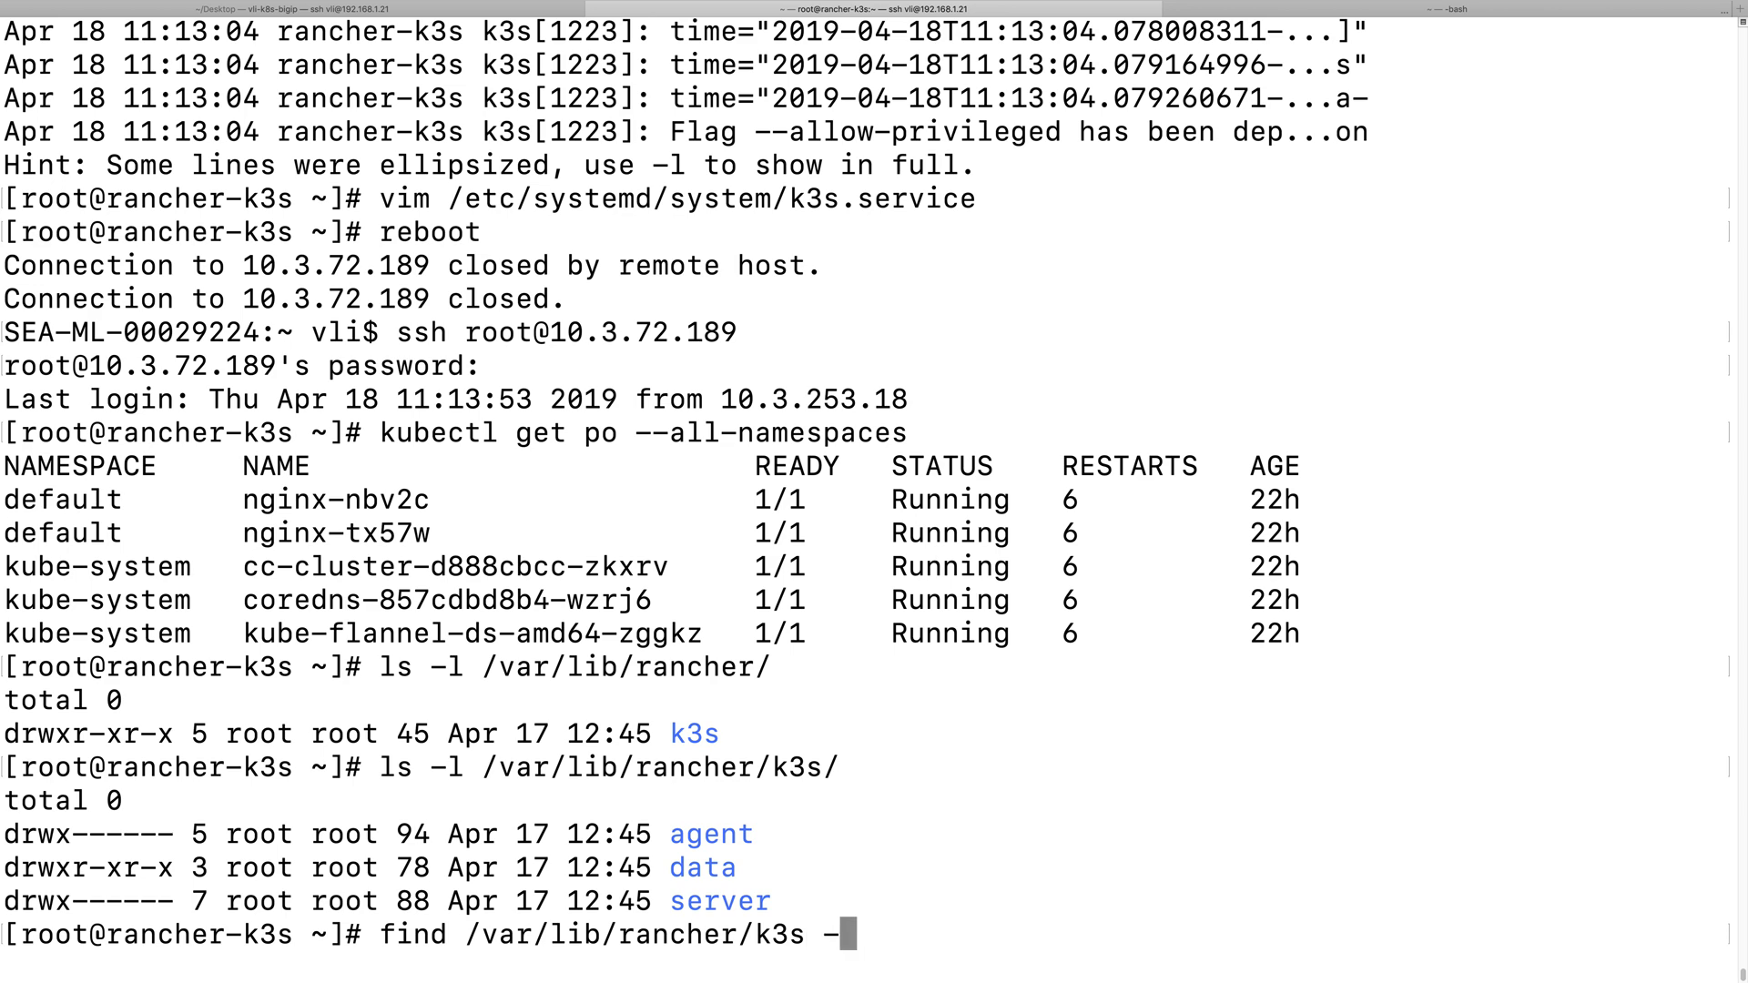
text(name ")
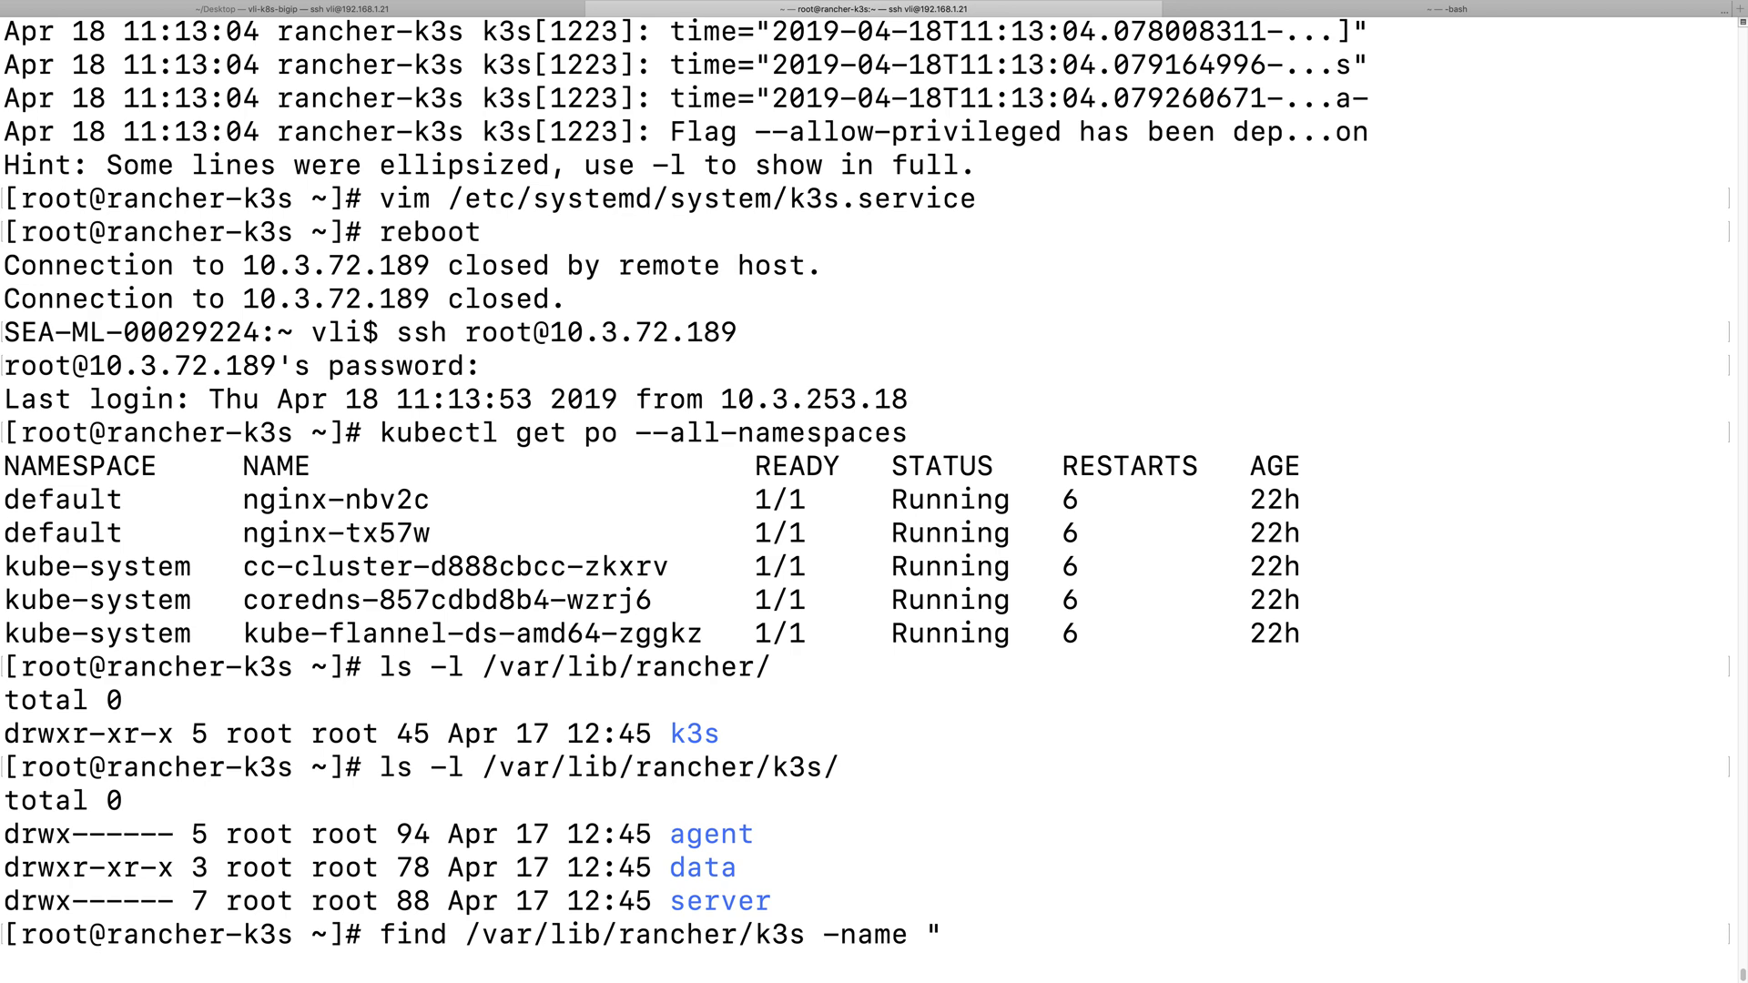
text(*.)
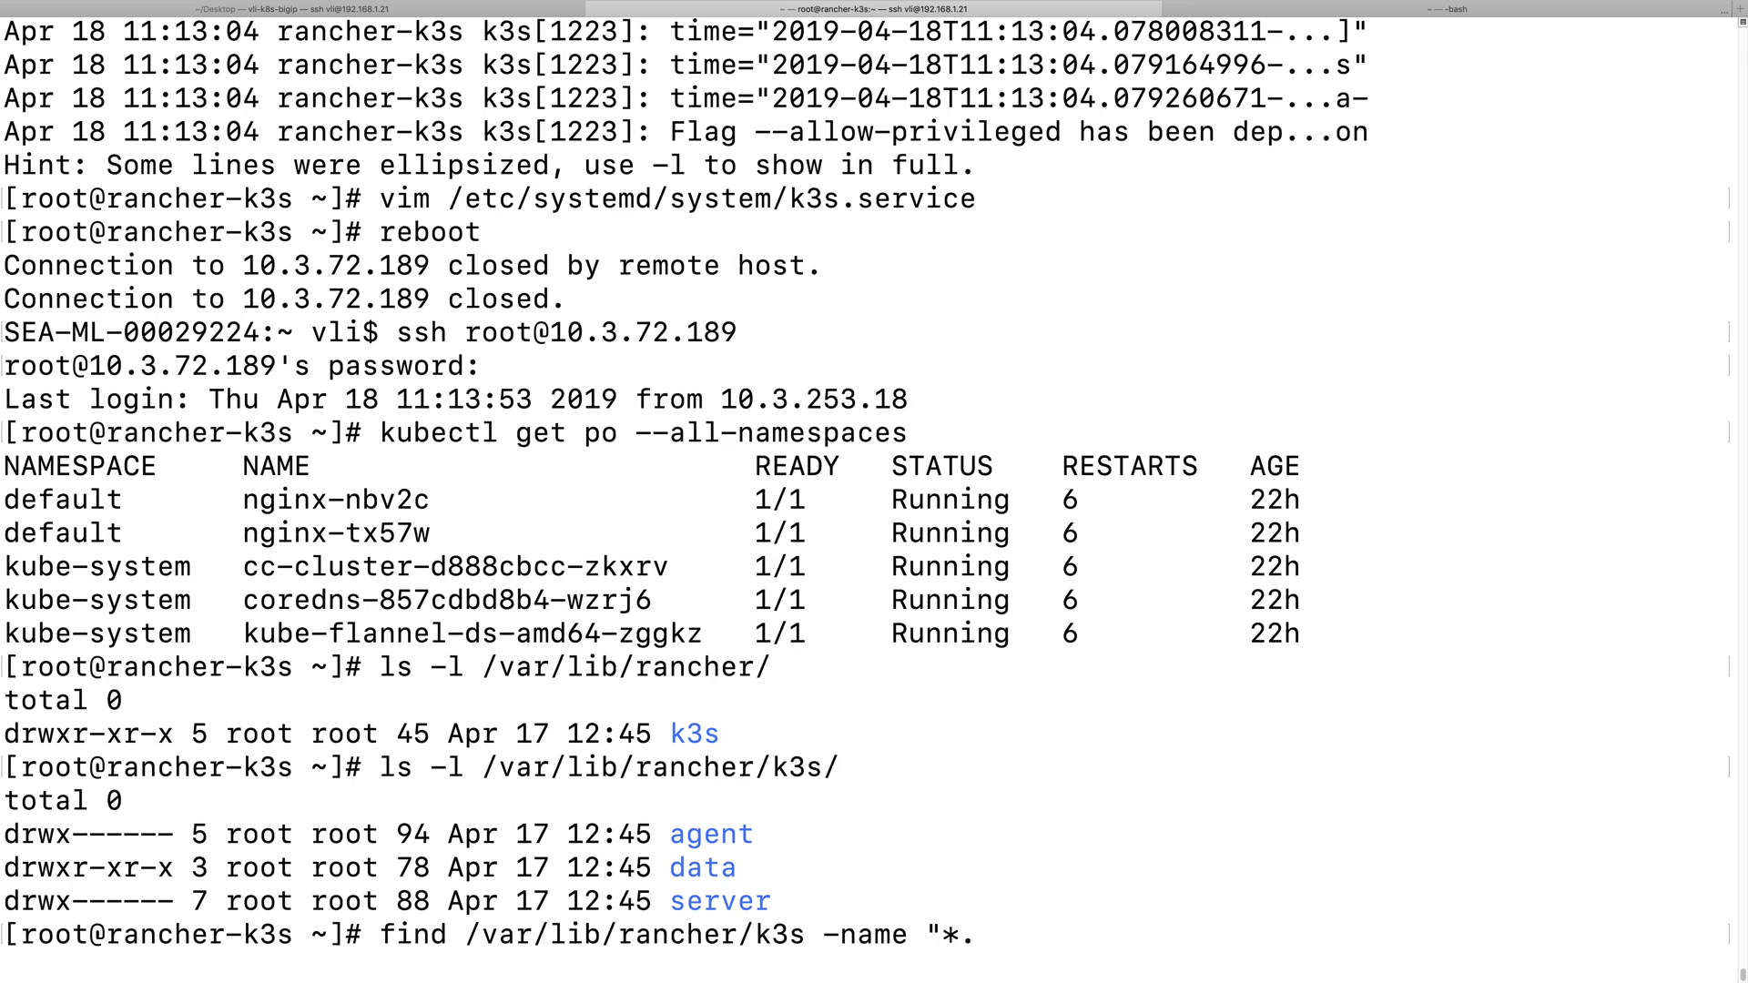
text(yaml)
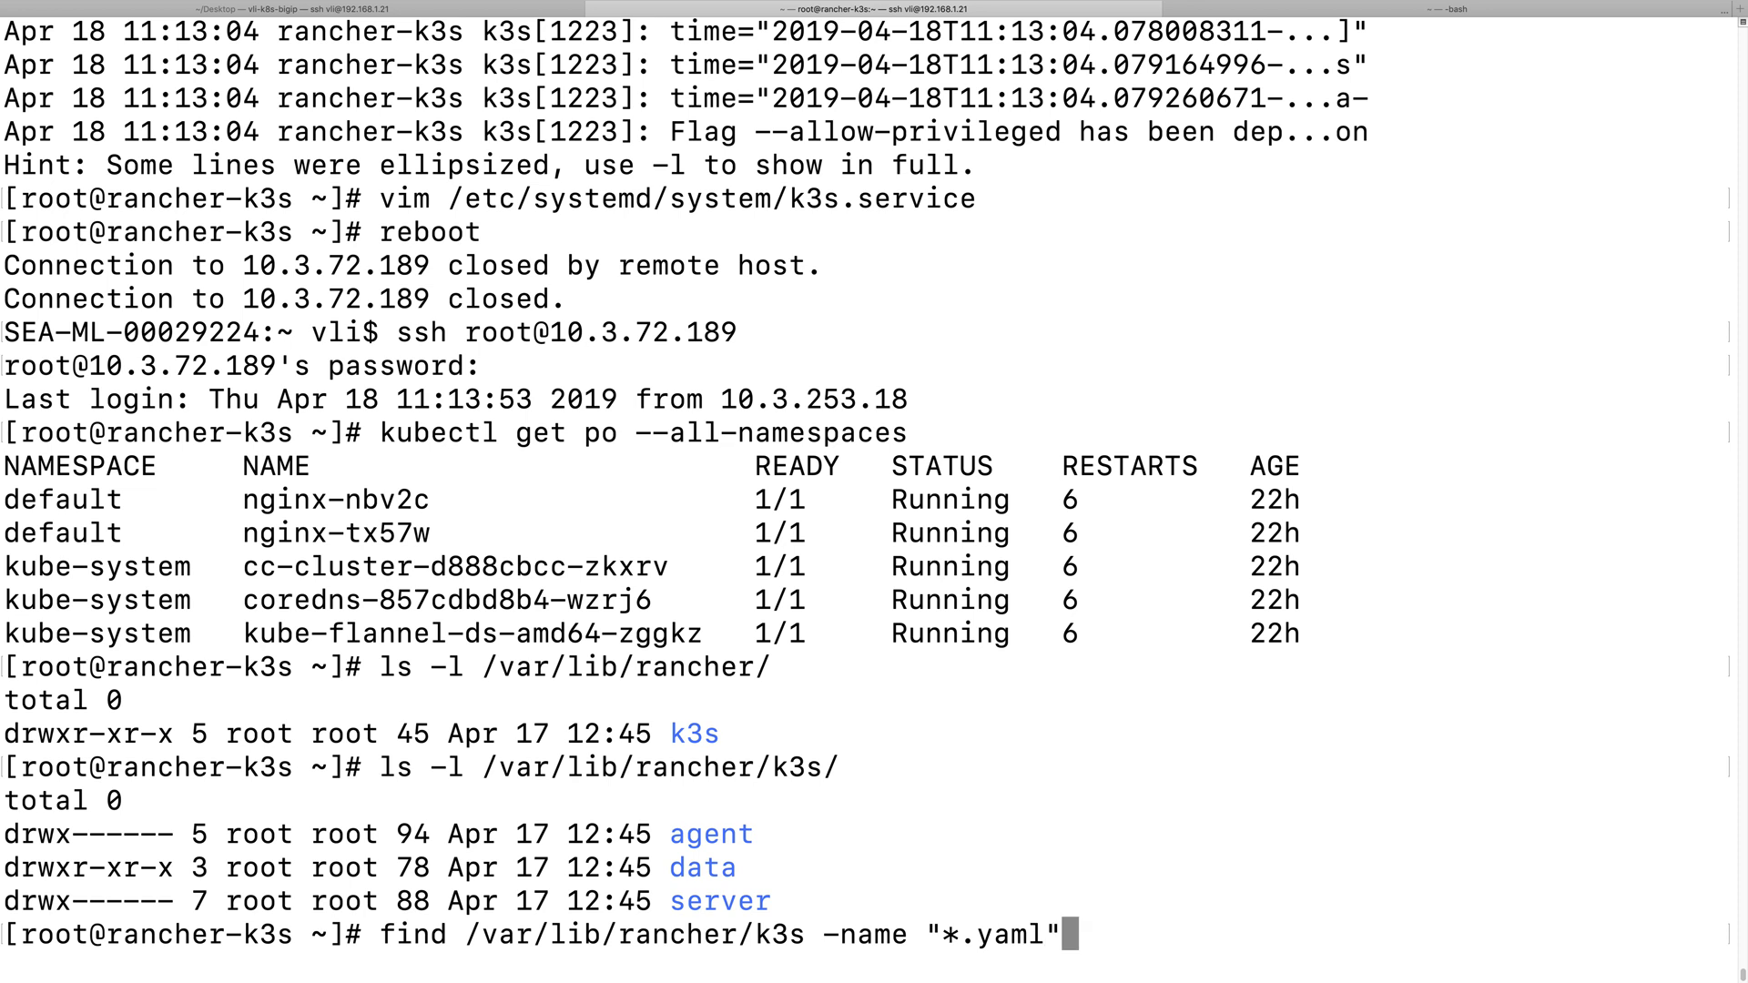
key(Return)
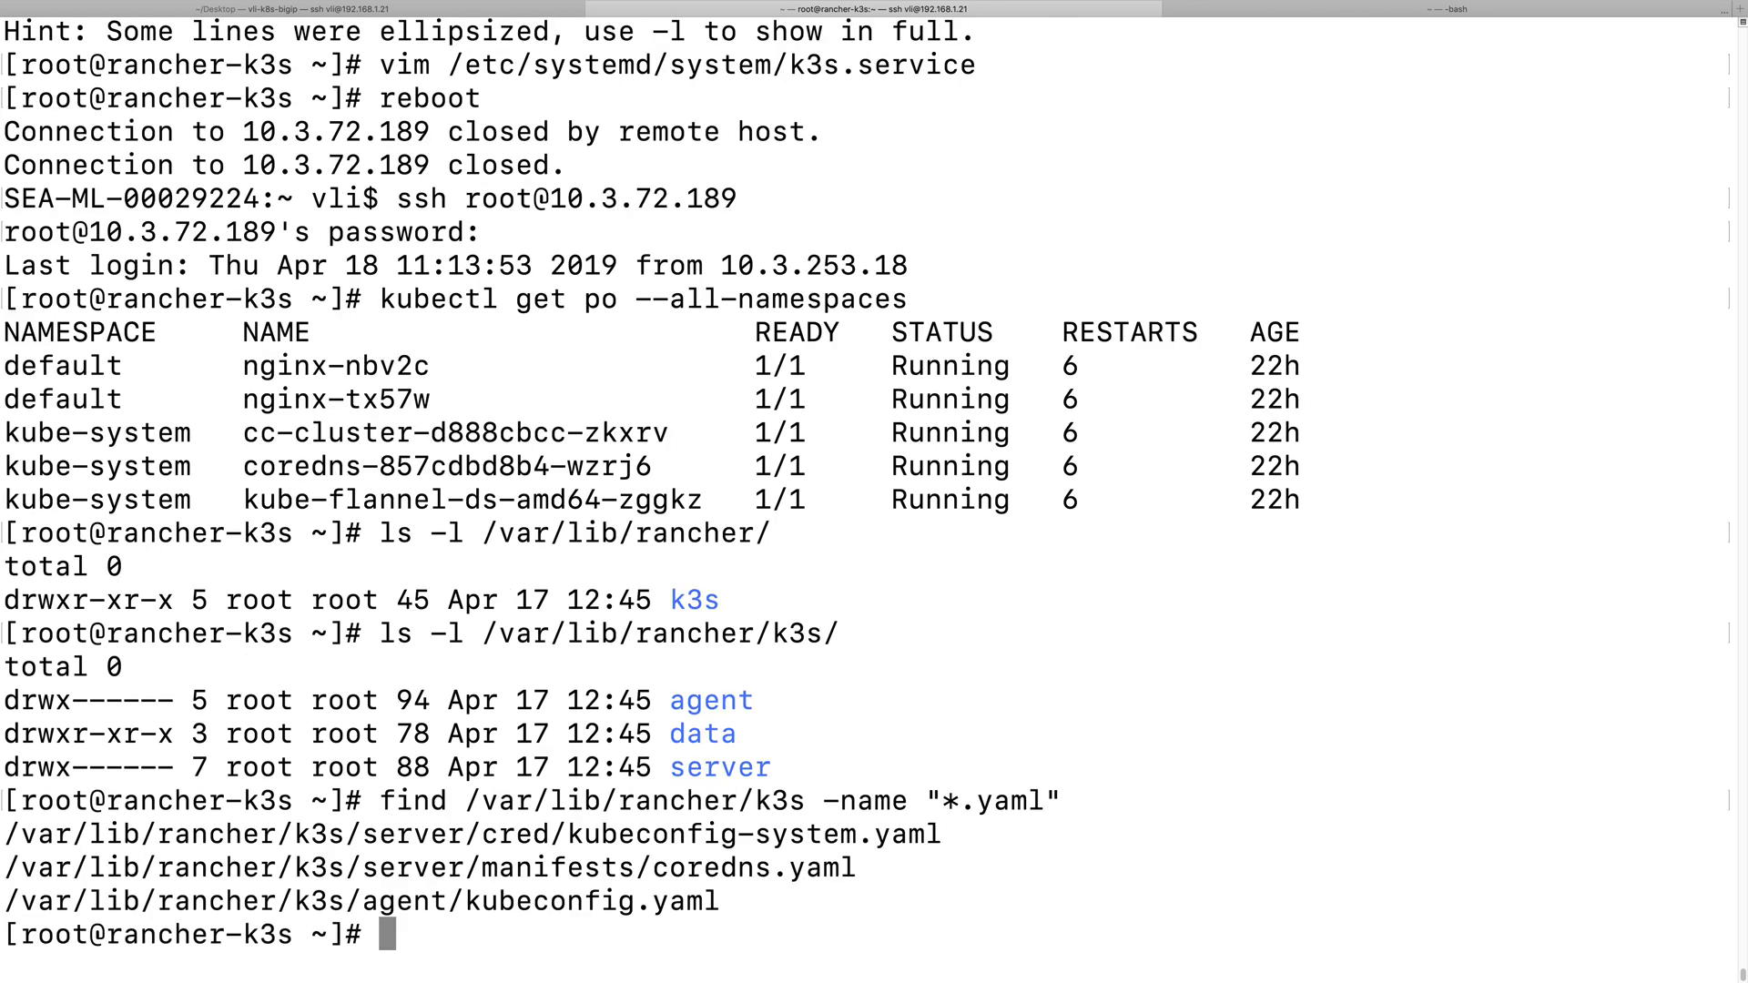